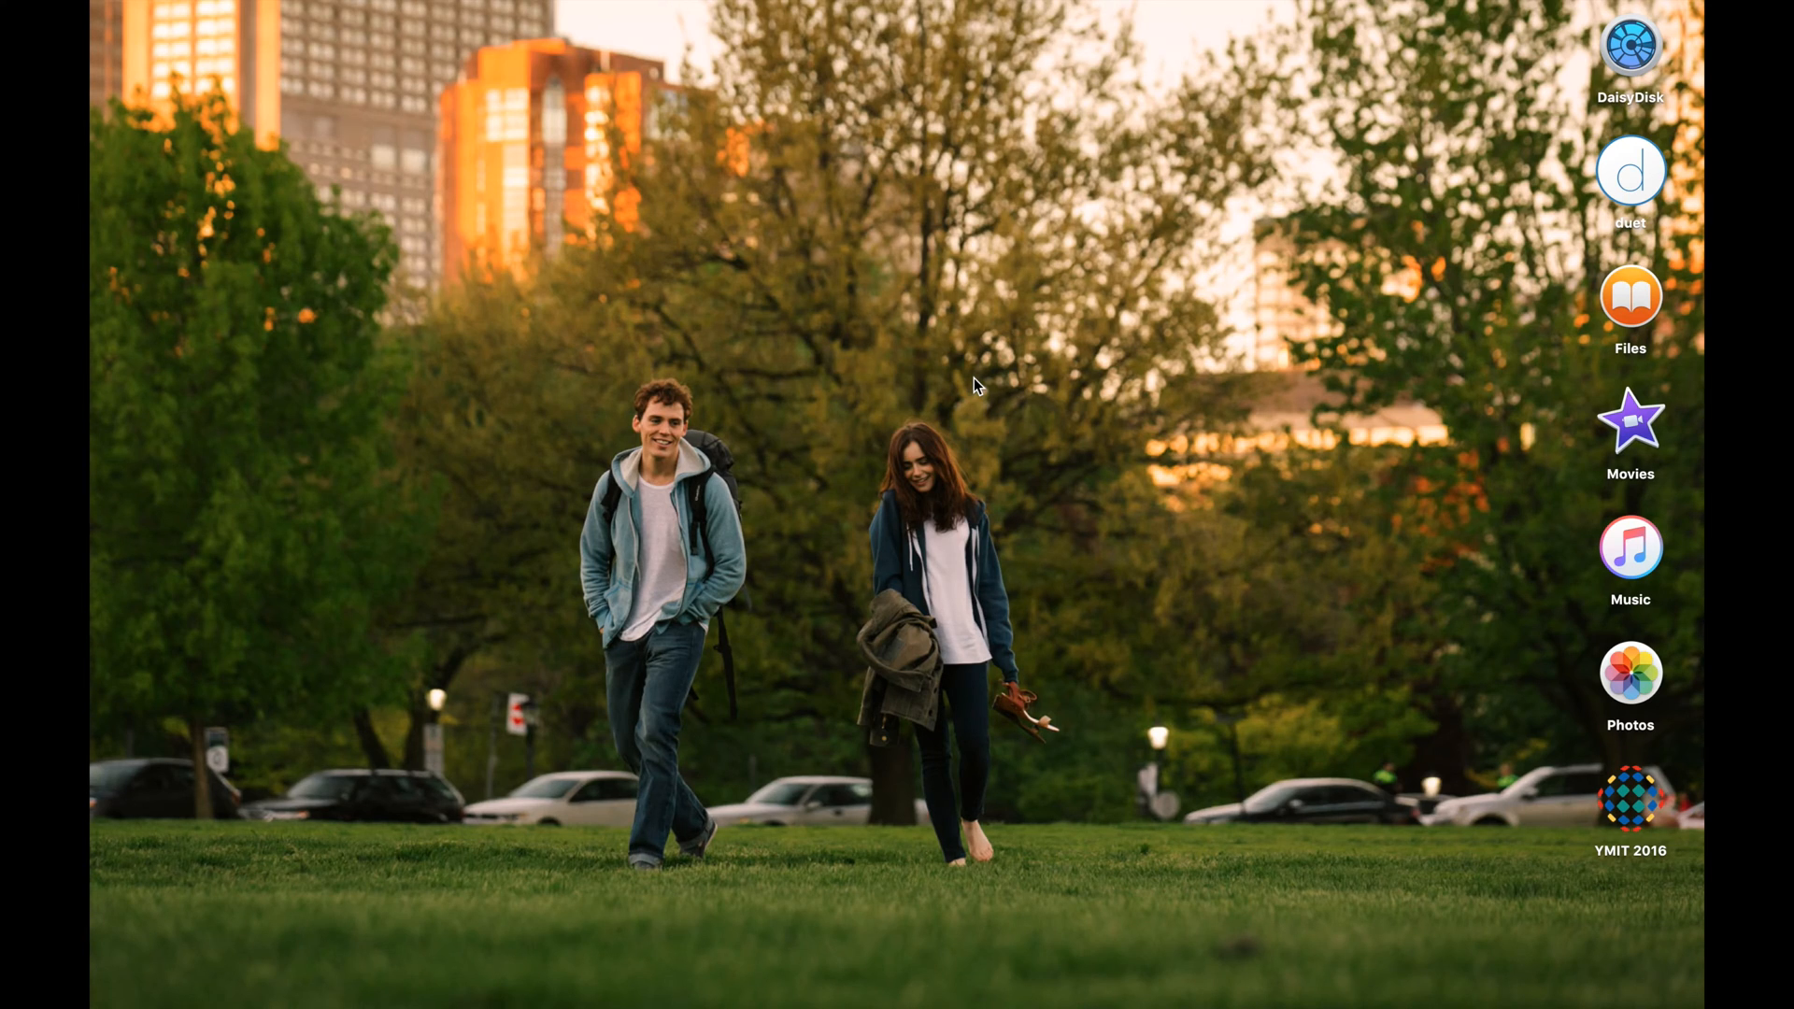
mouse_move(1107, 513)
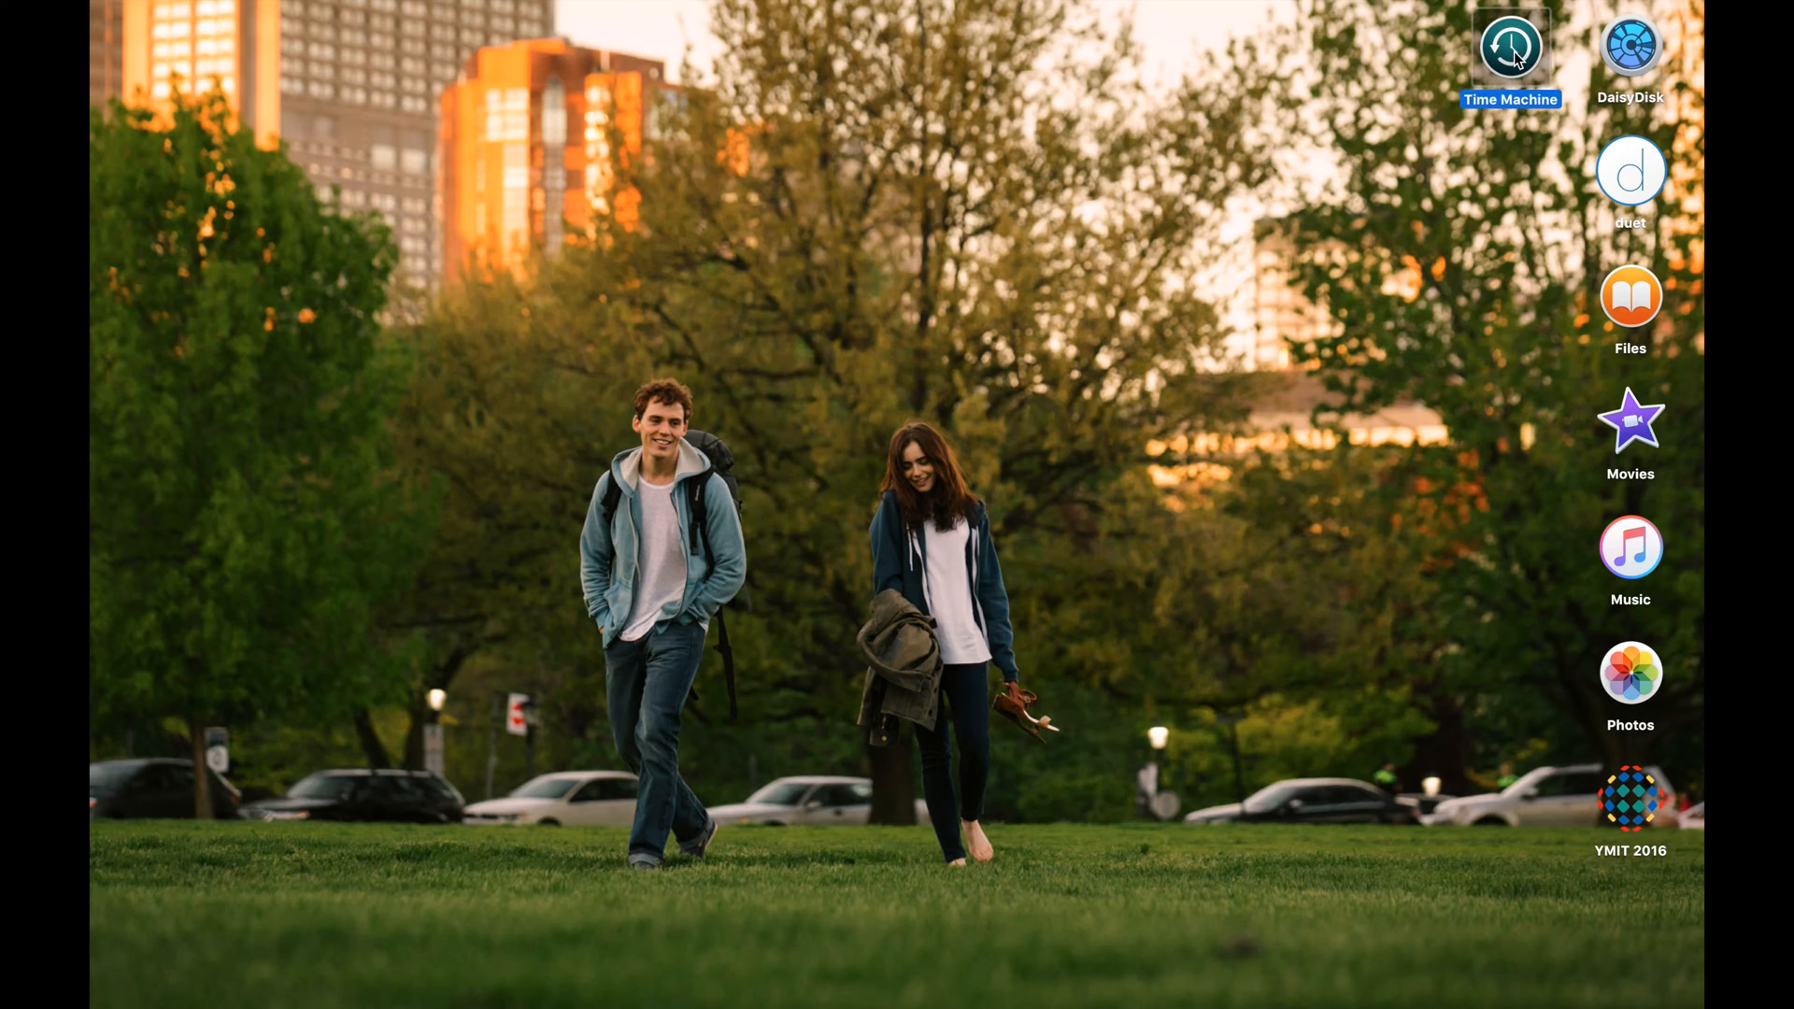
left_click(1509, 46)
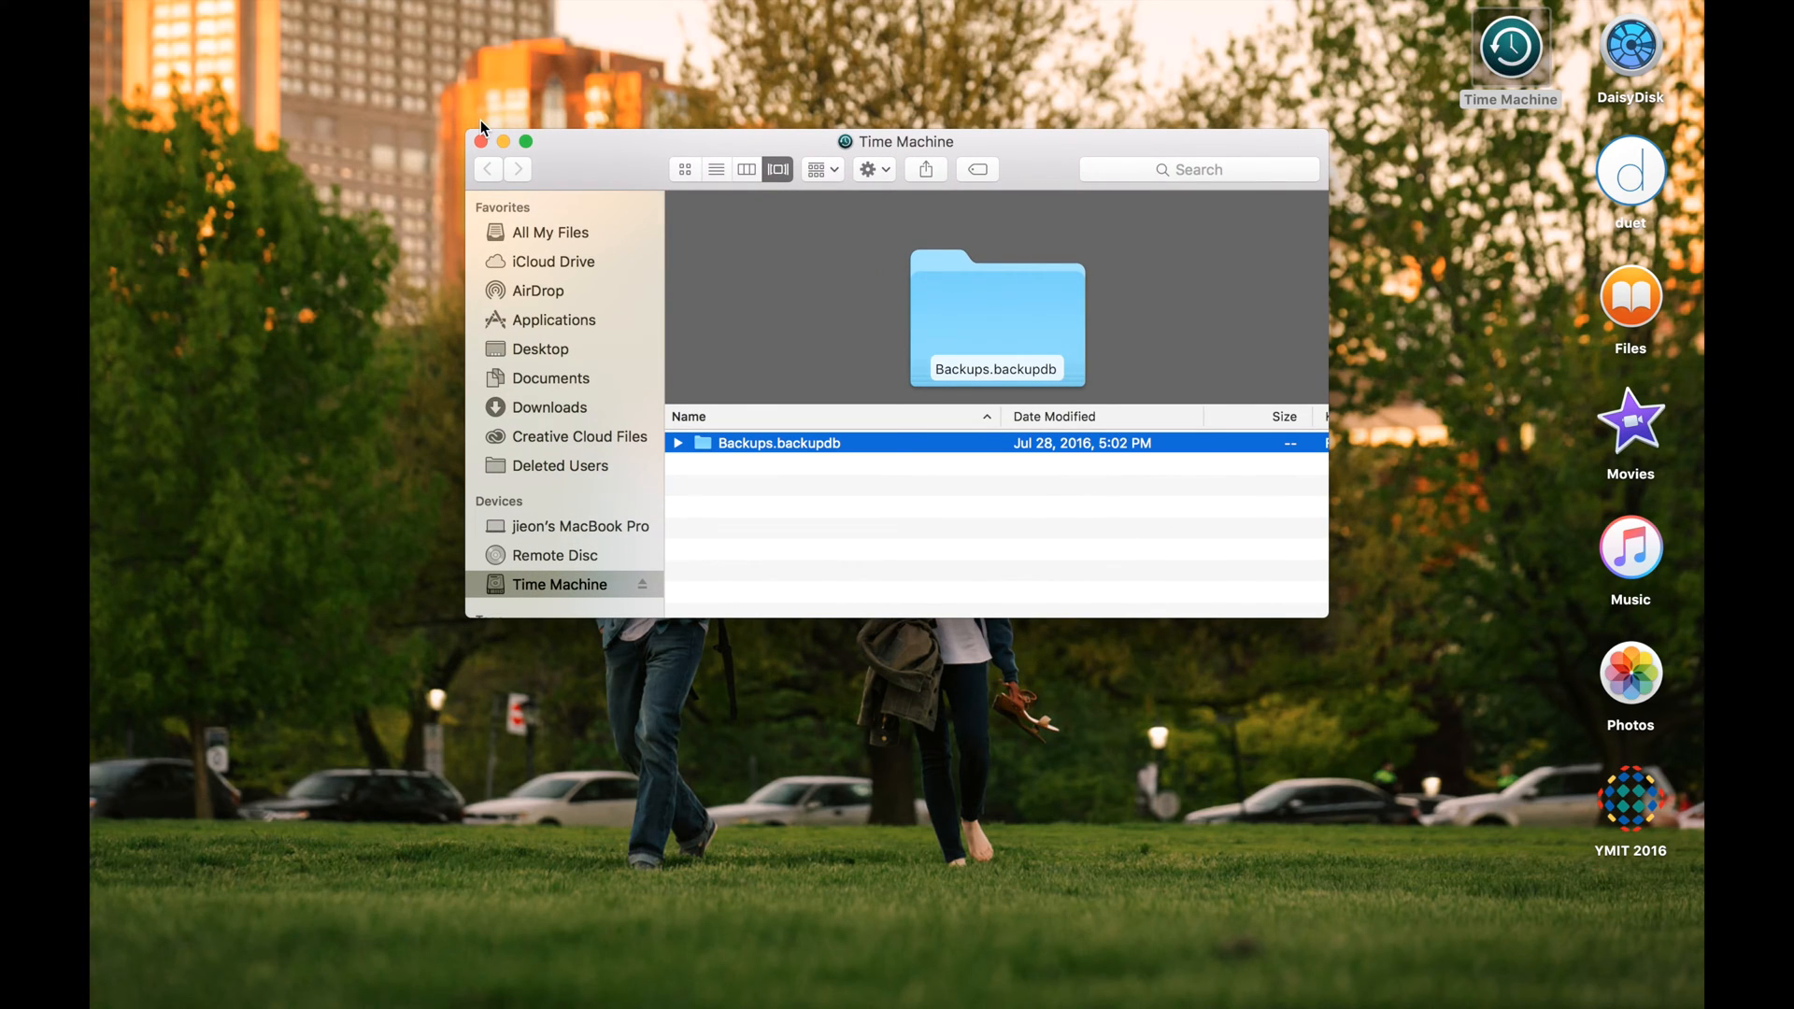
left_click(479, 142)
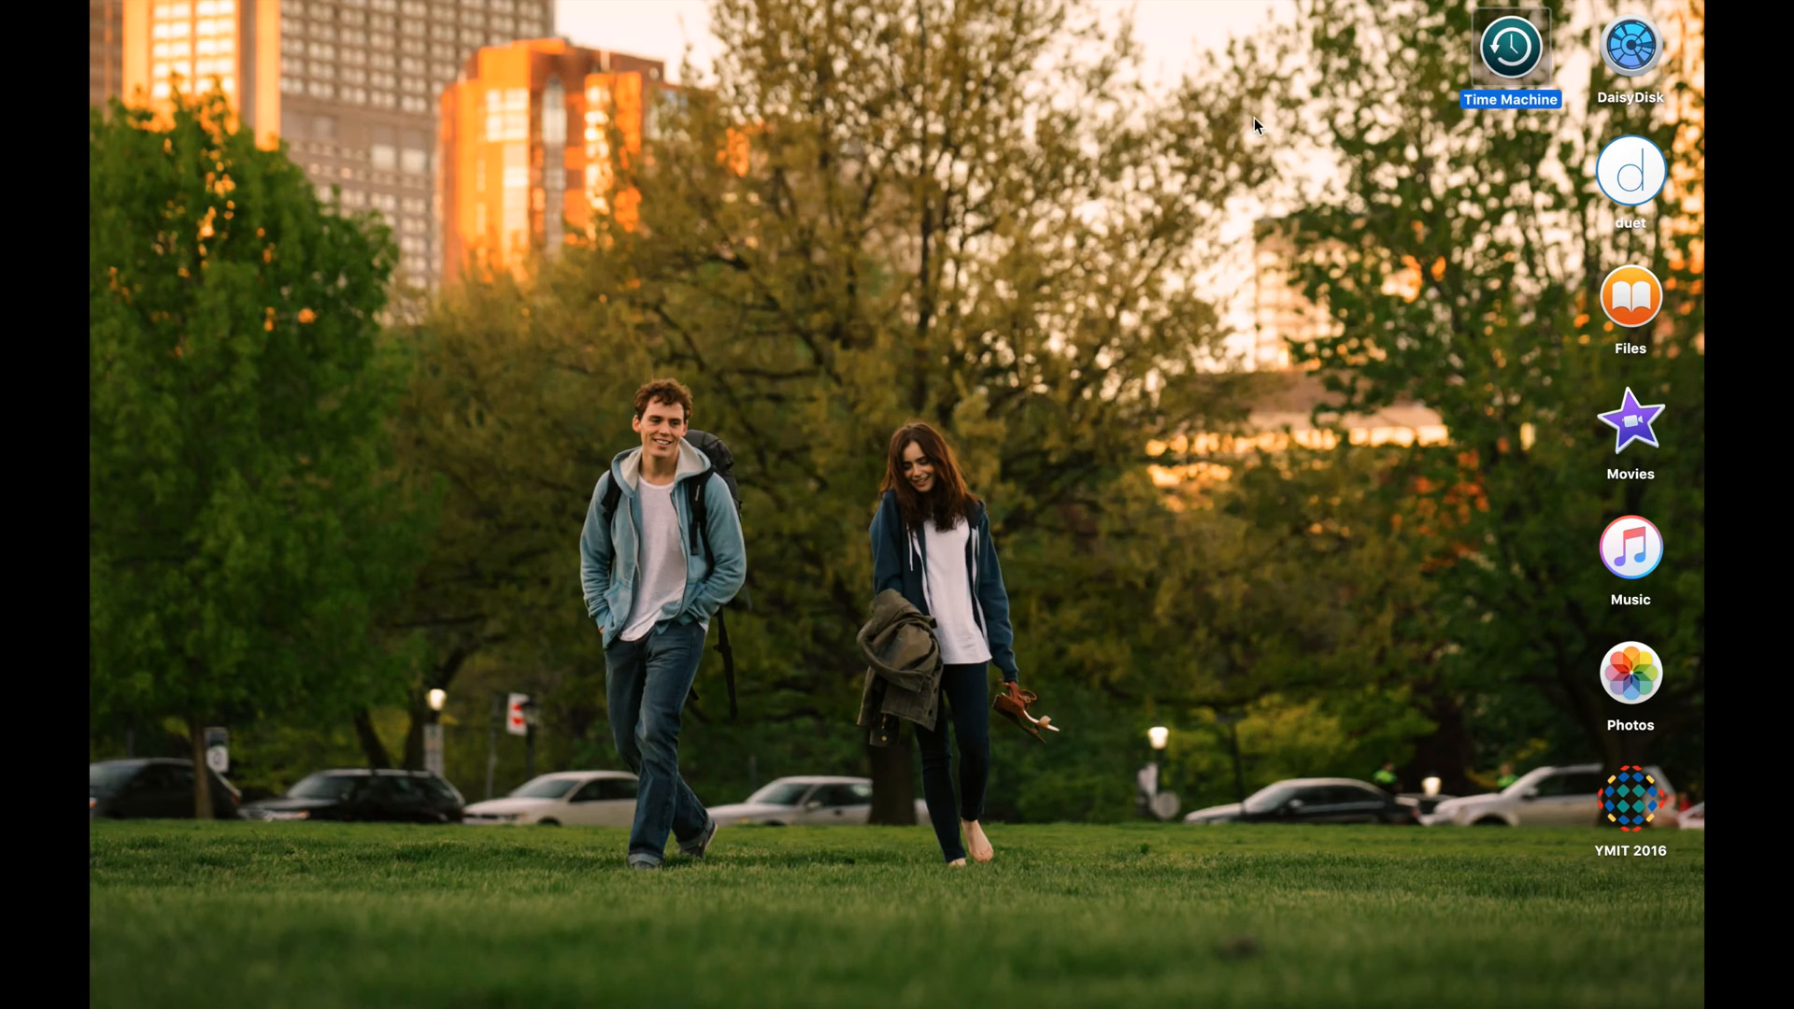
mouse_move(1314, 243)
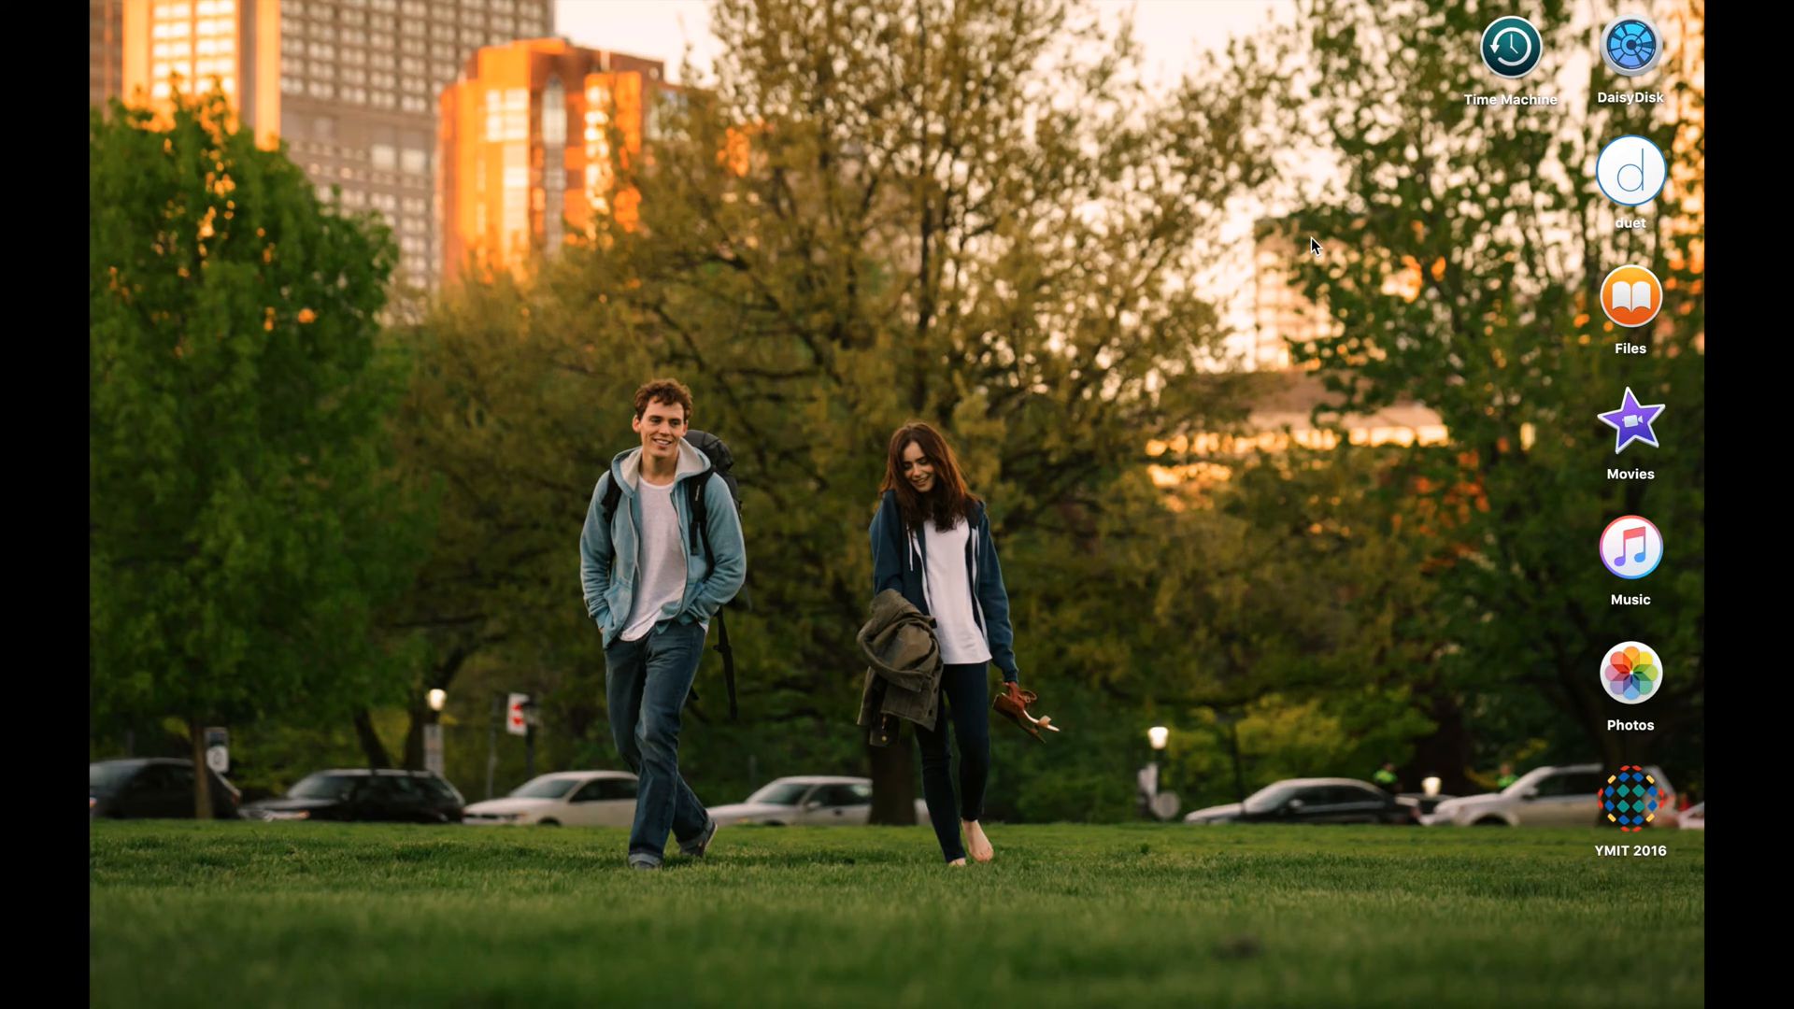
Step: Launch Disk Utility from Spotlight and select the Samsung S3 Portable Media disk
key("cmd+space")
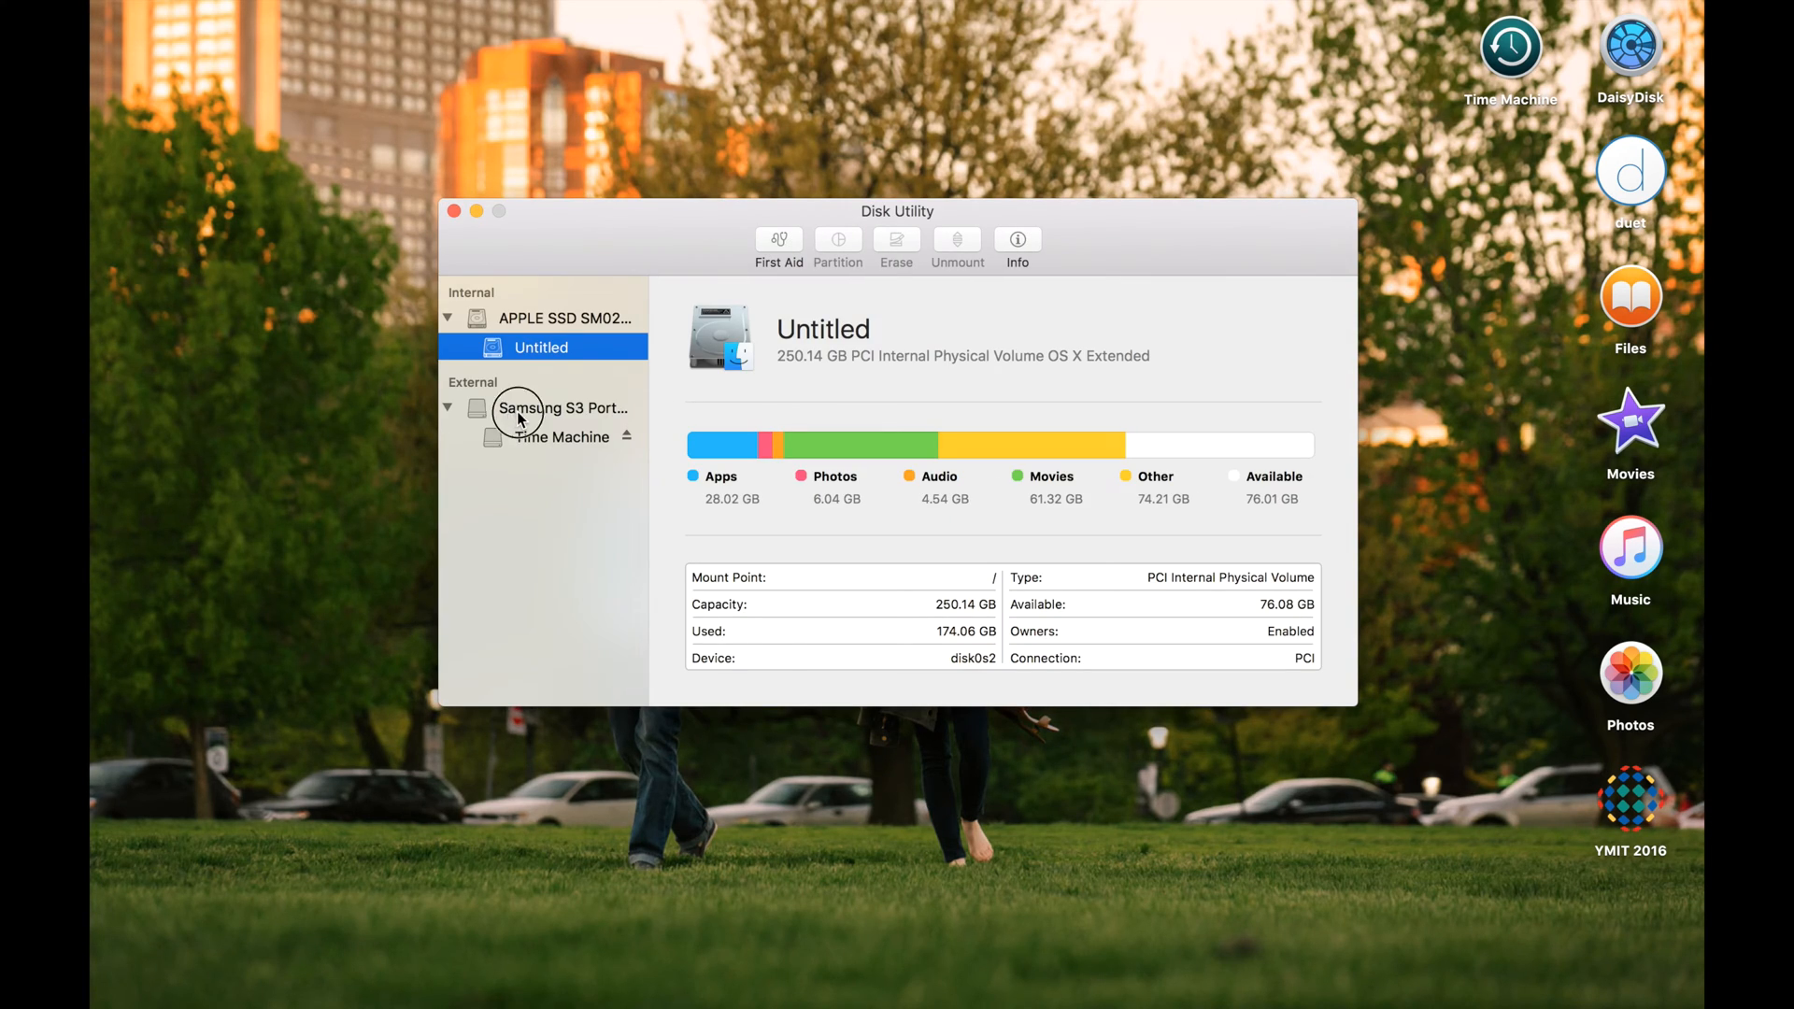
left_click(561, 408)
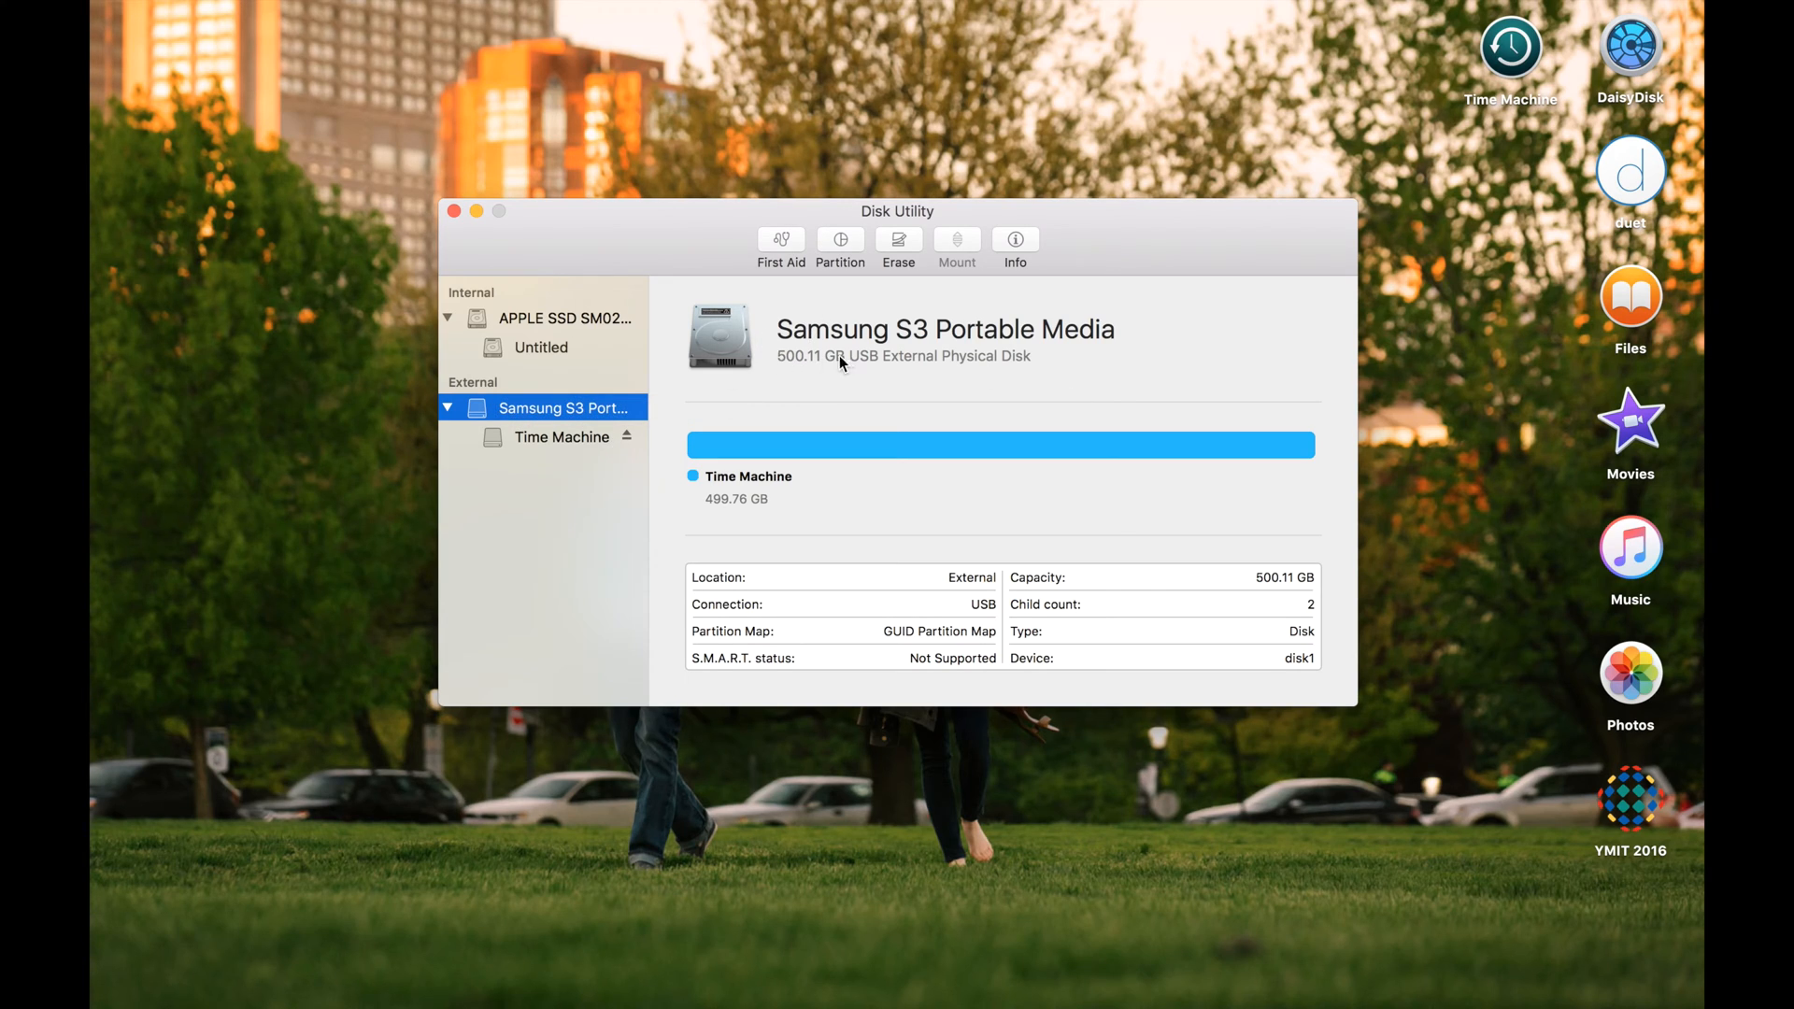
mouse_move(881, 299)
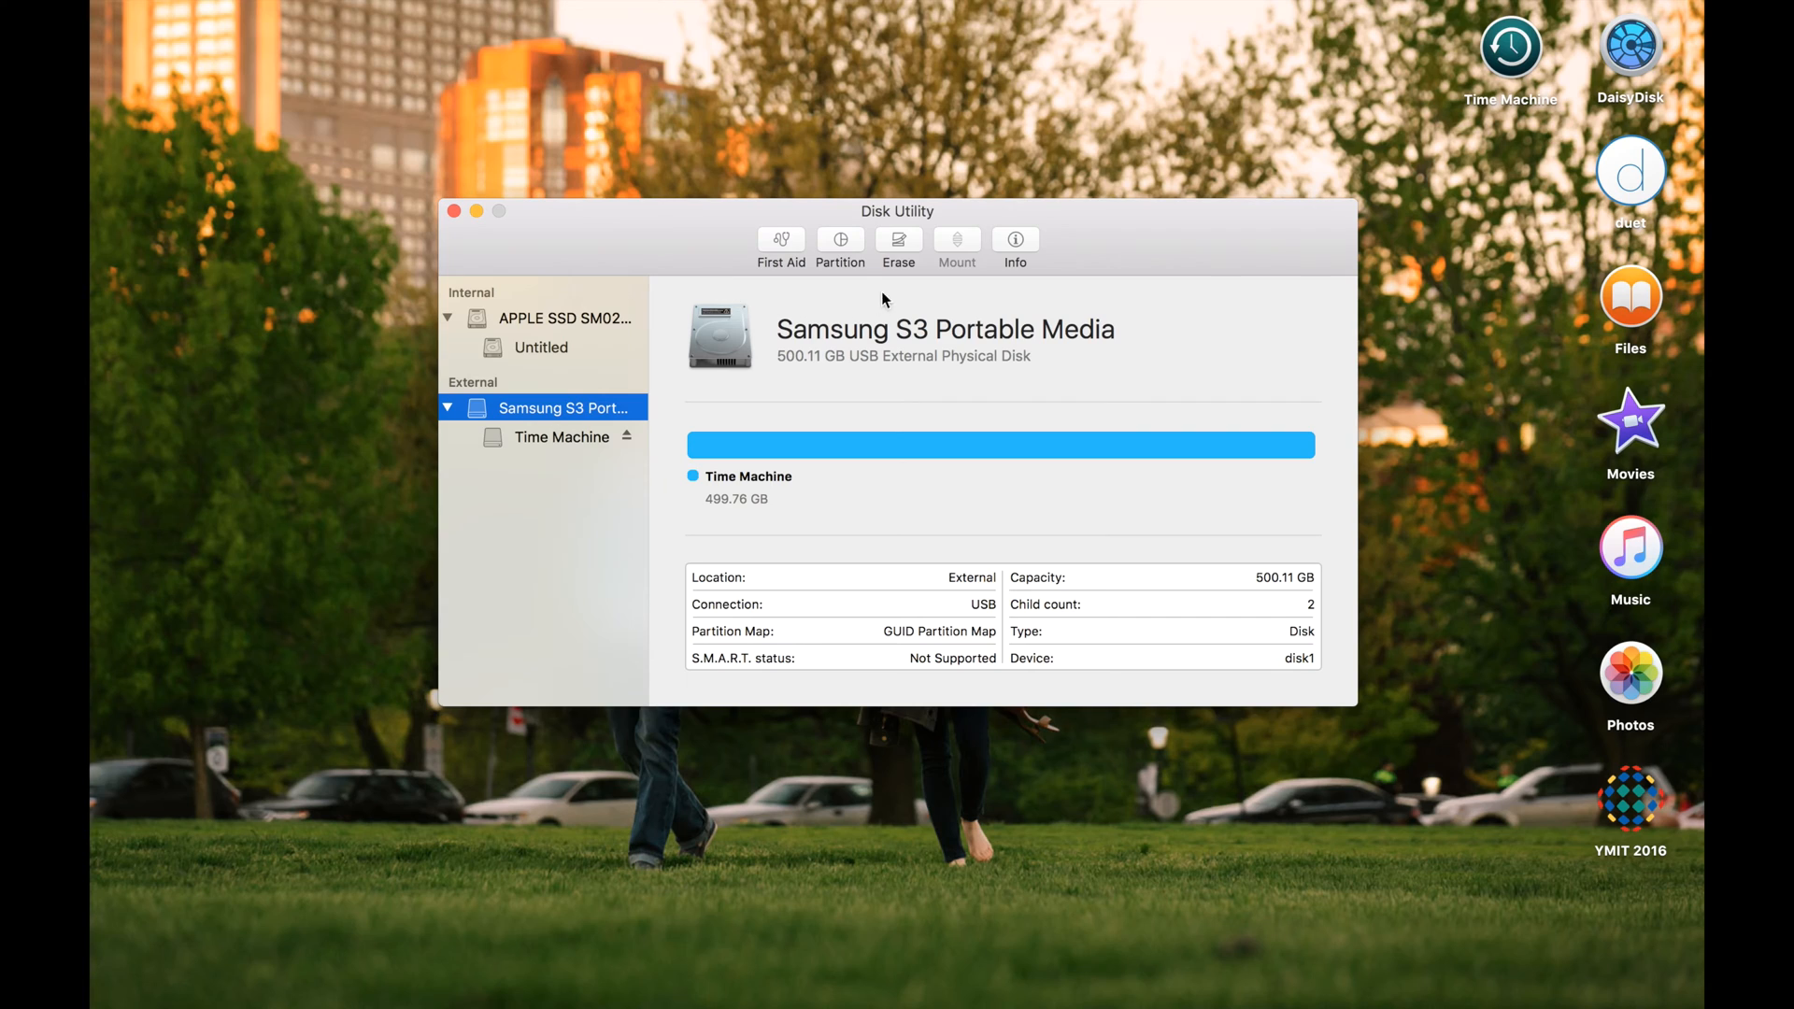
mouse_move(843, 246)
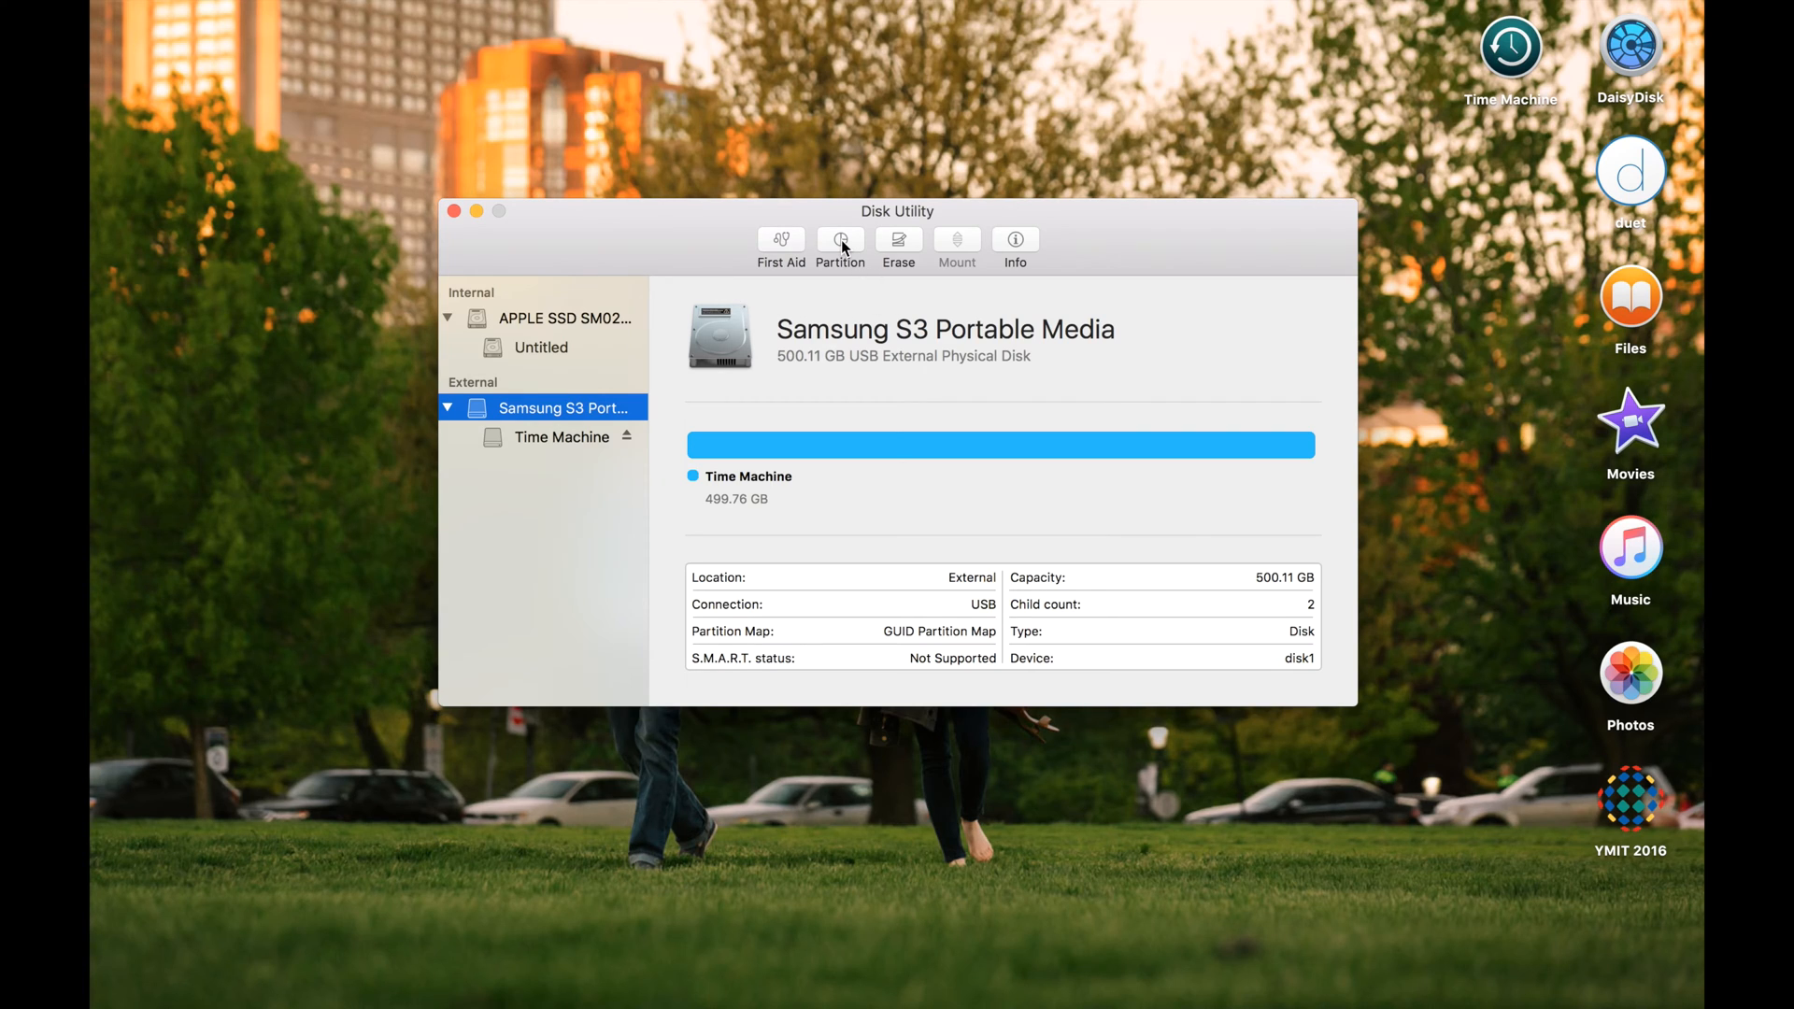
Step: Resize the Time Machine partition to about 374 GB and review the format options
left_click(840, 245)
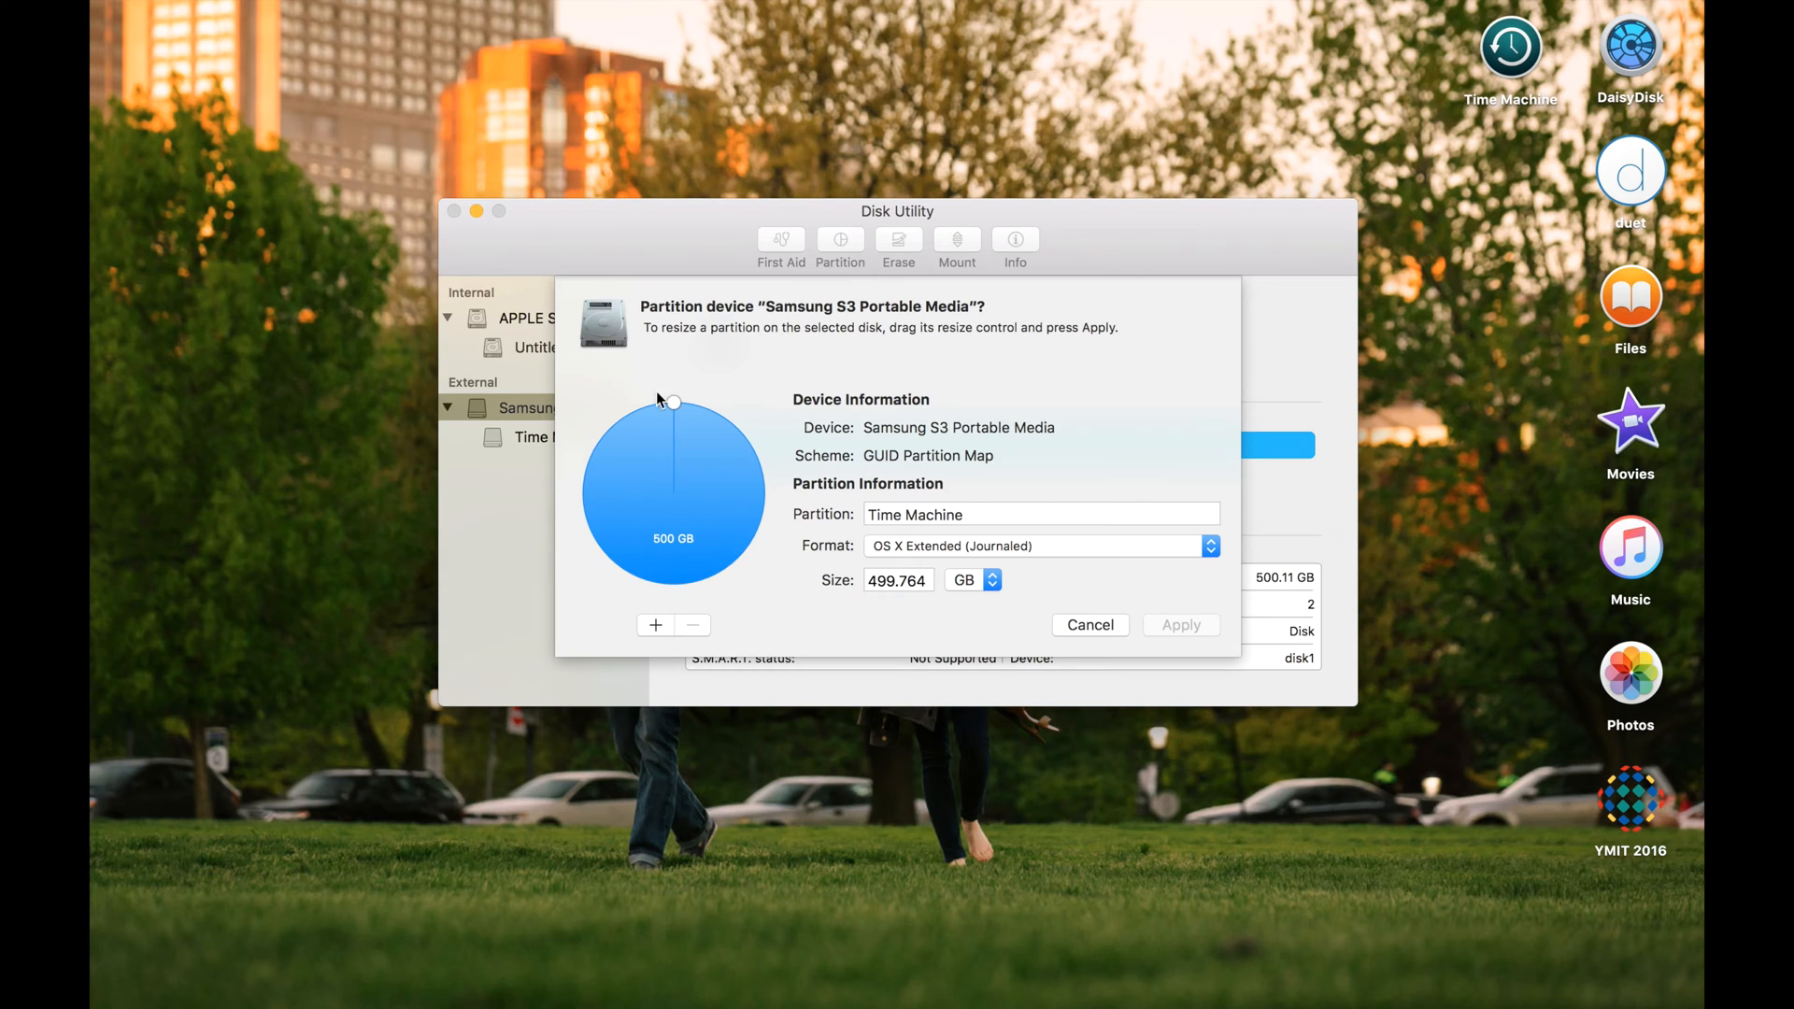
left_click_drag(672, 401, 668, 569)
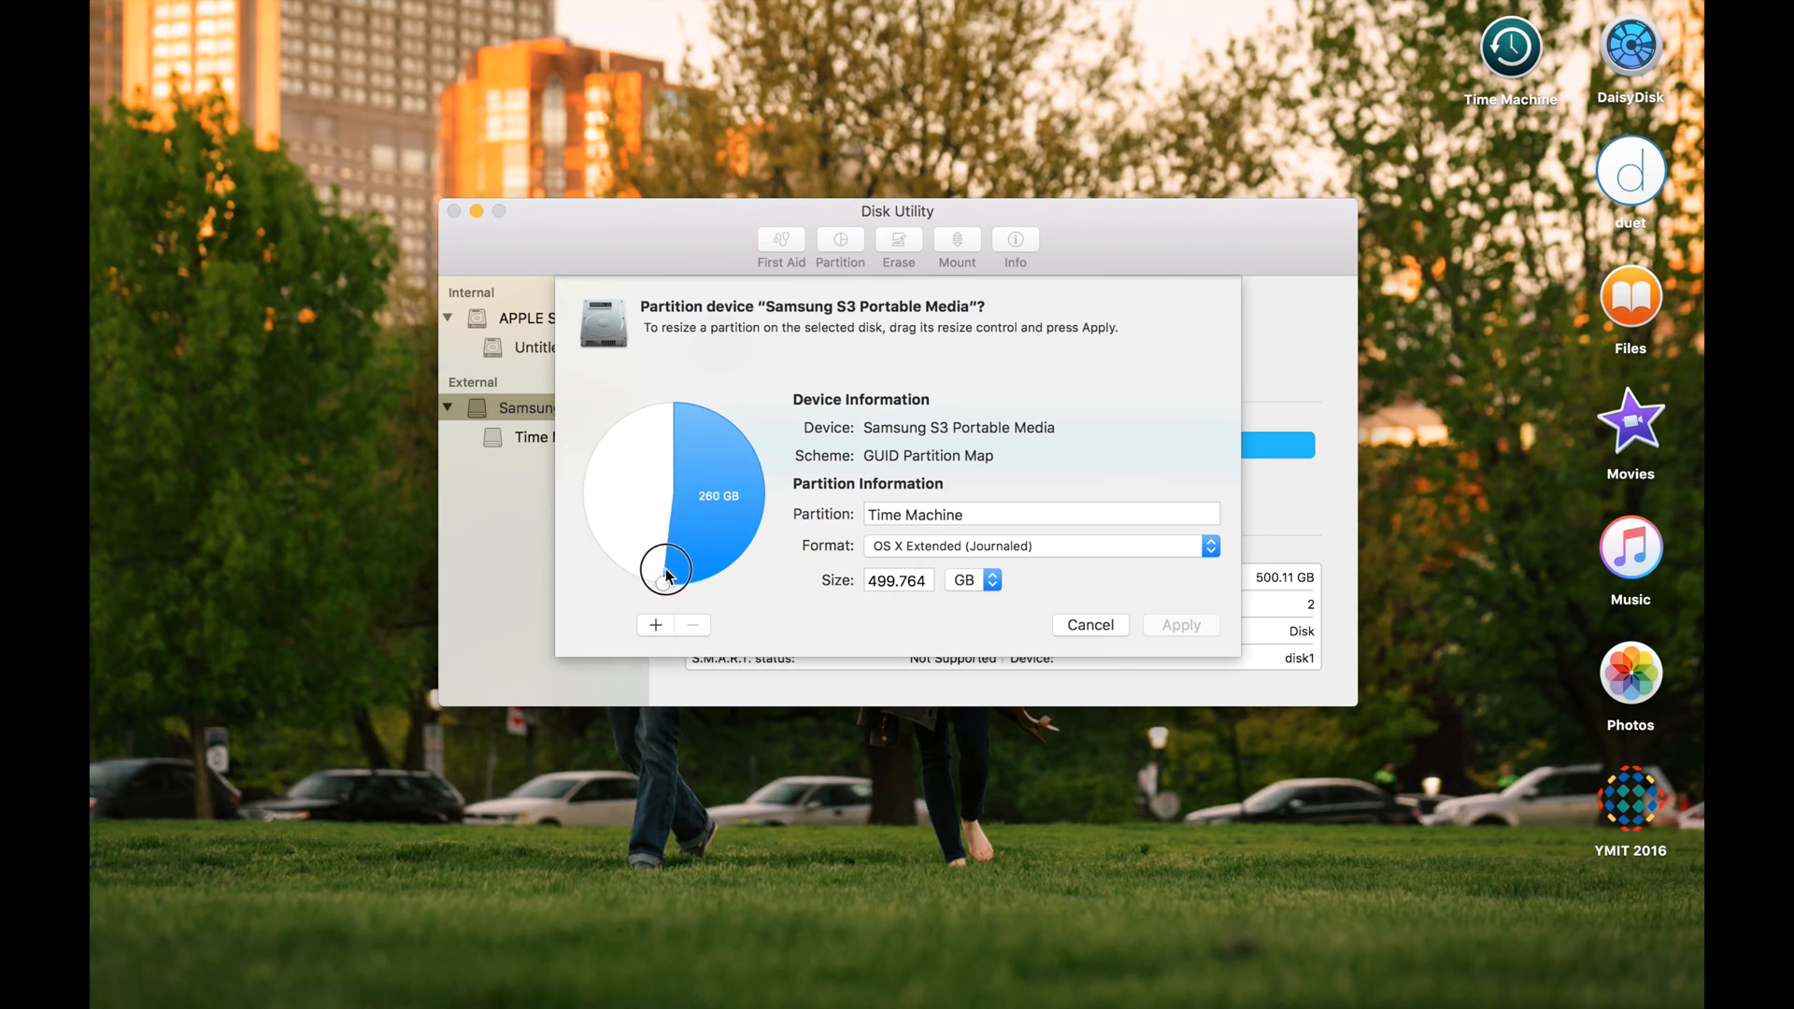
left_click_drag(663, 570, 732, 560)
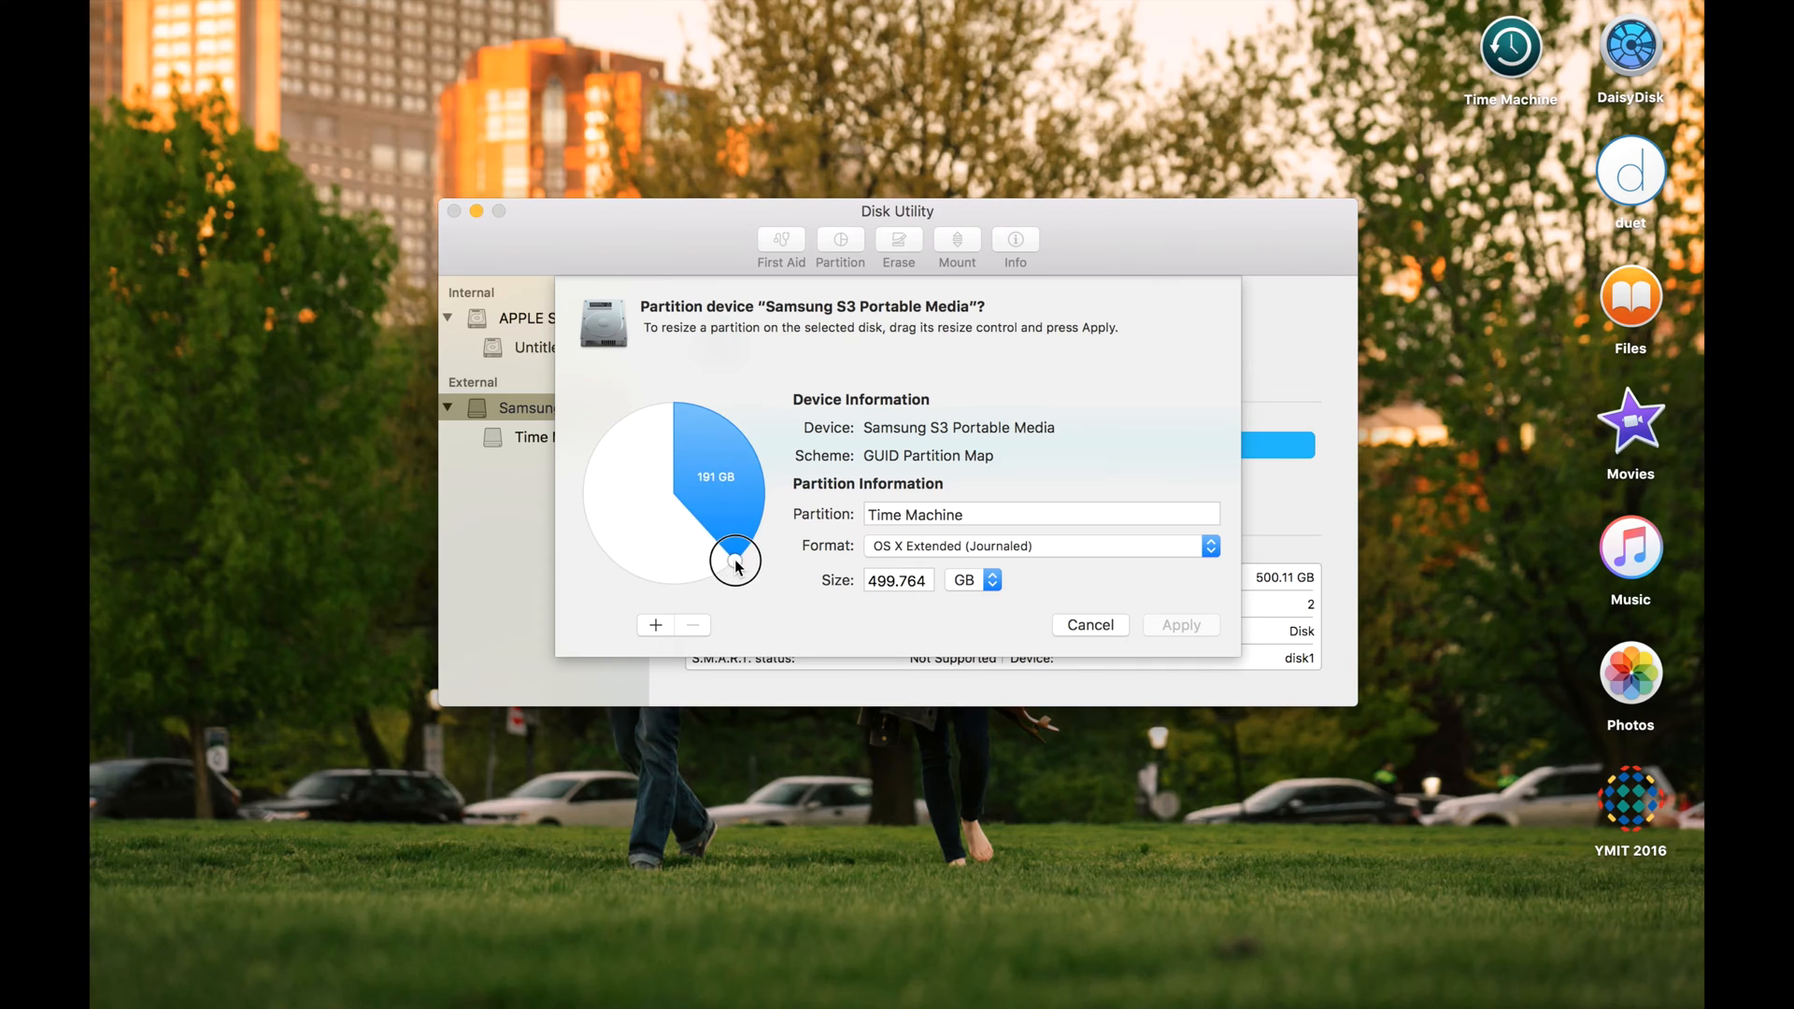
left_click_drag(739, 562, 612, 503)
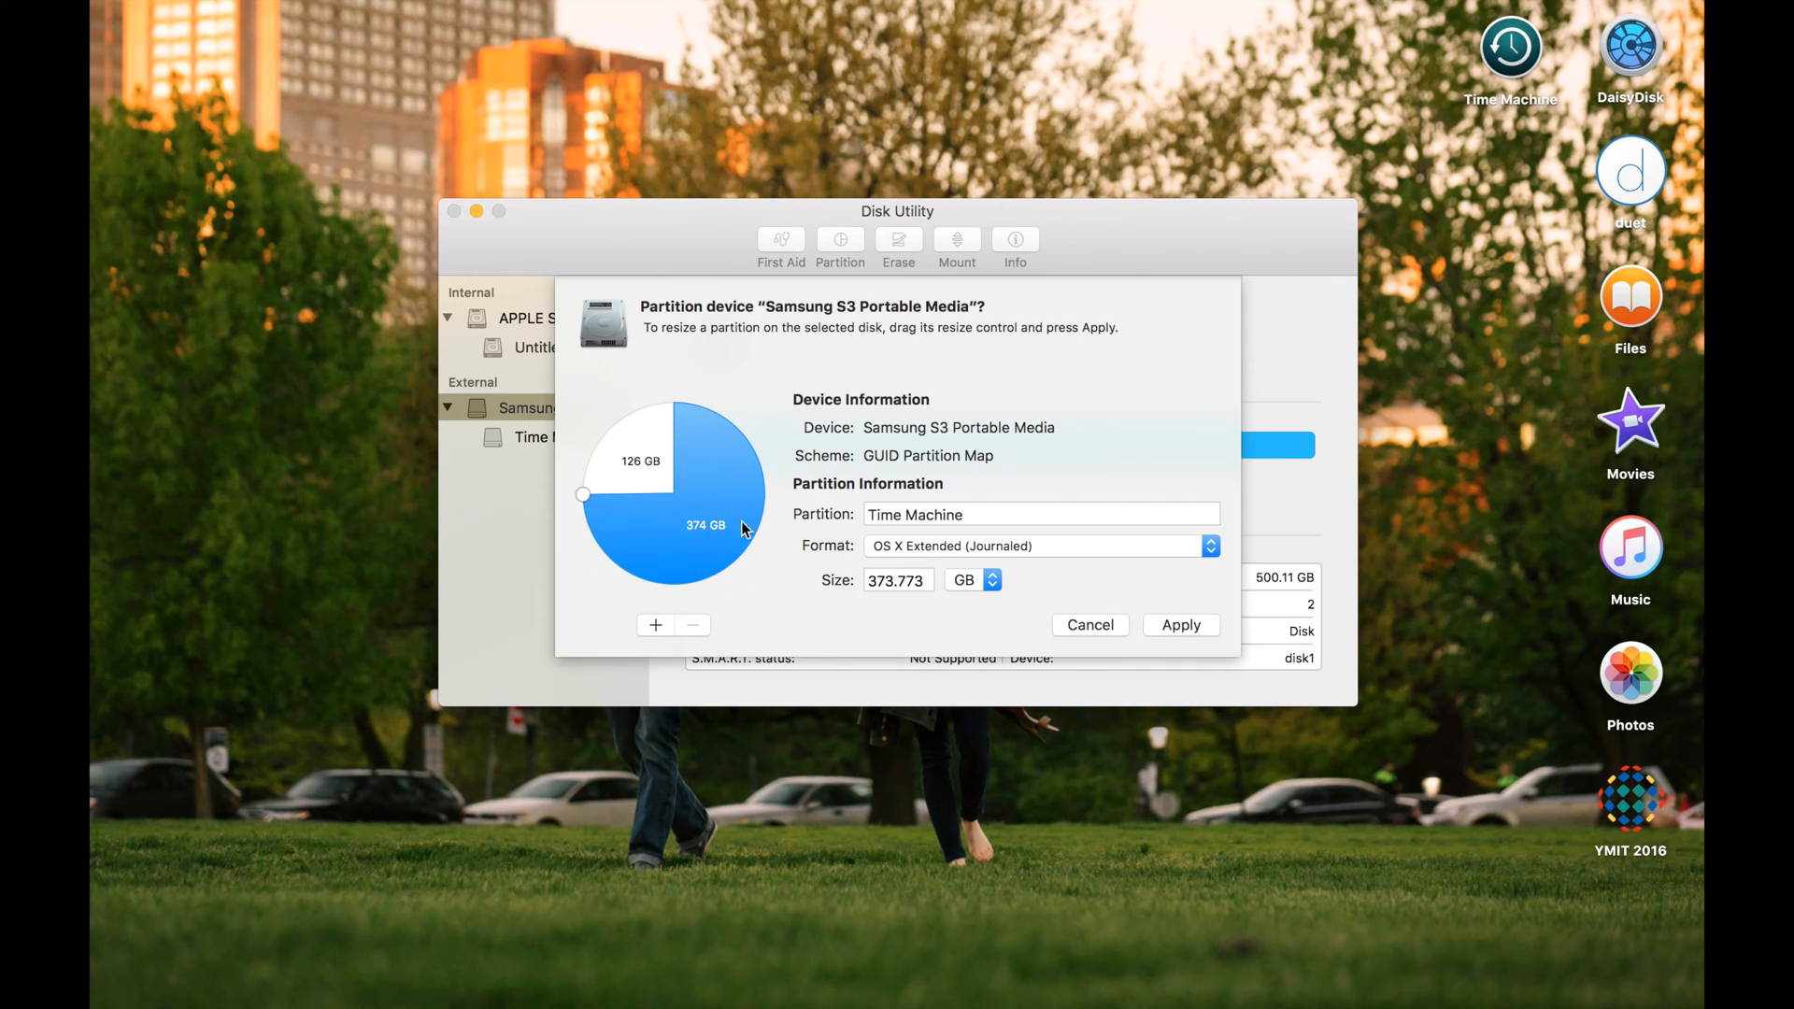
mouse_move(978, 561)
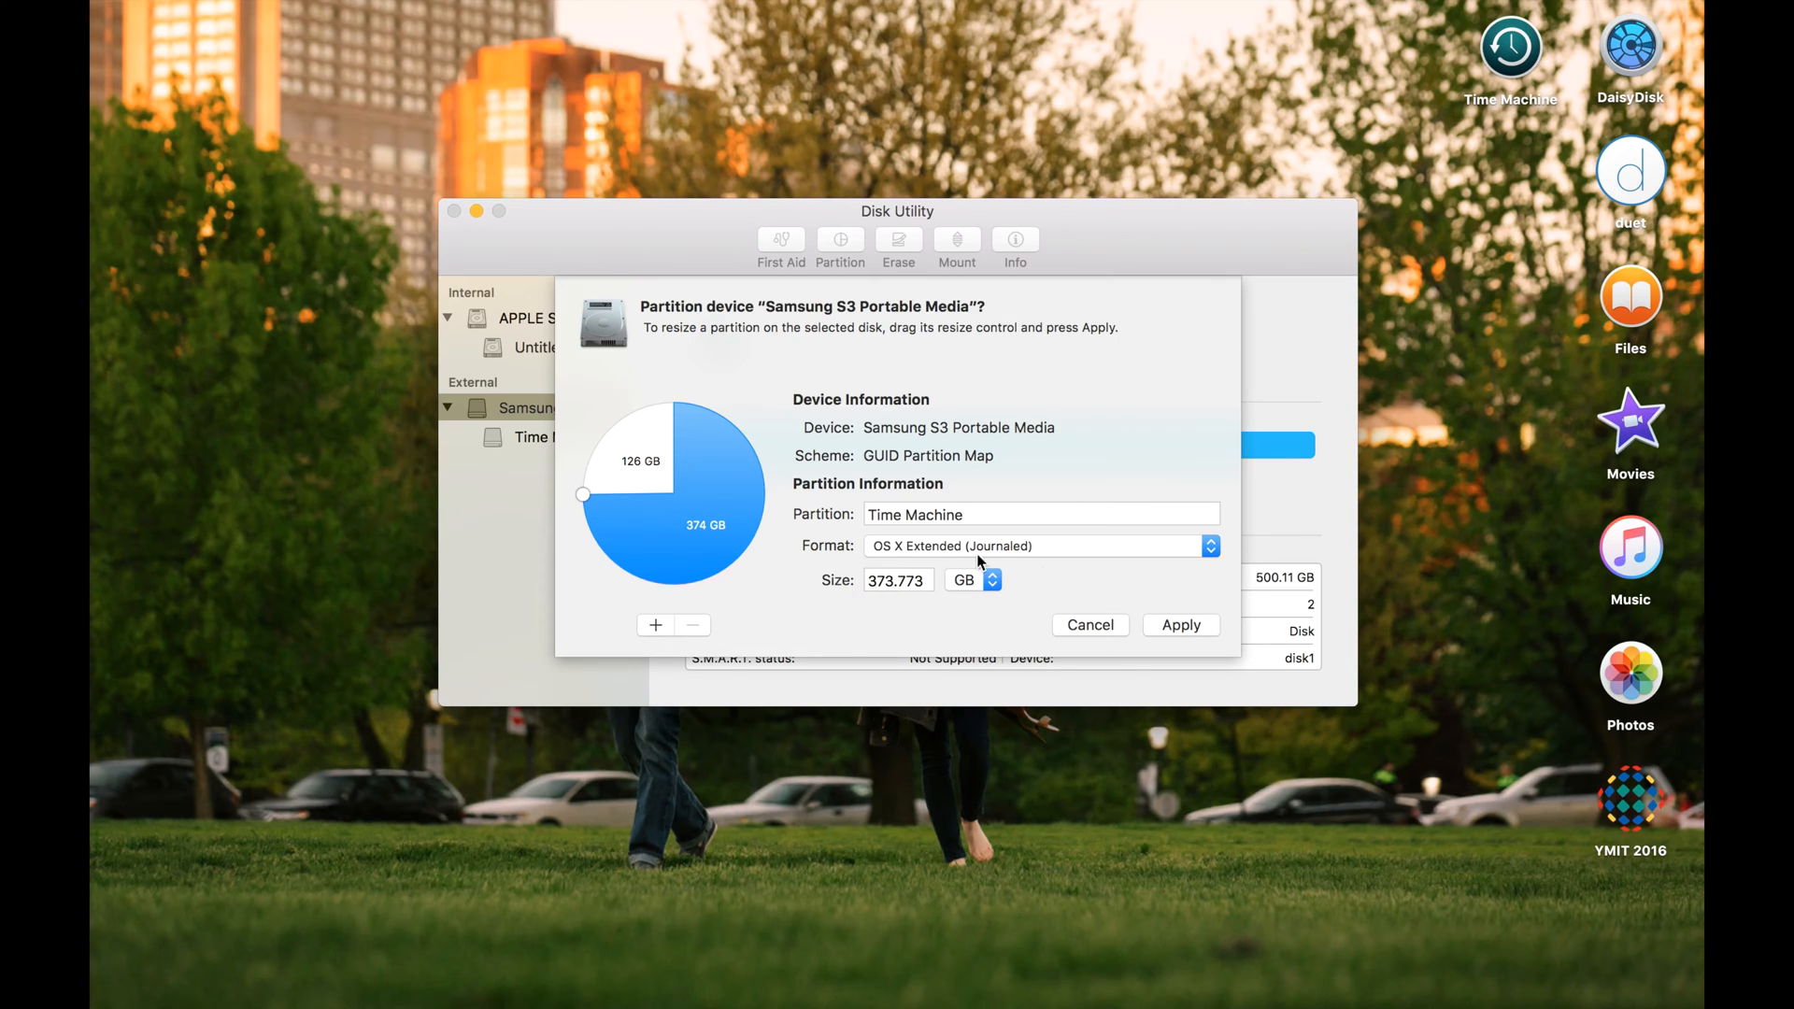
left_click(898, 580)
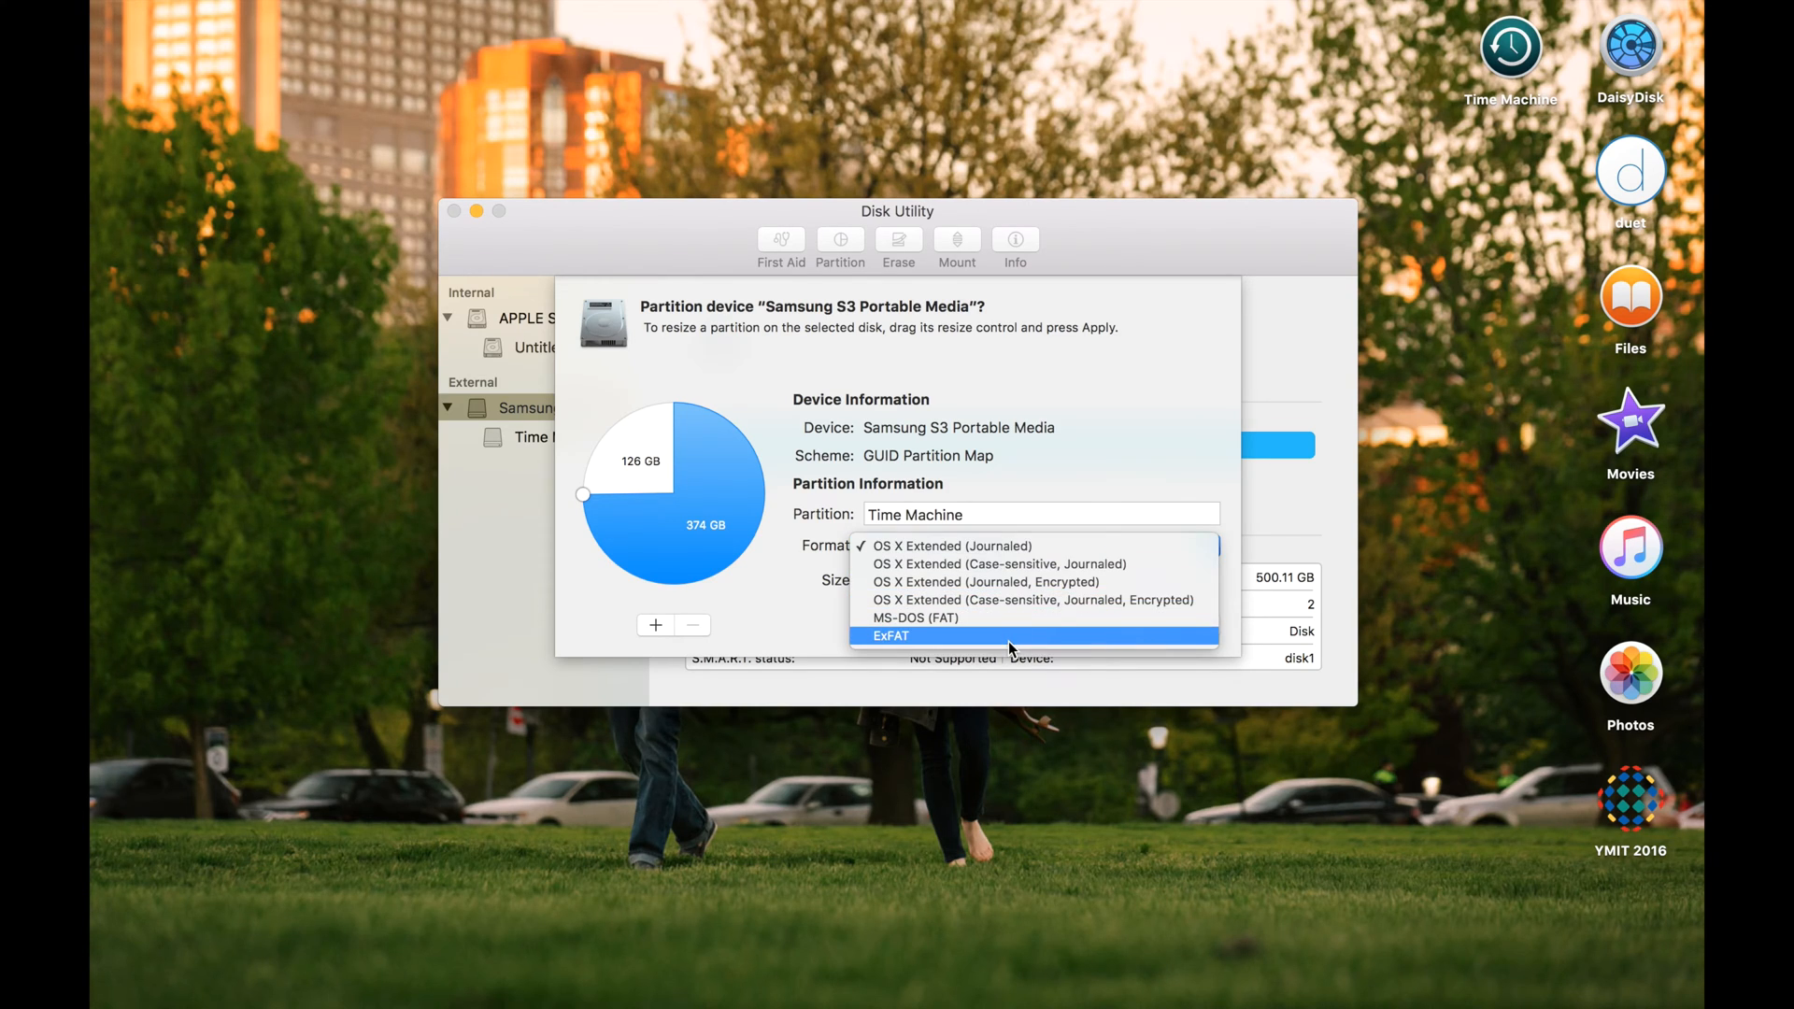
mouse_move(984, 617)
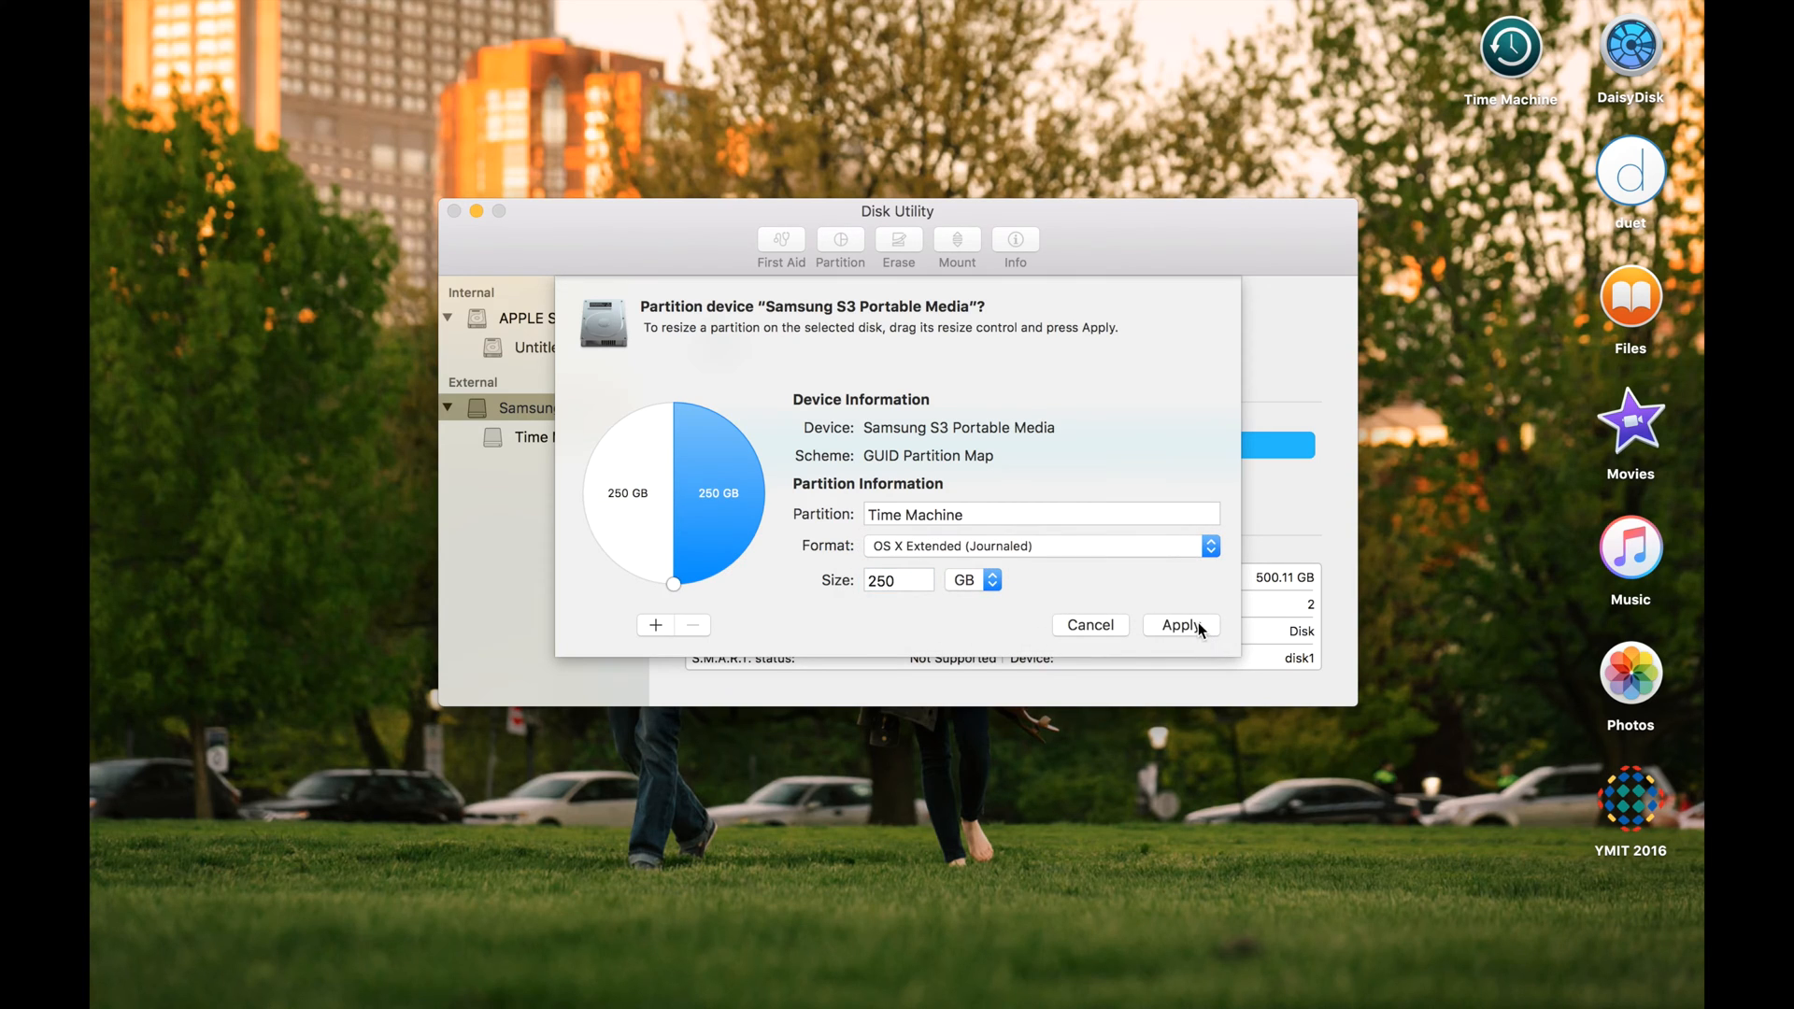
Step: Apply the layout, creating 250 GB Time Machine and 249.63 GB Untitled partitions
left_click(1179, 625)
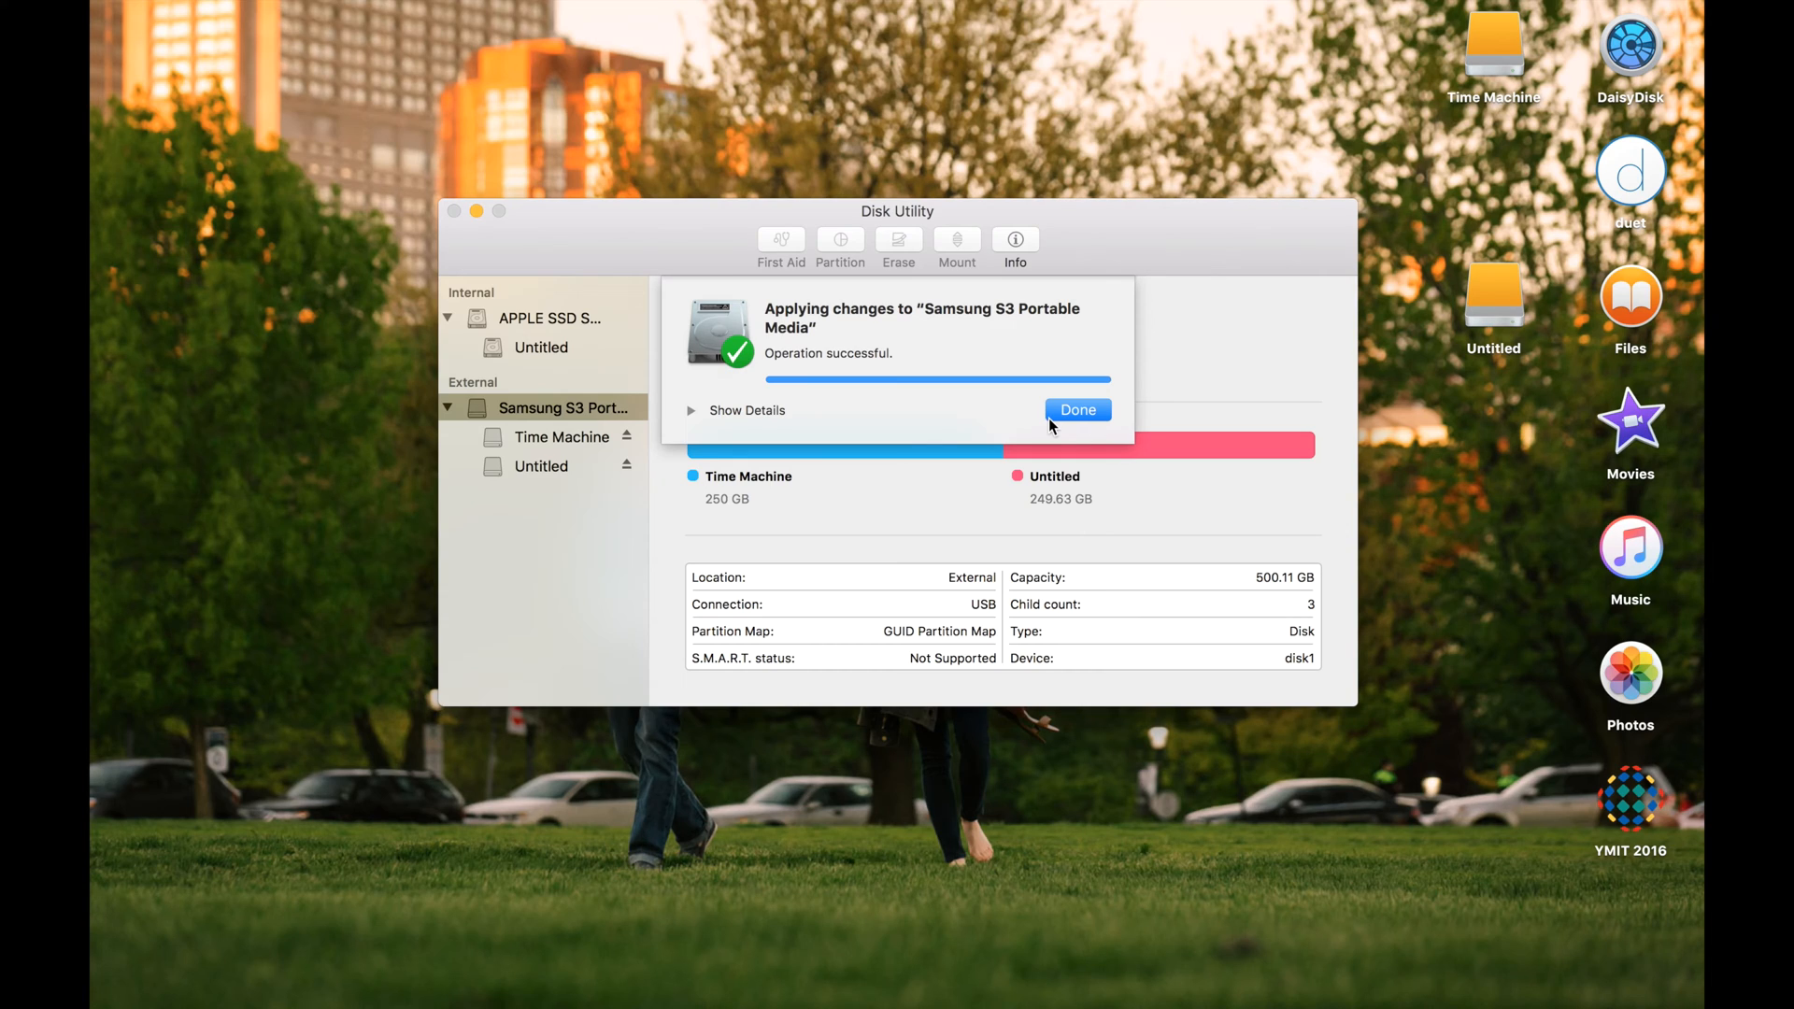
left_click(1076, 409)
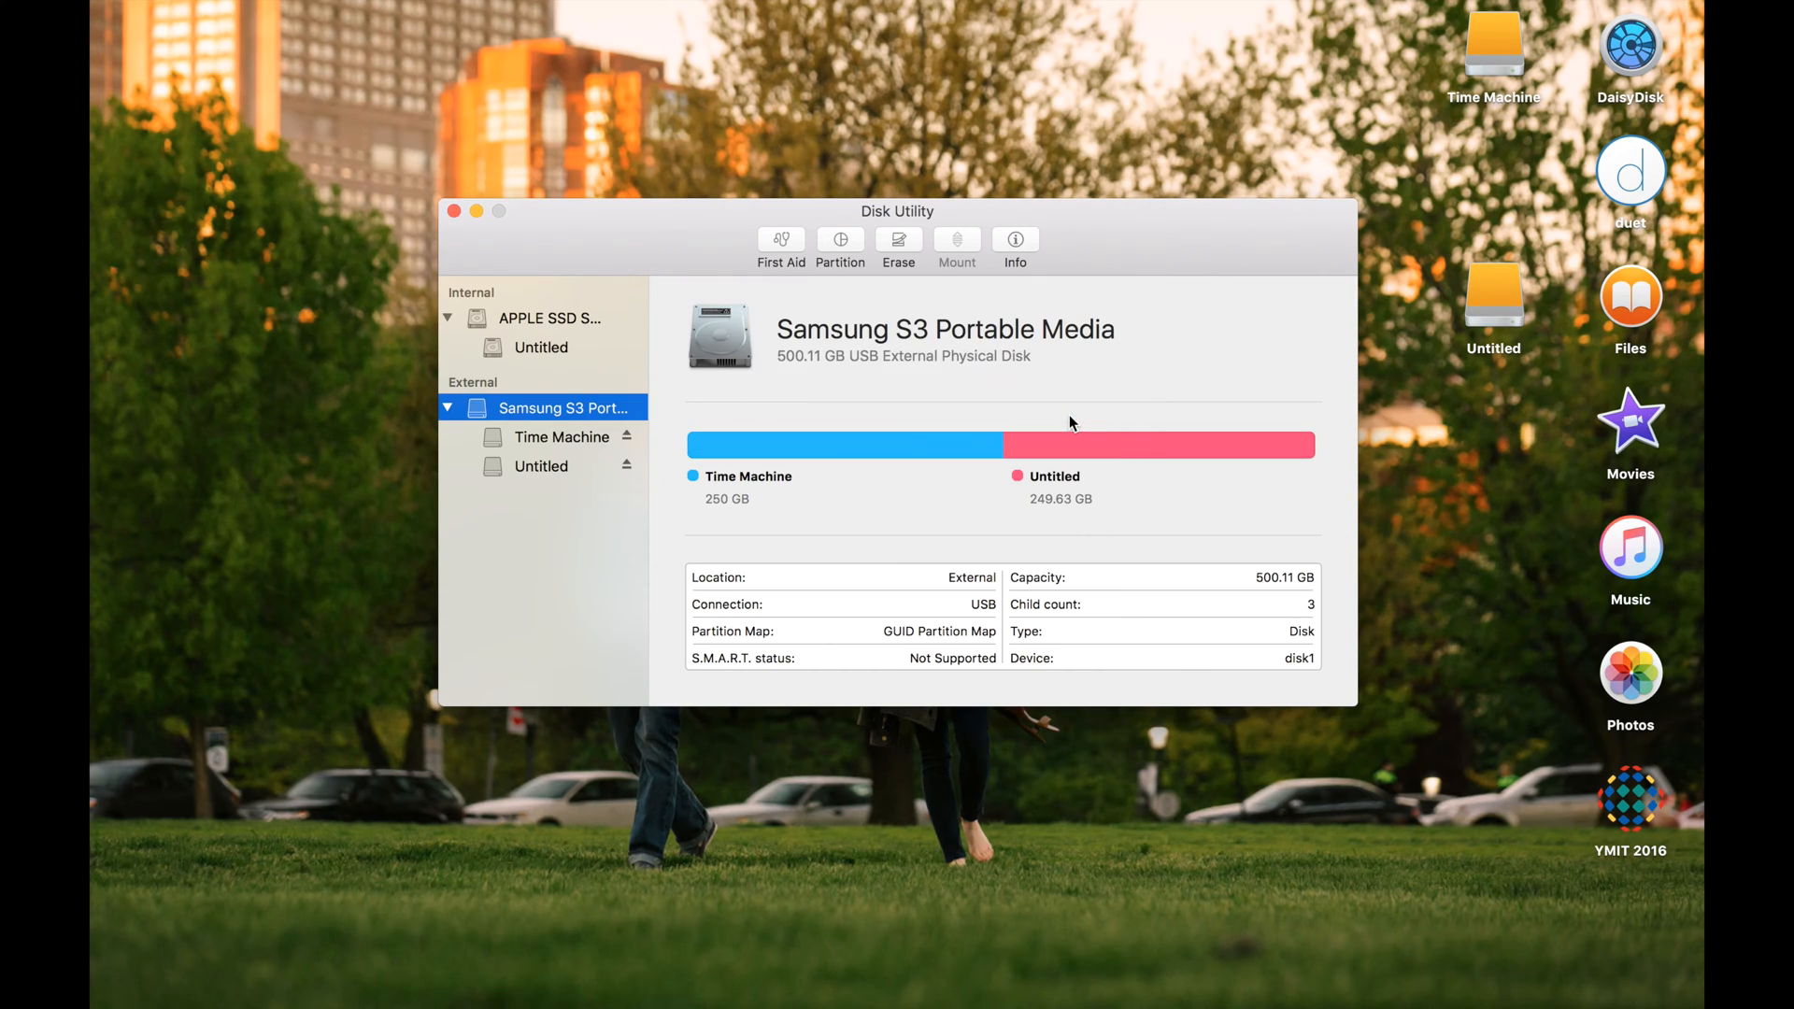
mouse_move(544, 265)
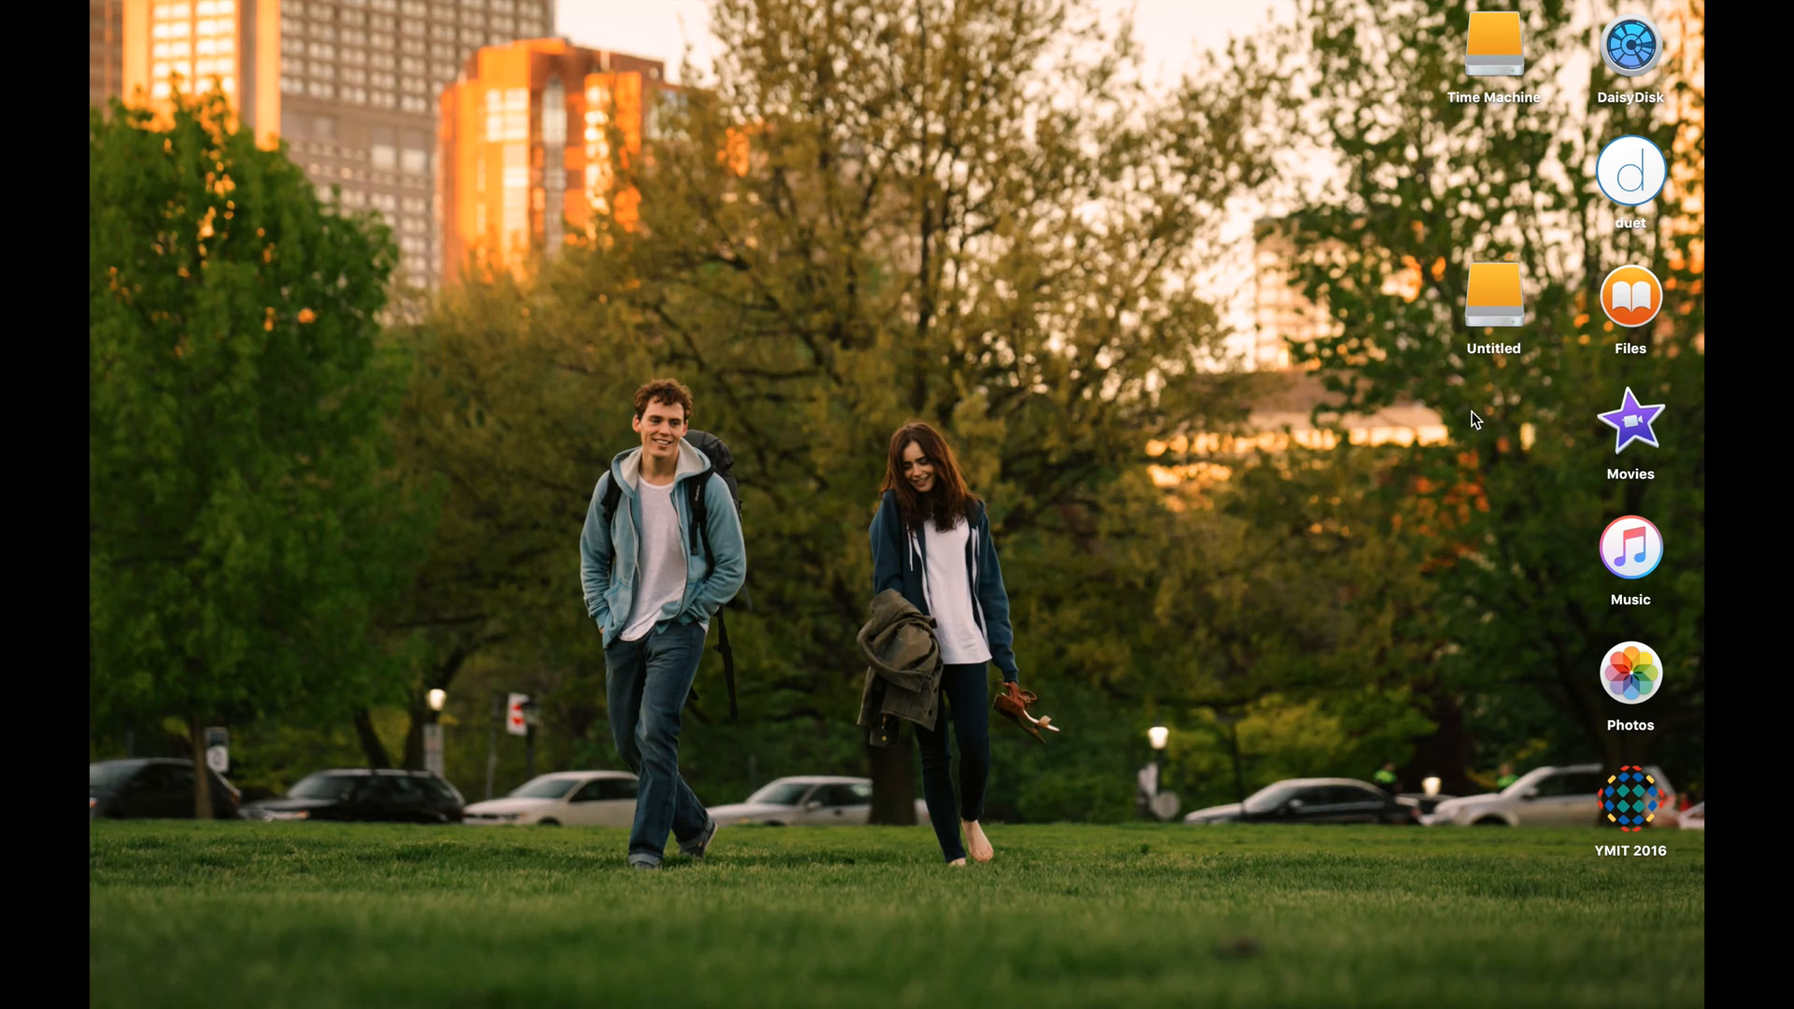
mouse_move(1439, 101)
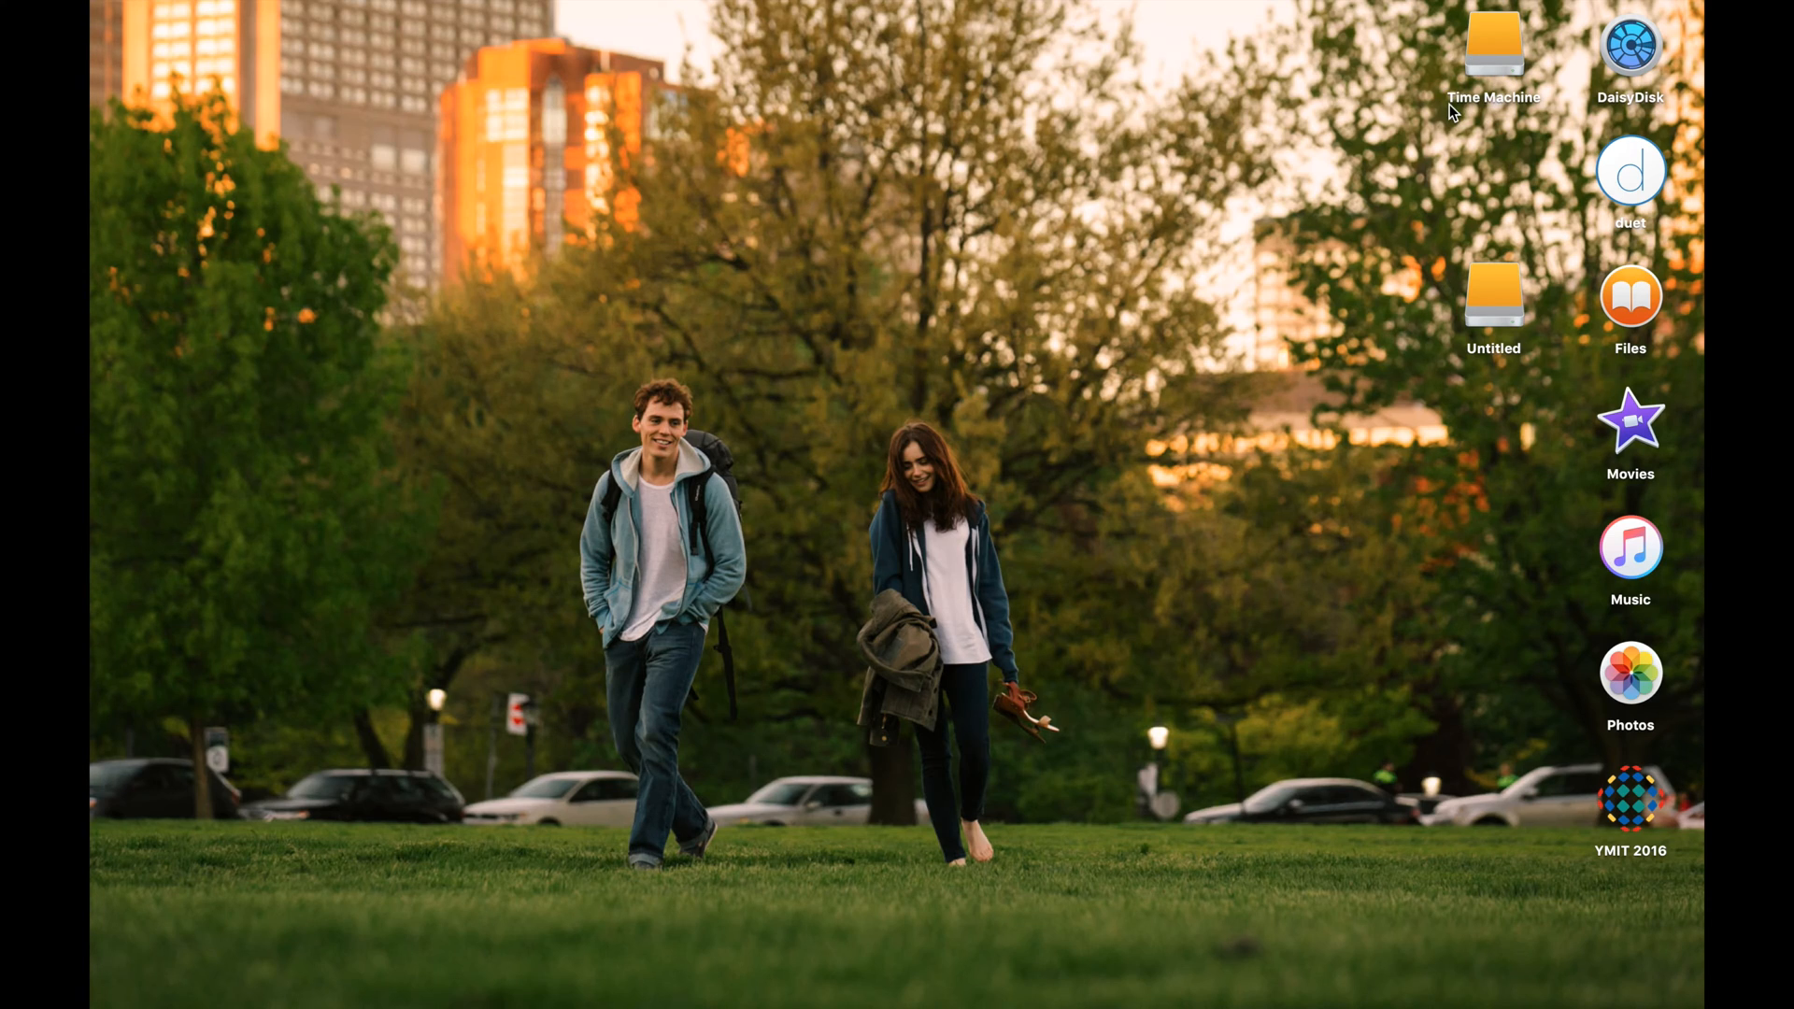
mouse_move(530, 386)
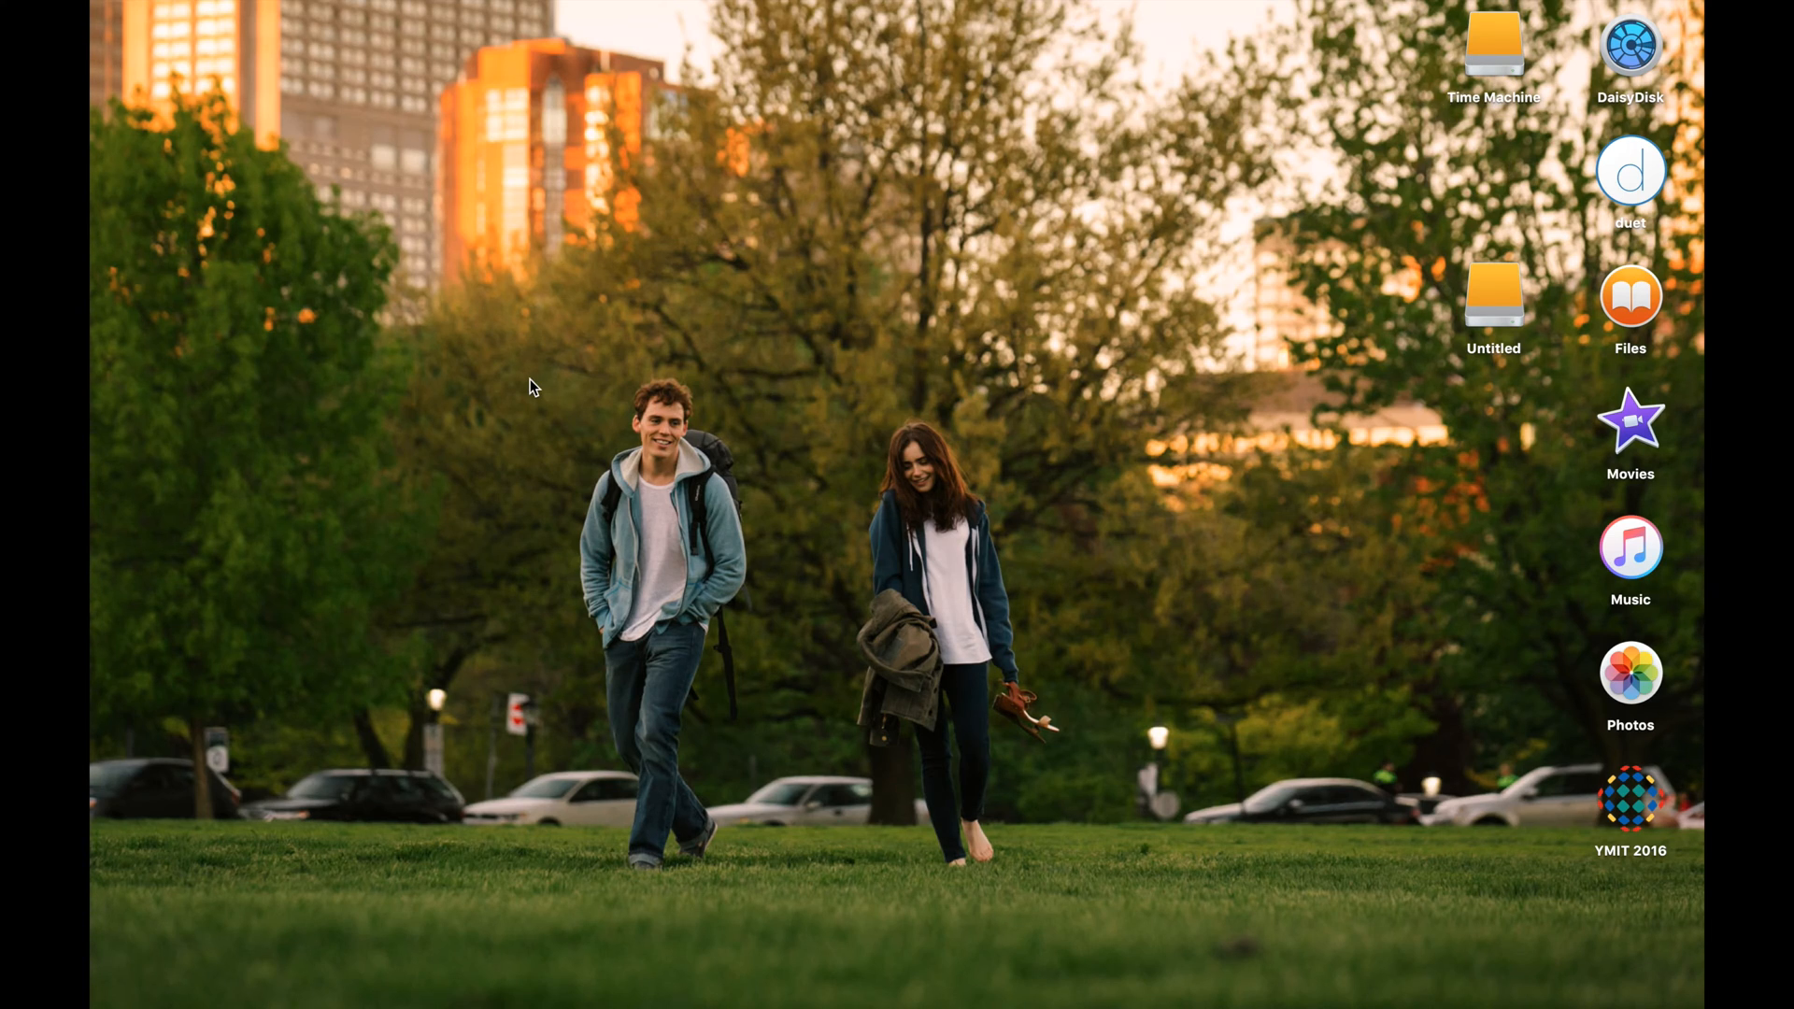
mouse_move(1132, 372)
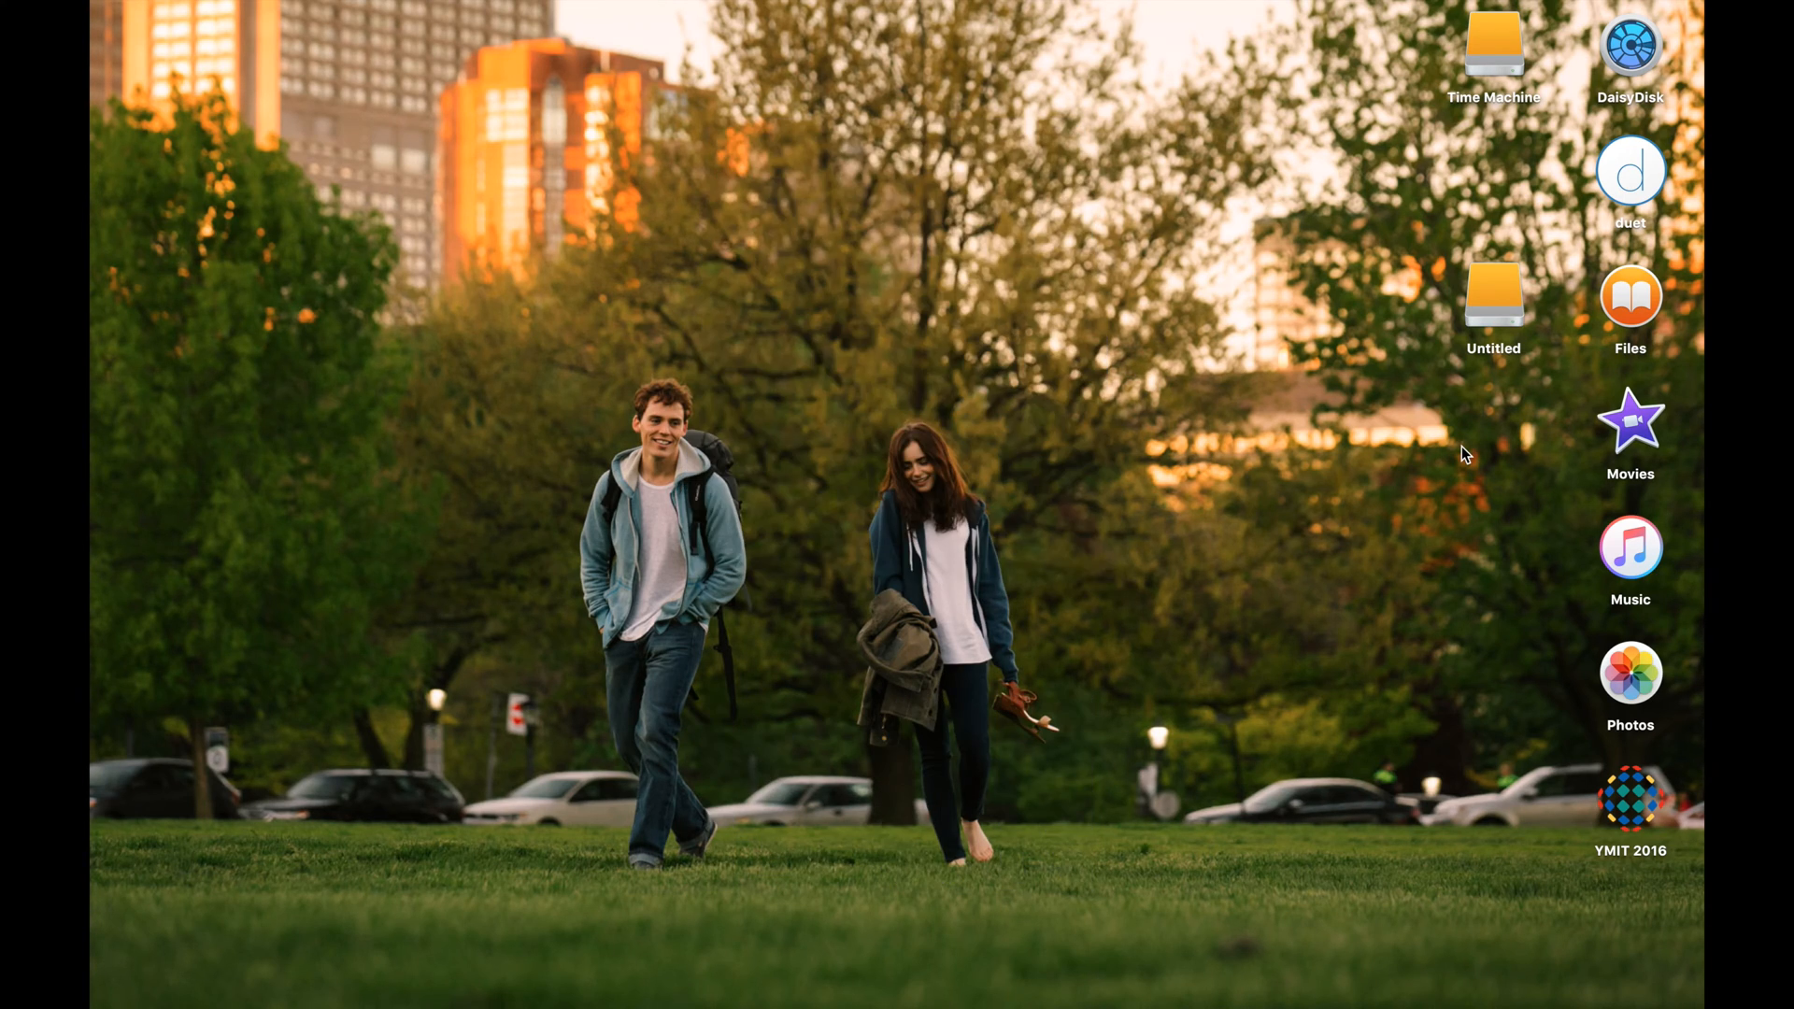
mouse_move(1497, 315)
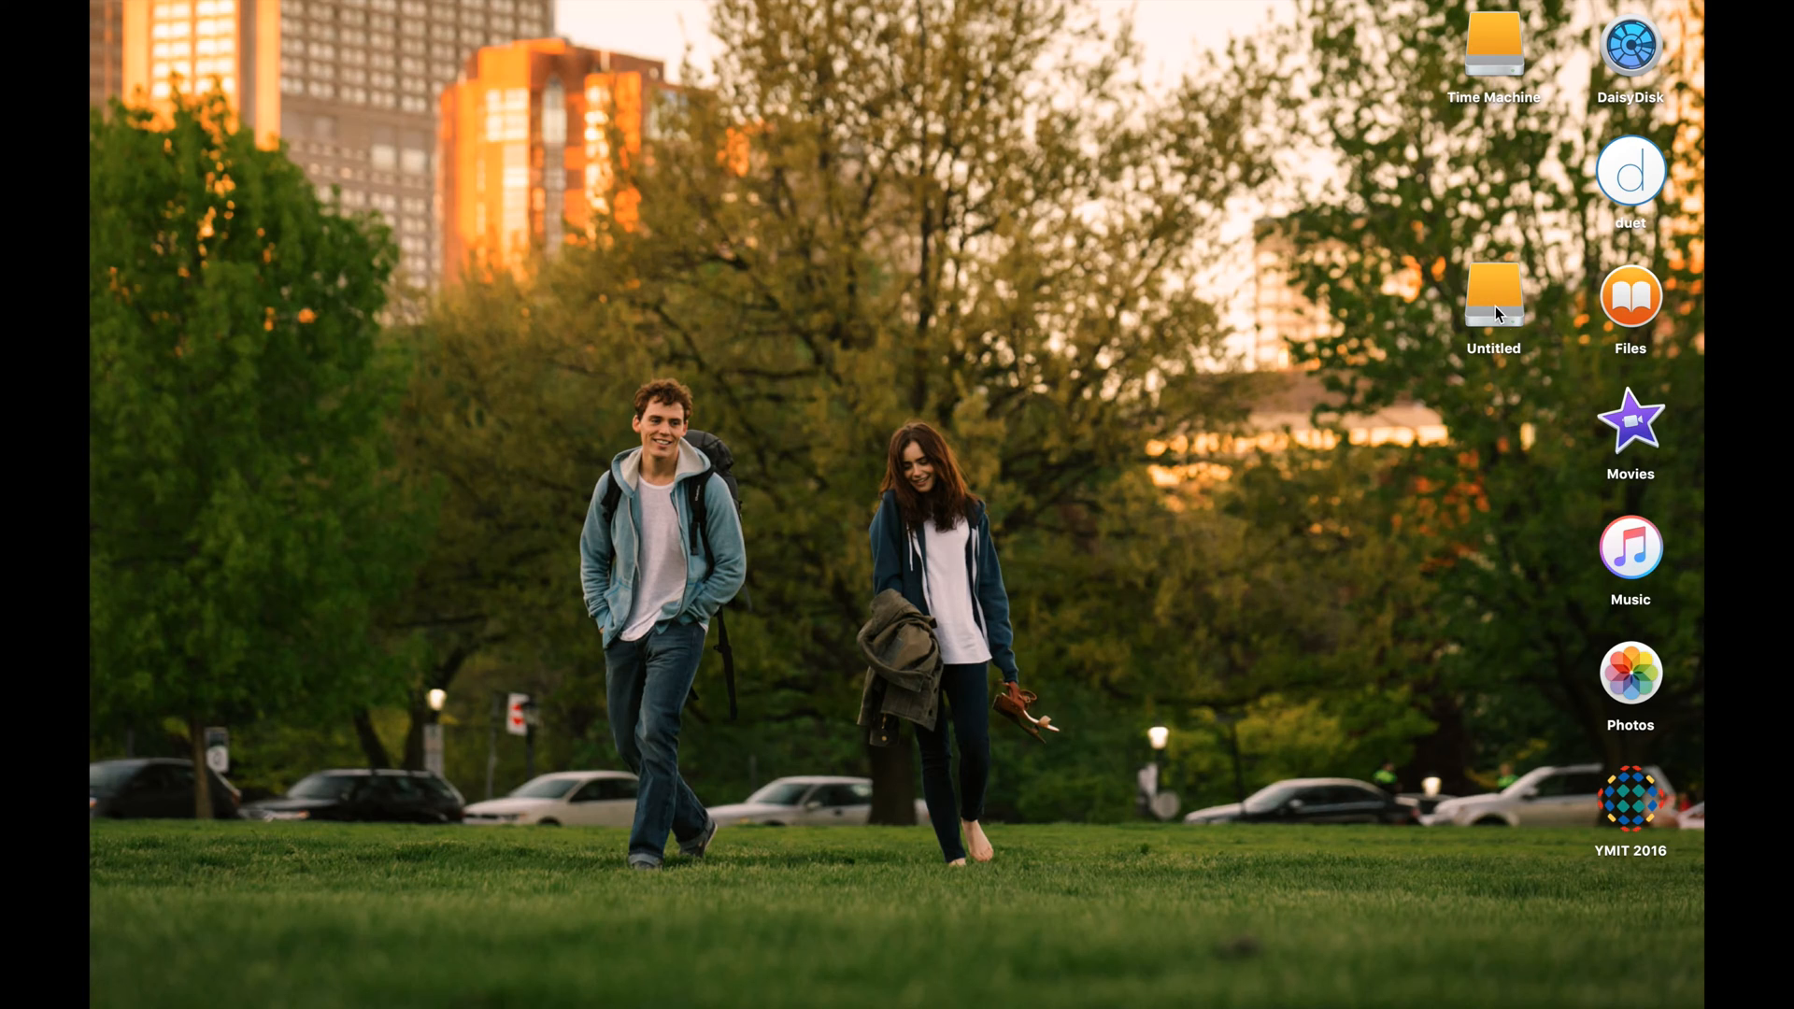
Step: Open the Untitled drive and show its Get Info panel
double_click(1492, 295)
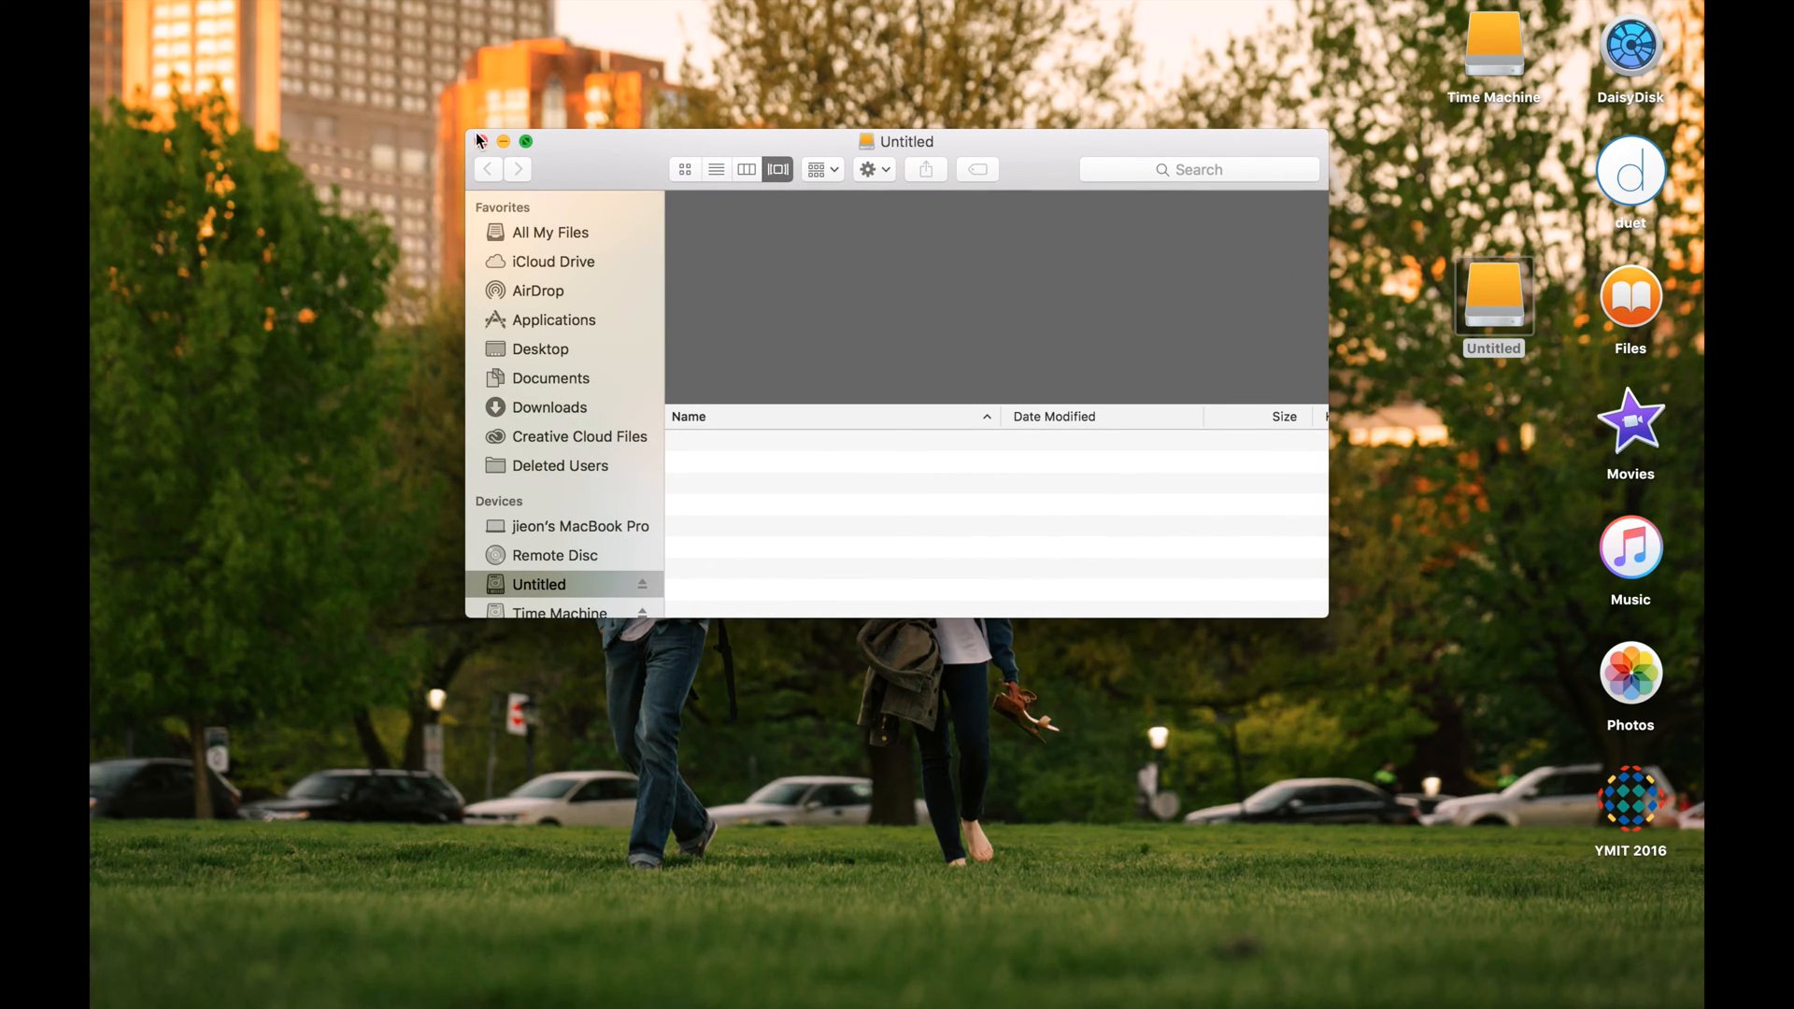
left_click(867, 169)
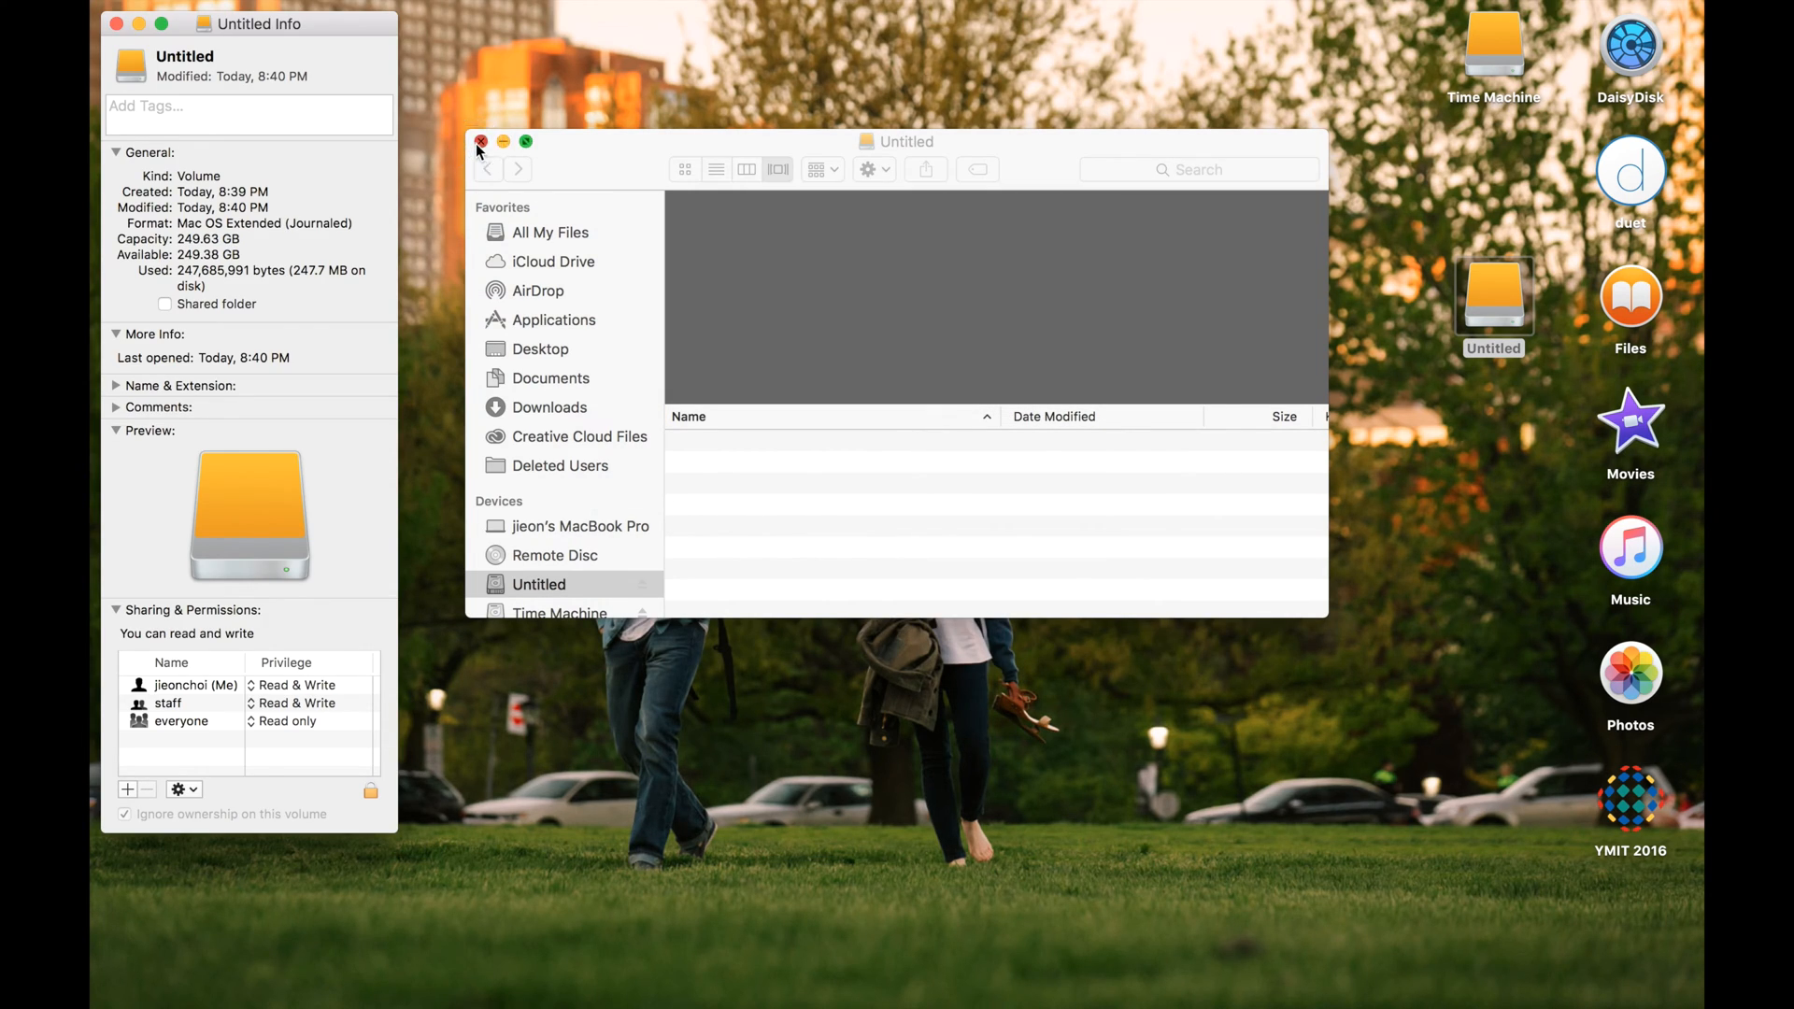
Step: Close the Untitled Finder window, keeping its Info window open
left_click(480, 142)
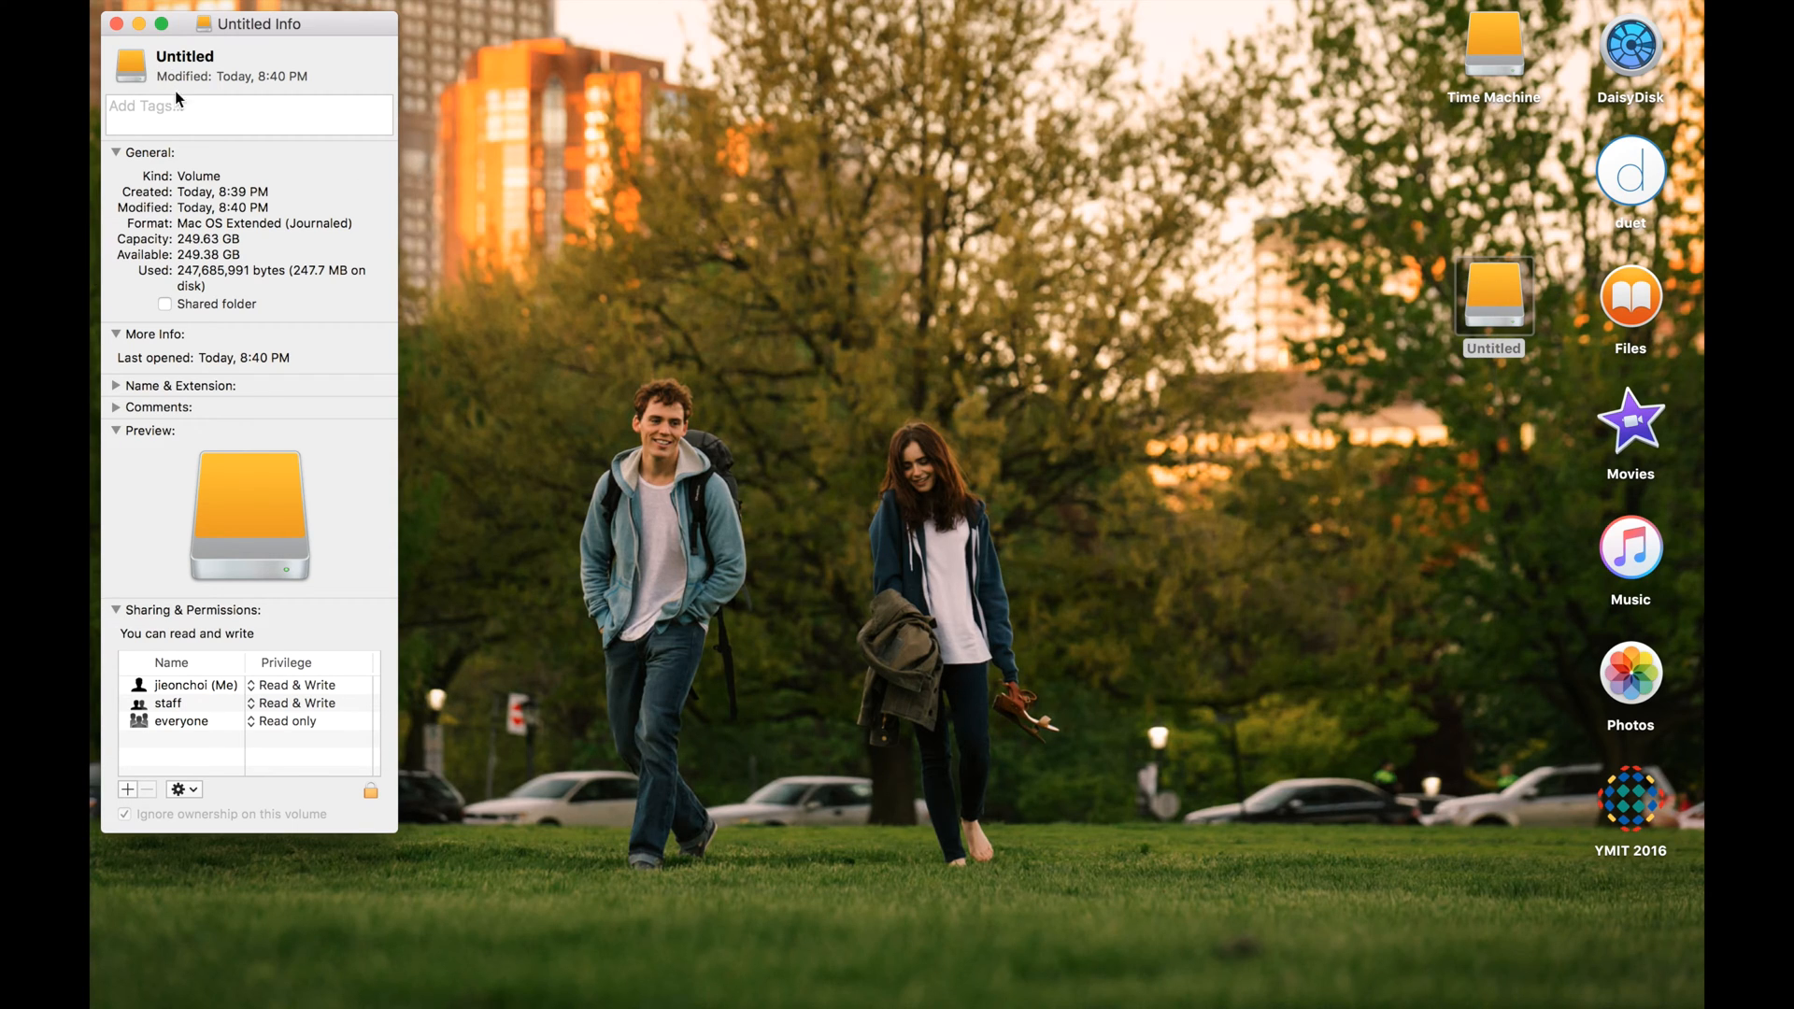
mouse_move(835, 618)
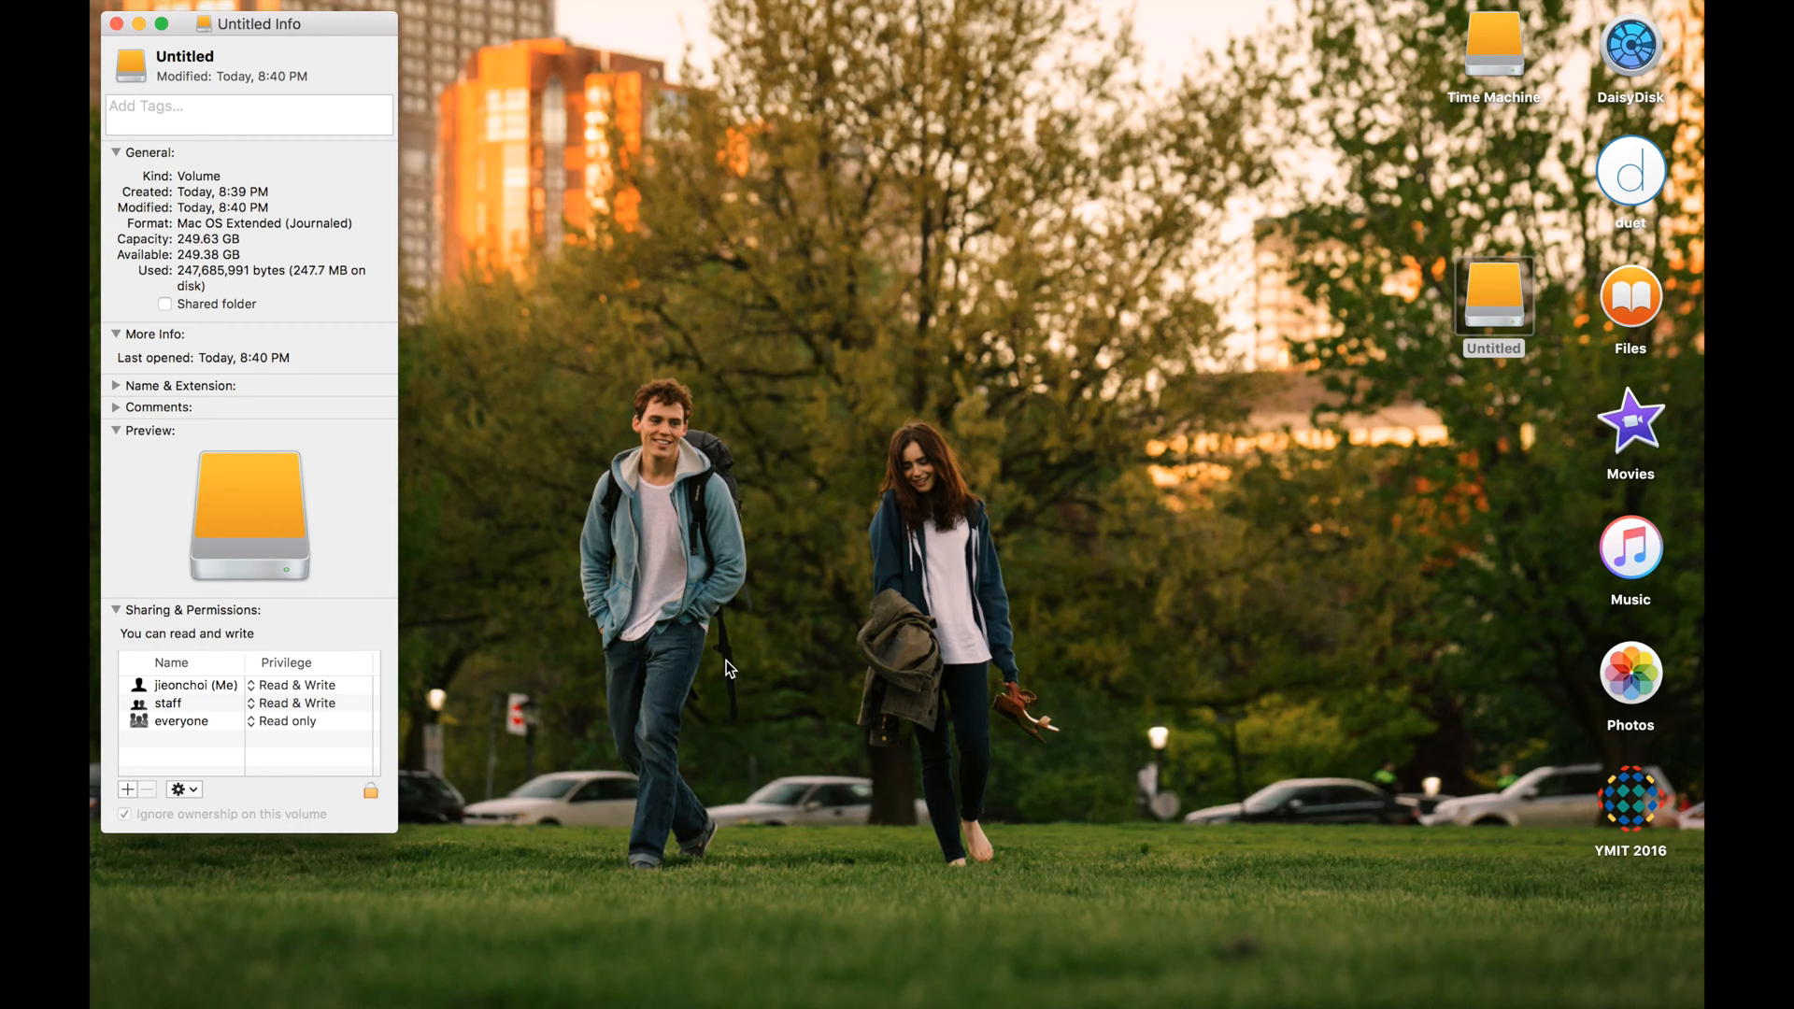
mouse_move(867, 637)
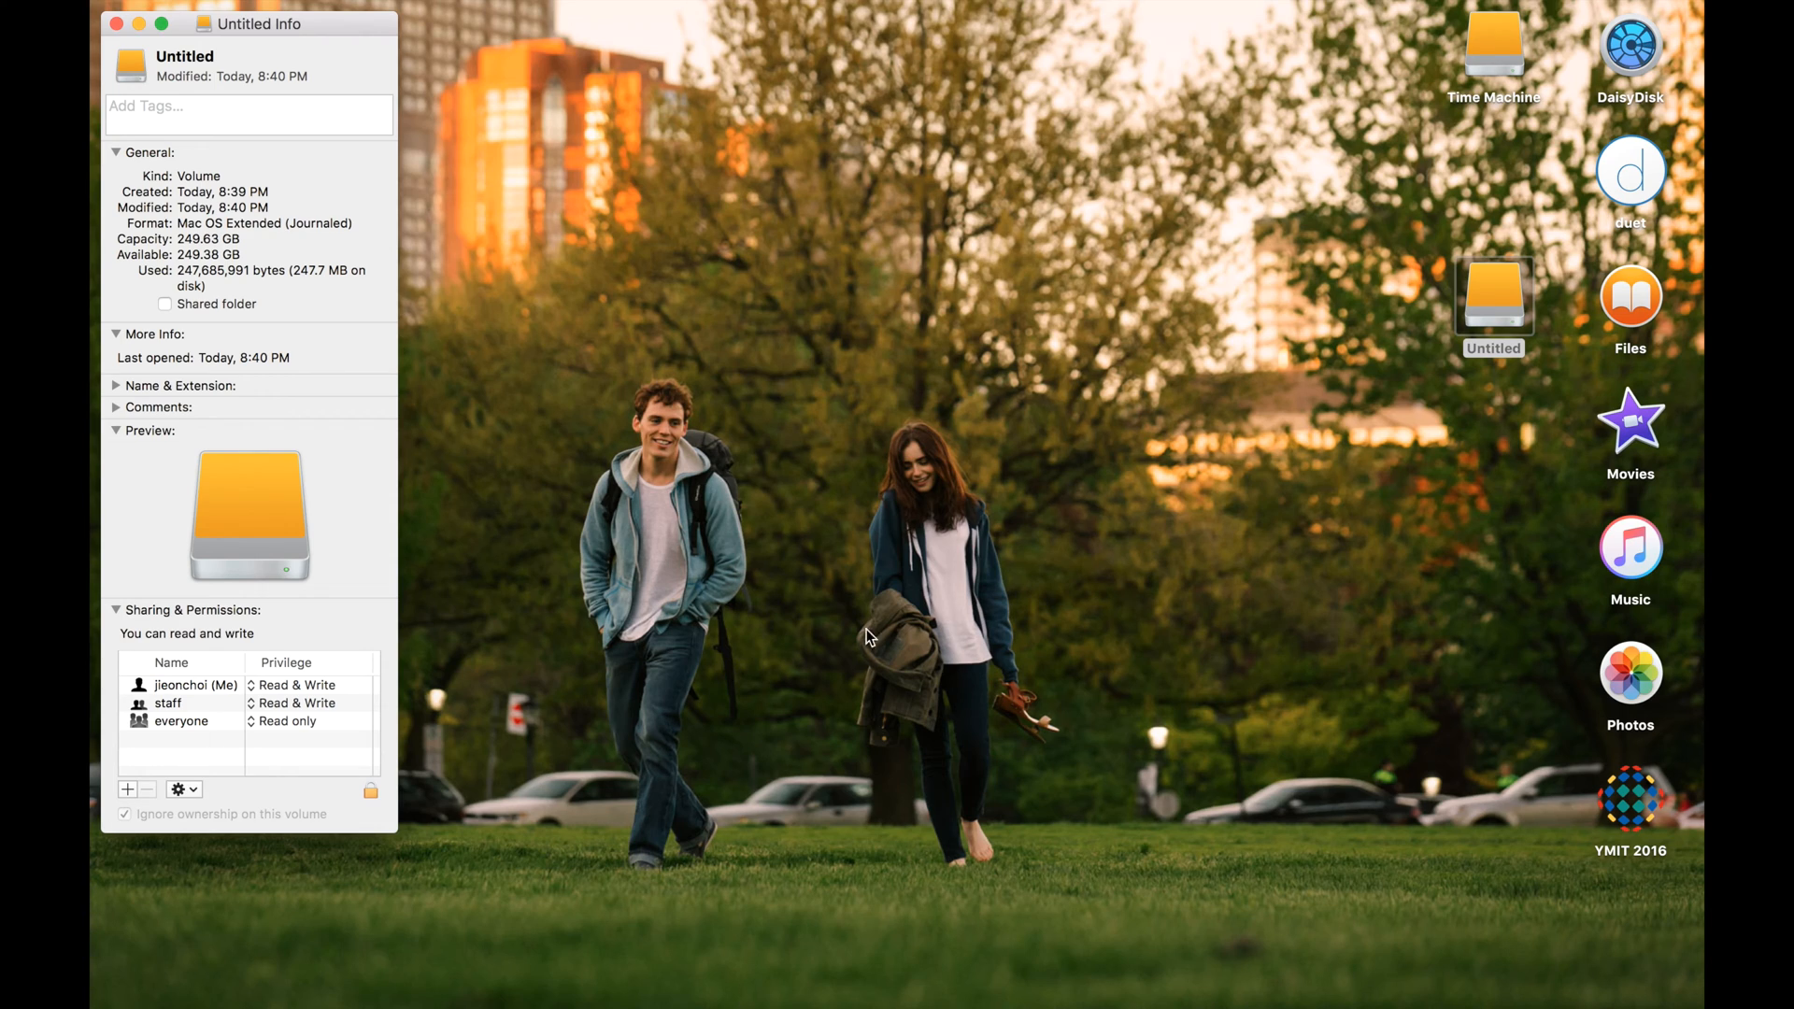
mouse_move(841, 1004)
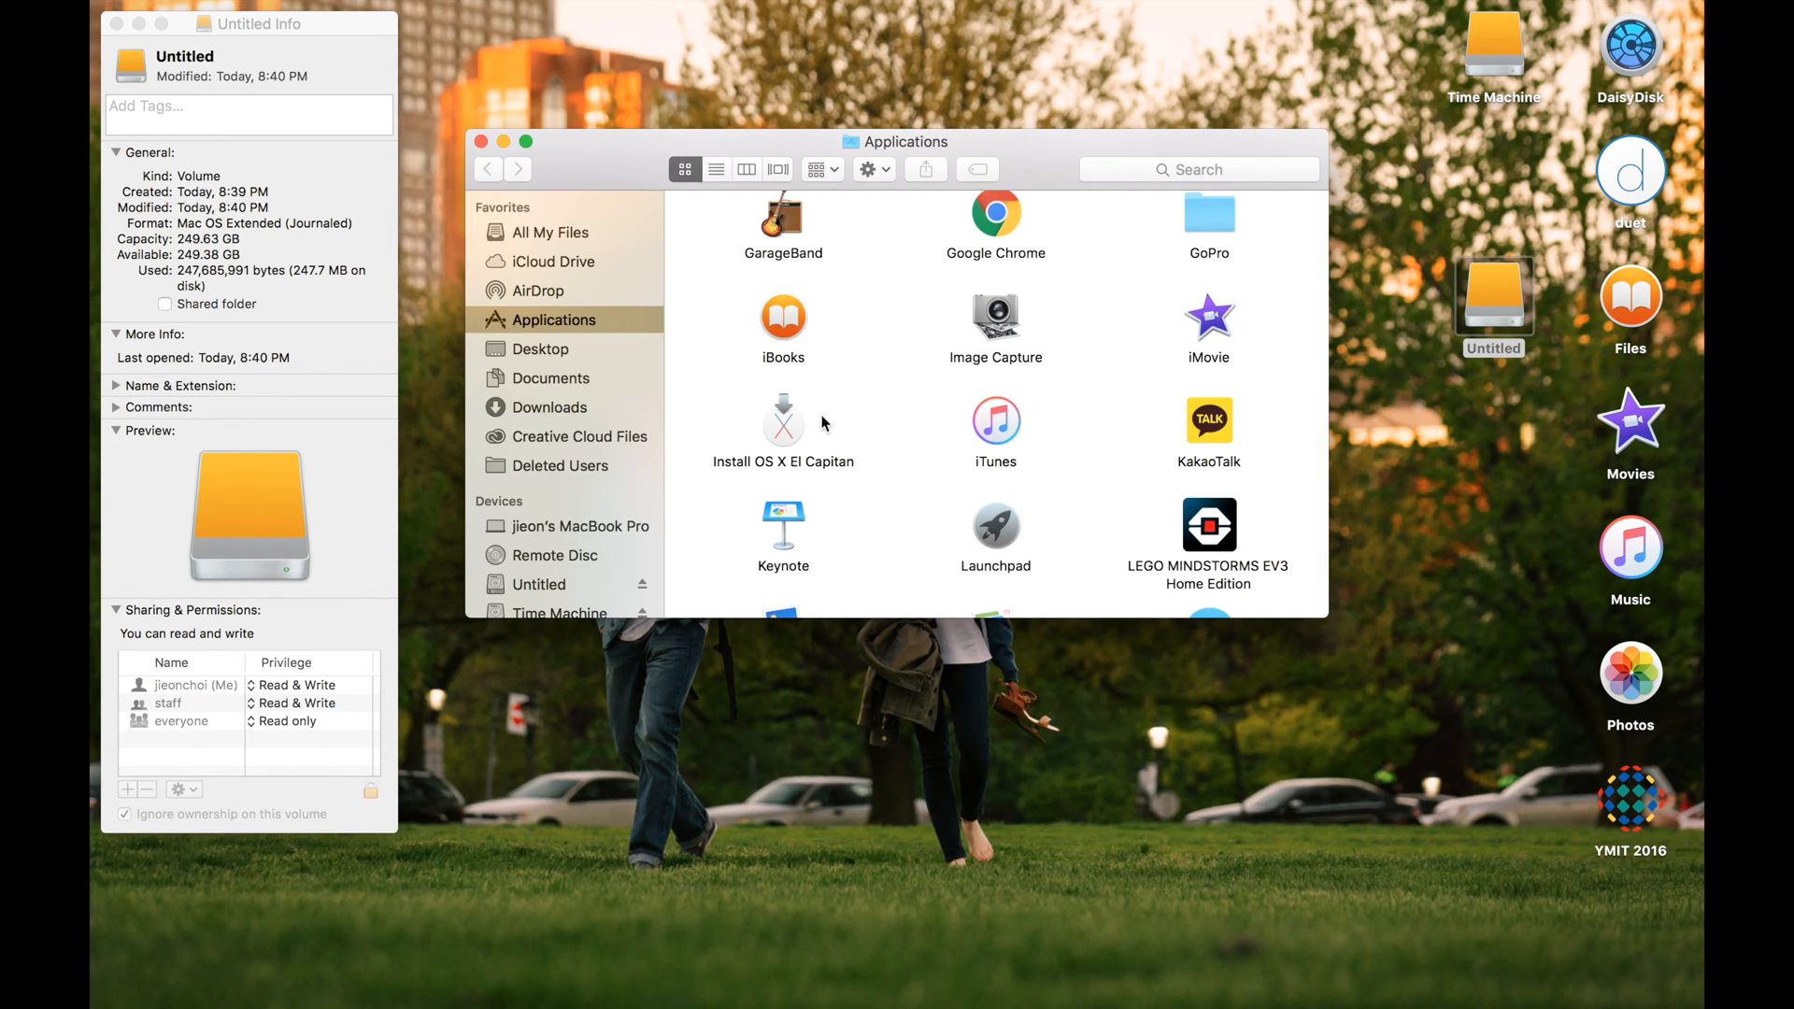
Step: Scroll Applications and open Get Info for the Launchpad app
scroll("down", 3)
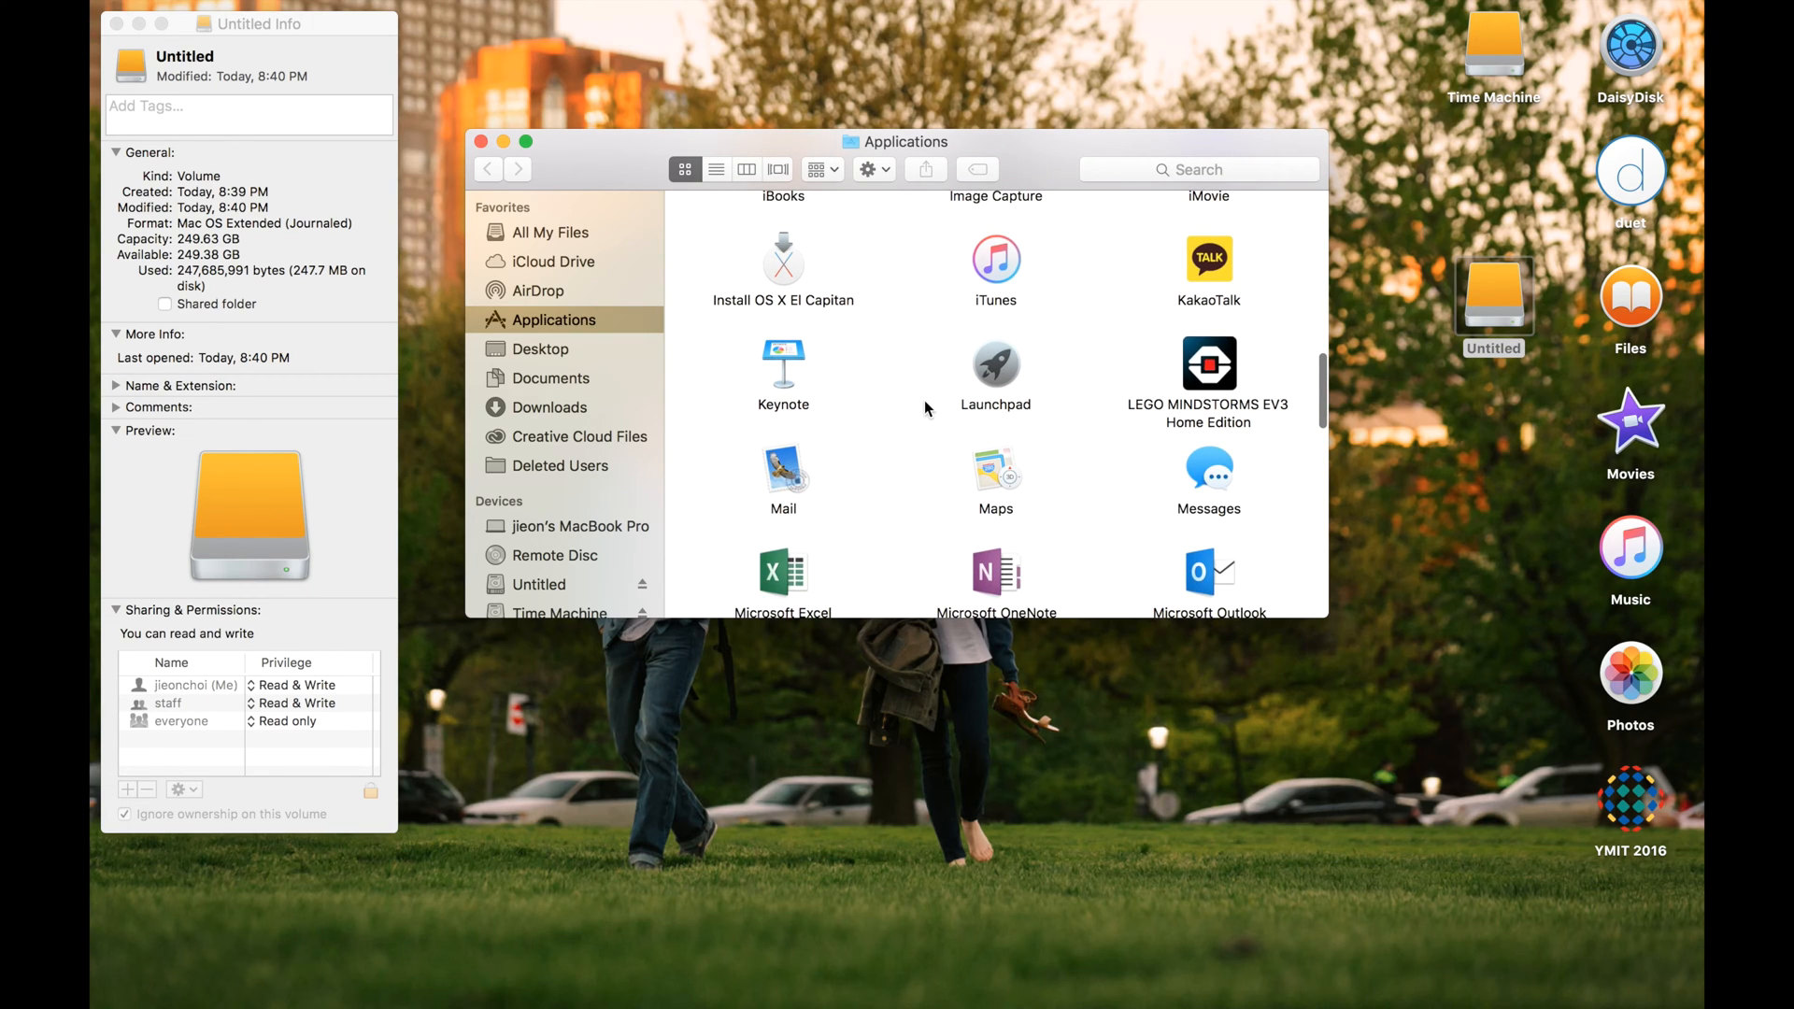
right_click(994, 366)
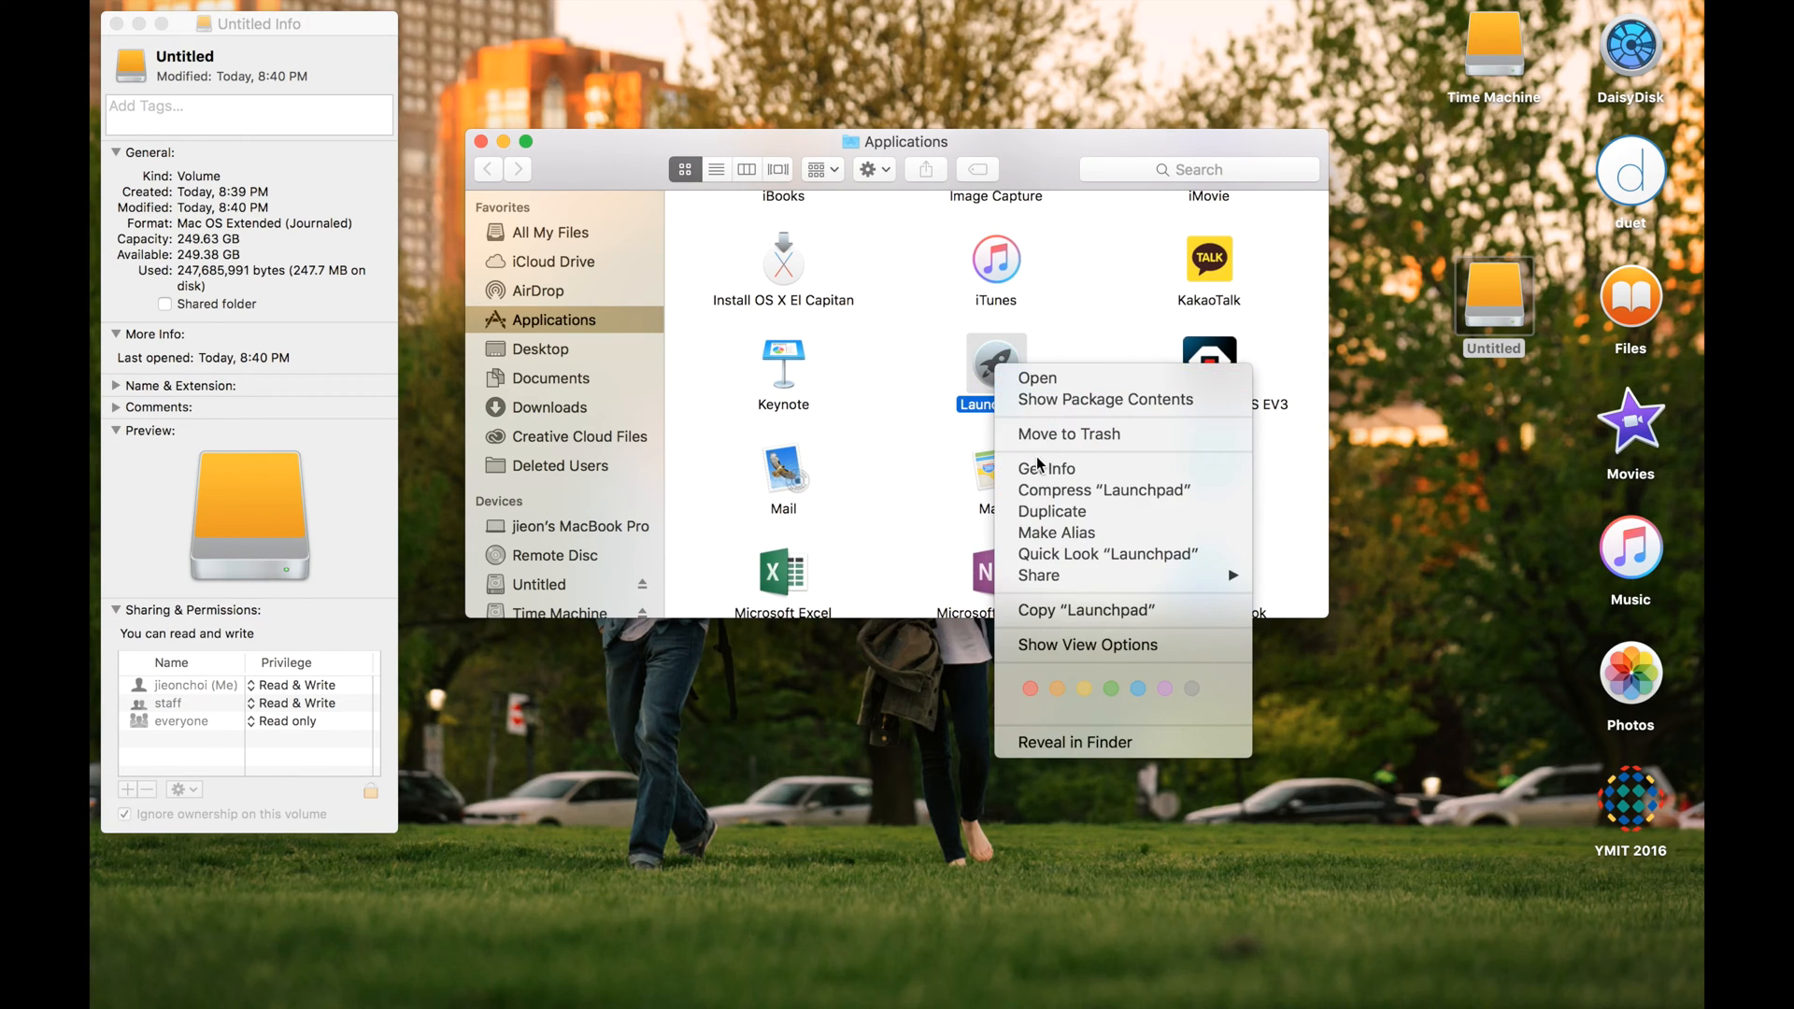
left_click(1046, 468)
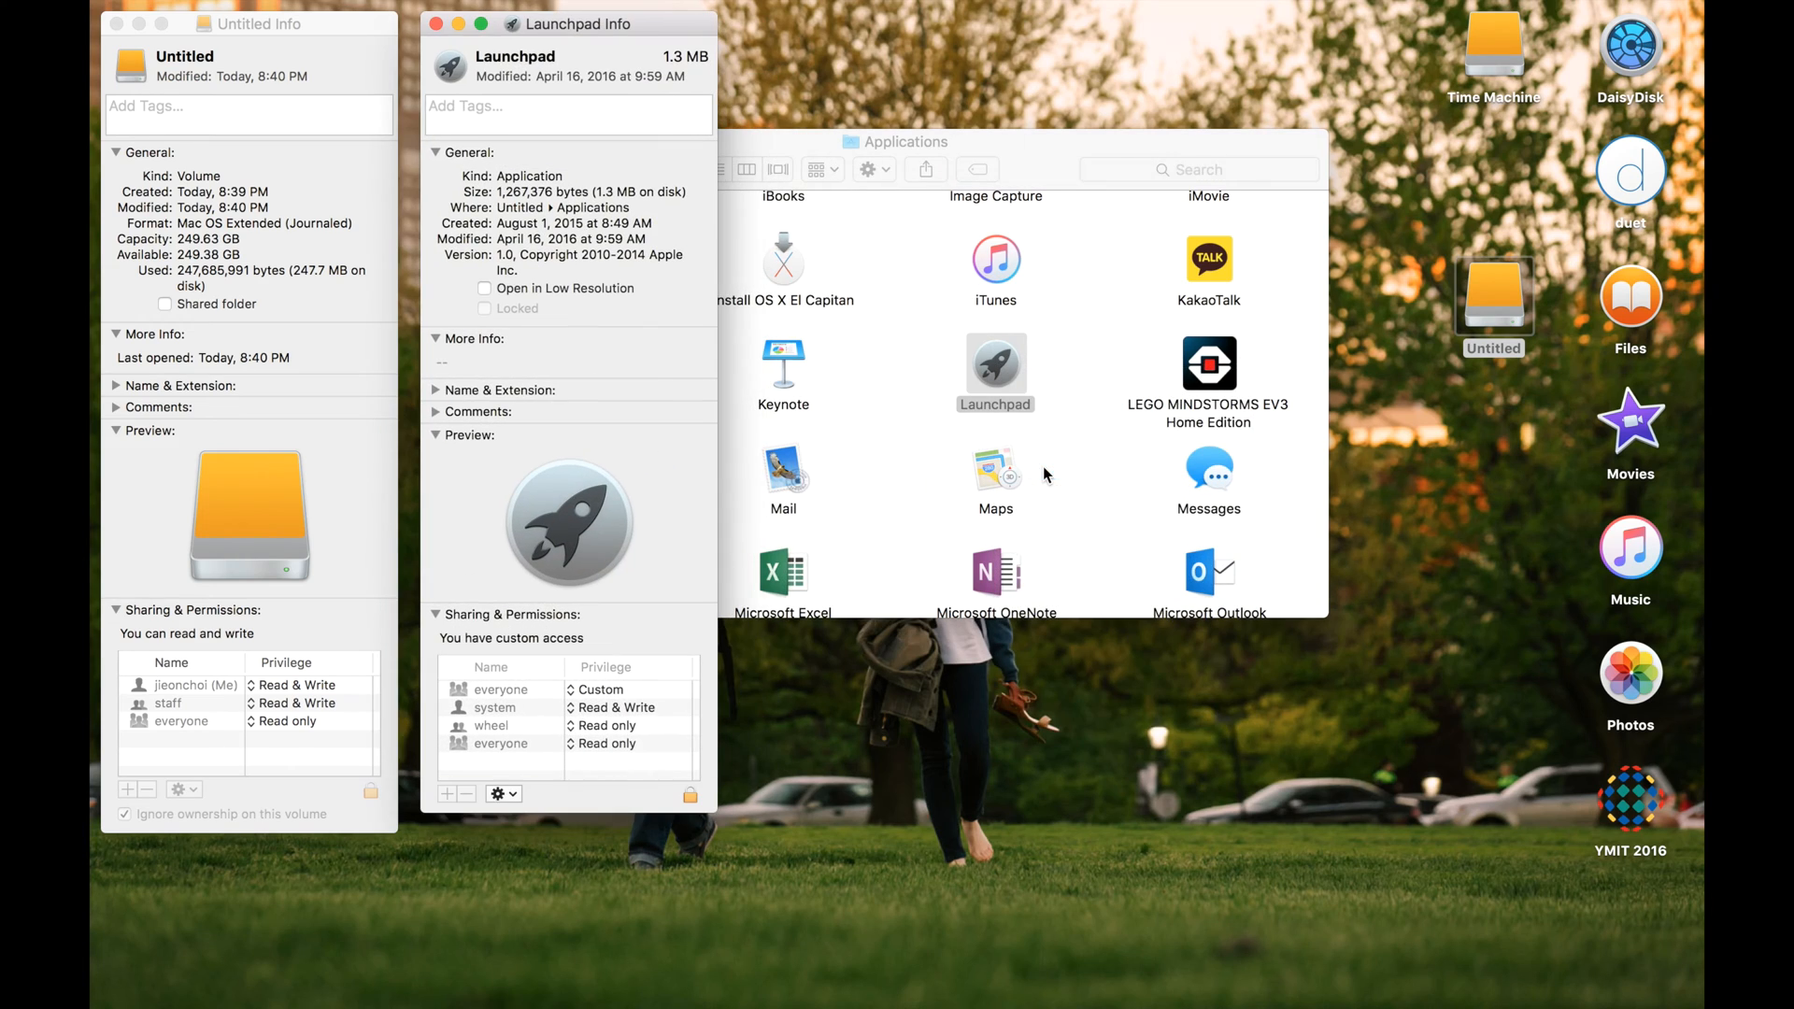
mouse_move(455, 71)
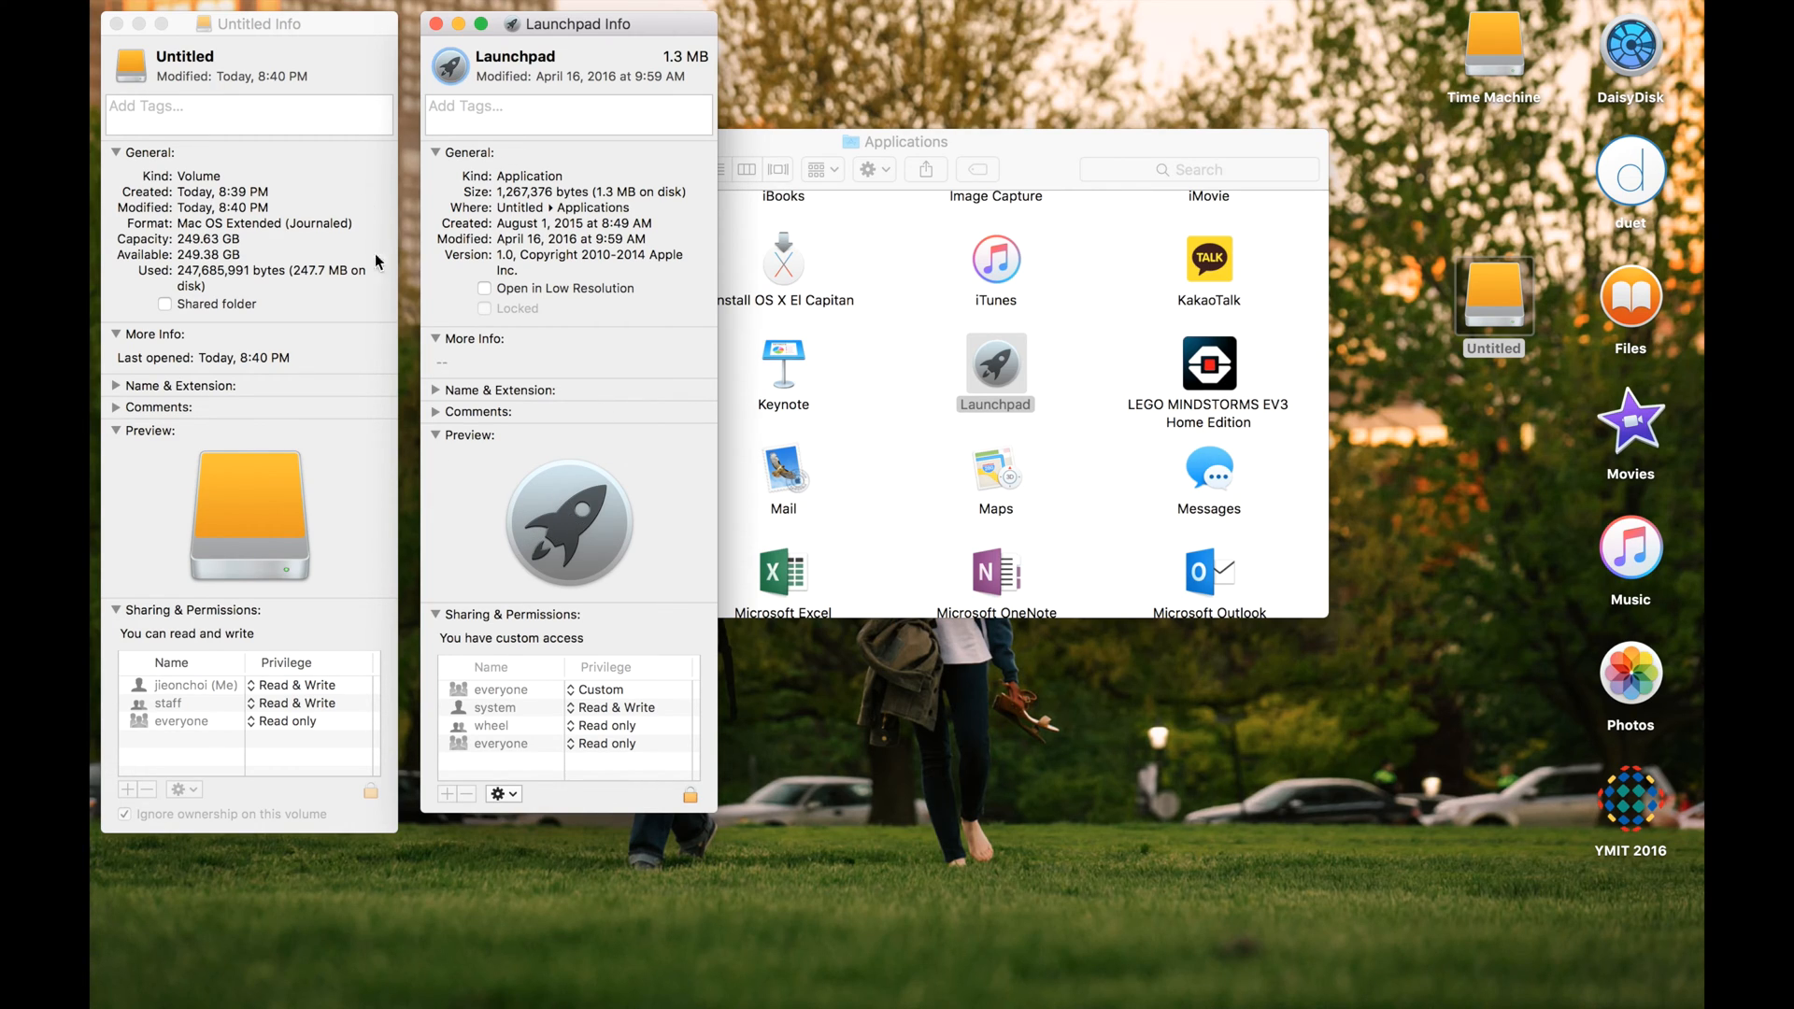
mouse_move(450, 66)
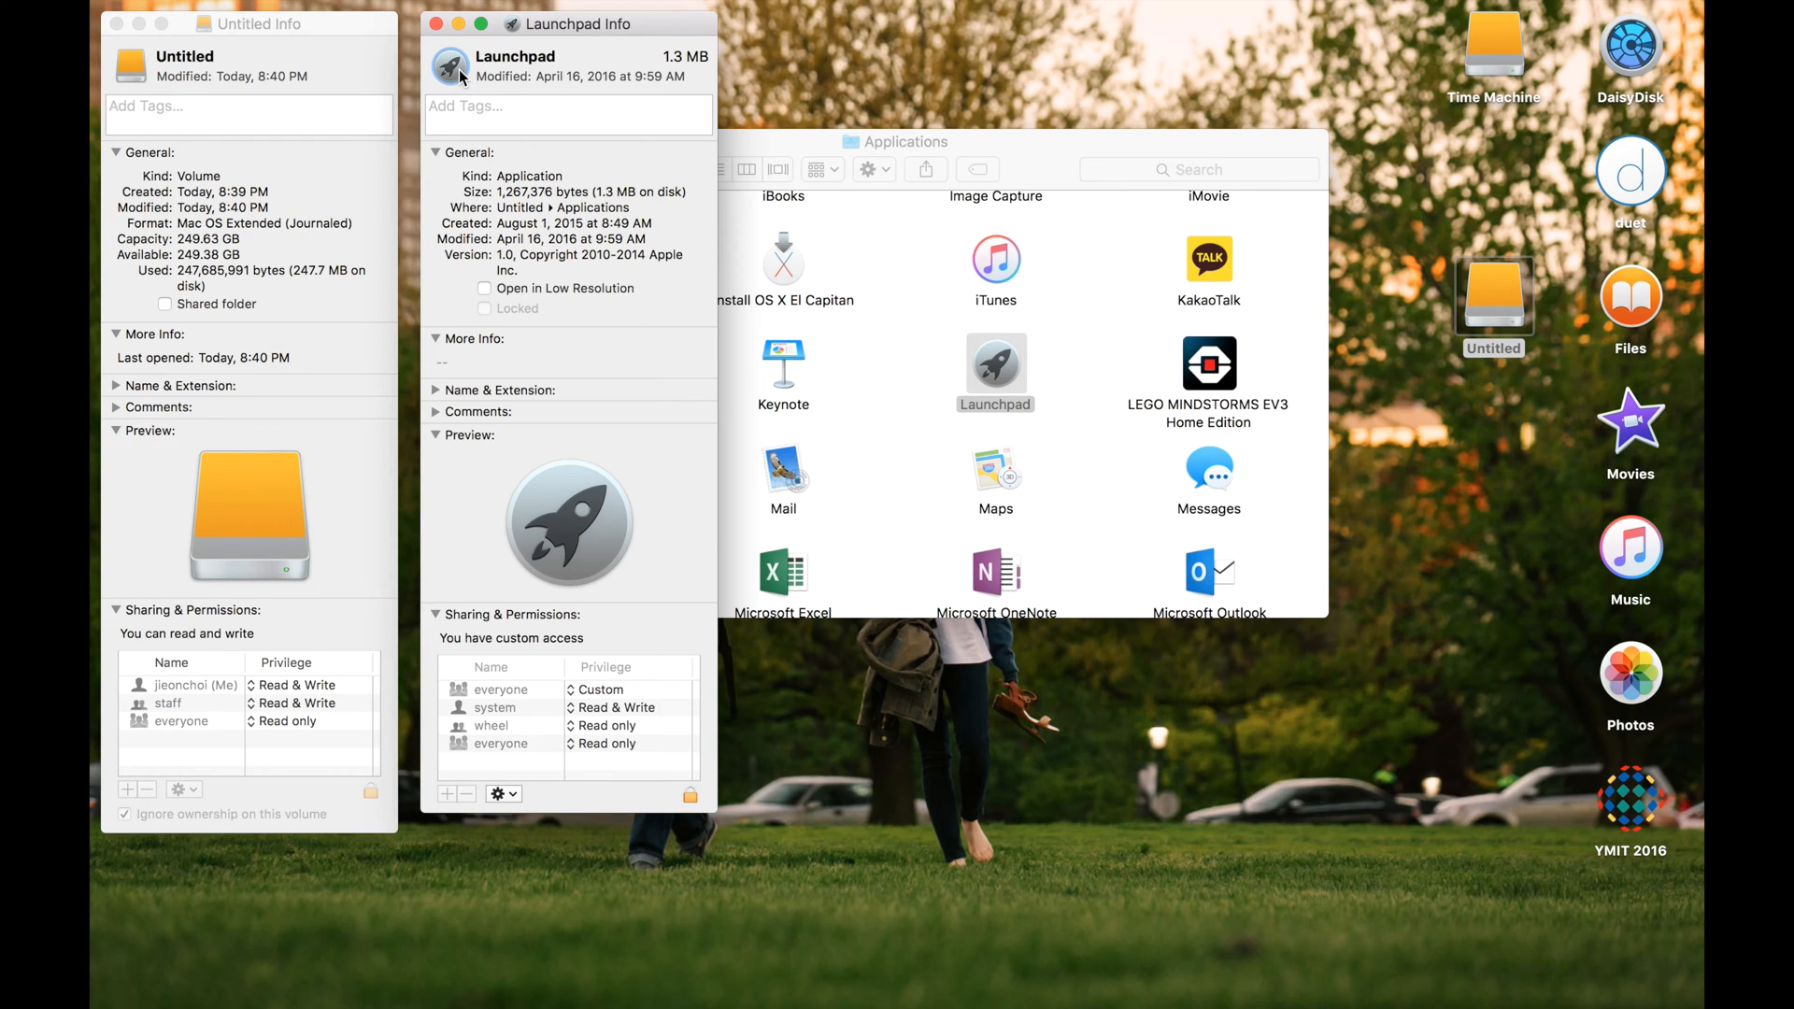
mouse_move(461, 60)
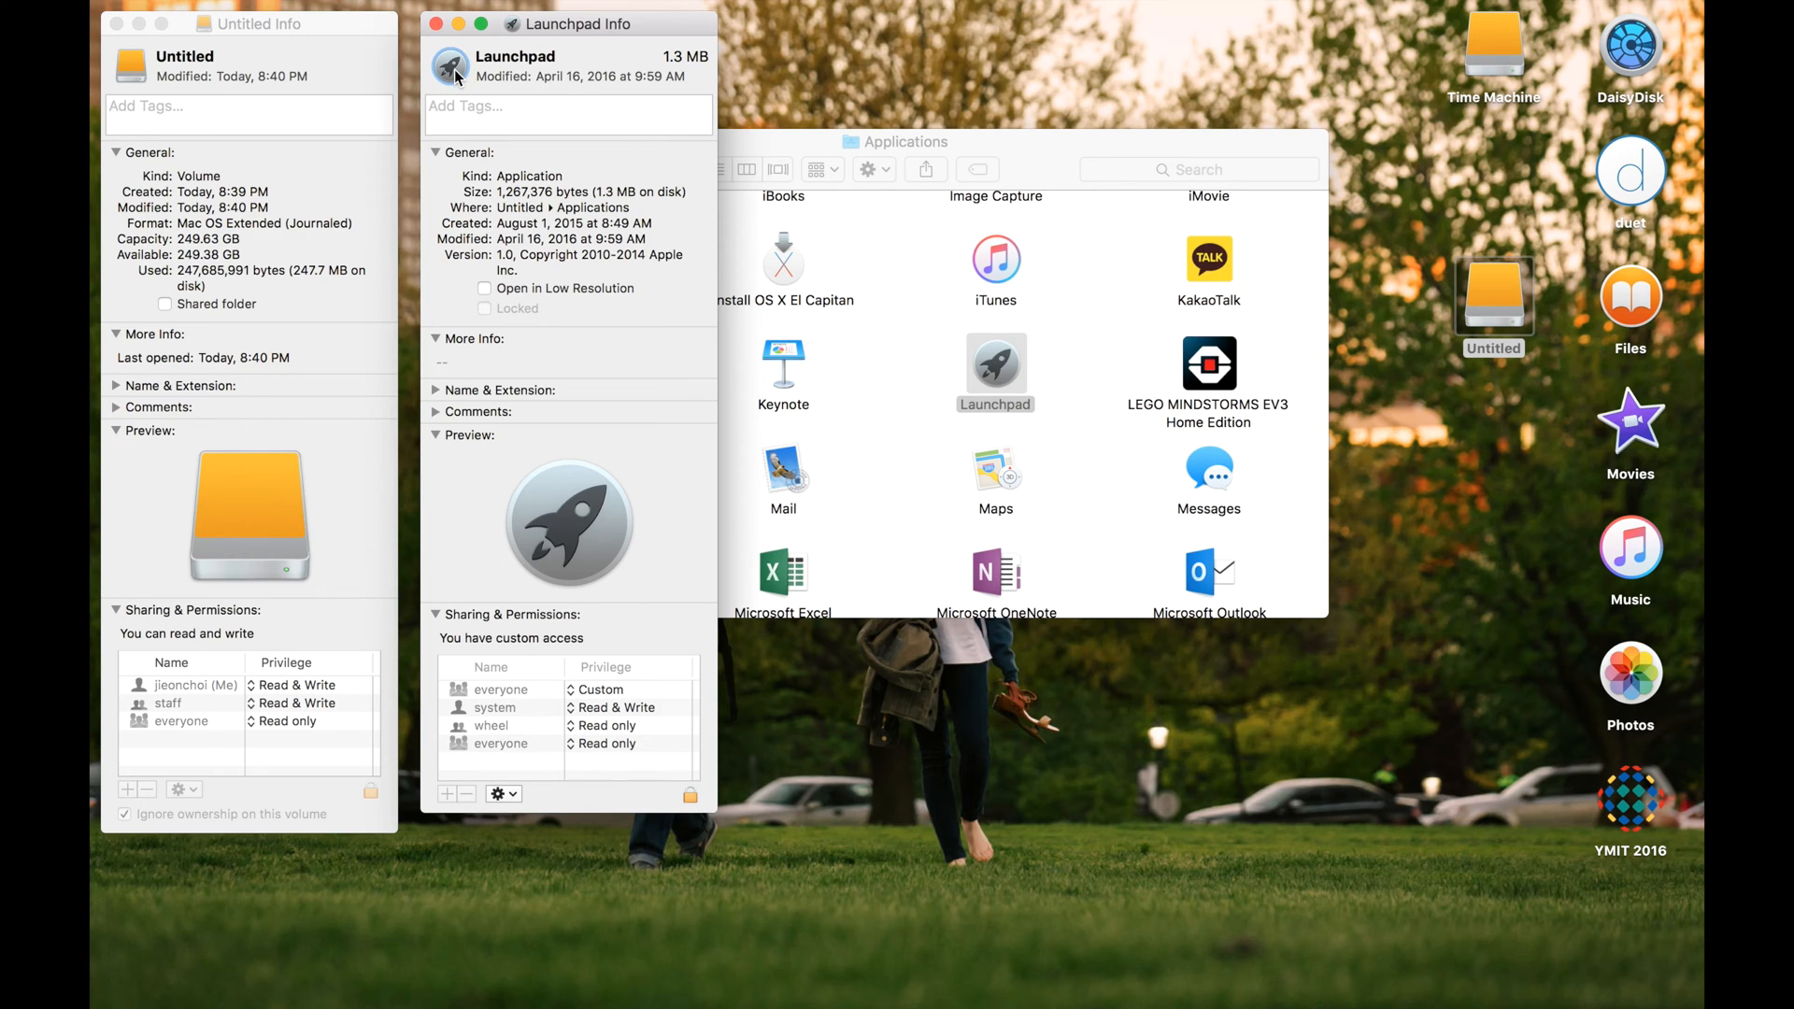
Step: Copy Launchpad's rocket icon and paste it onto the Untitled volume's Info icon
key("cmd+c")
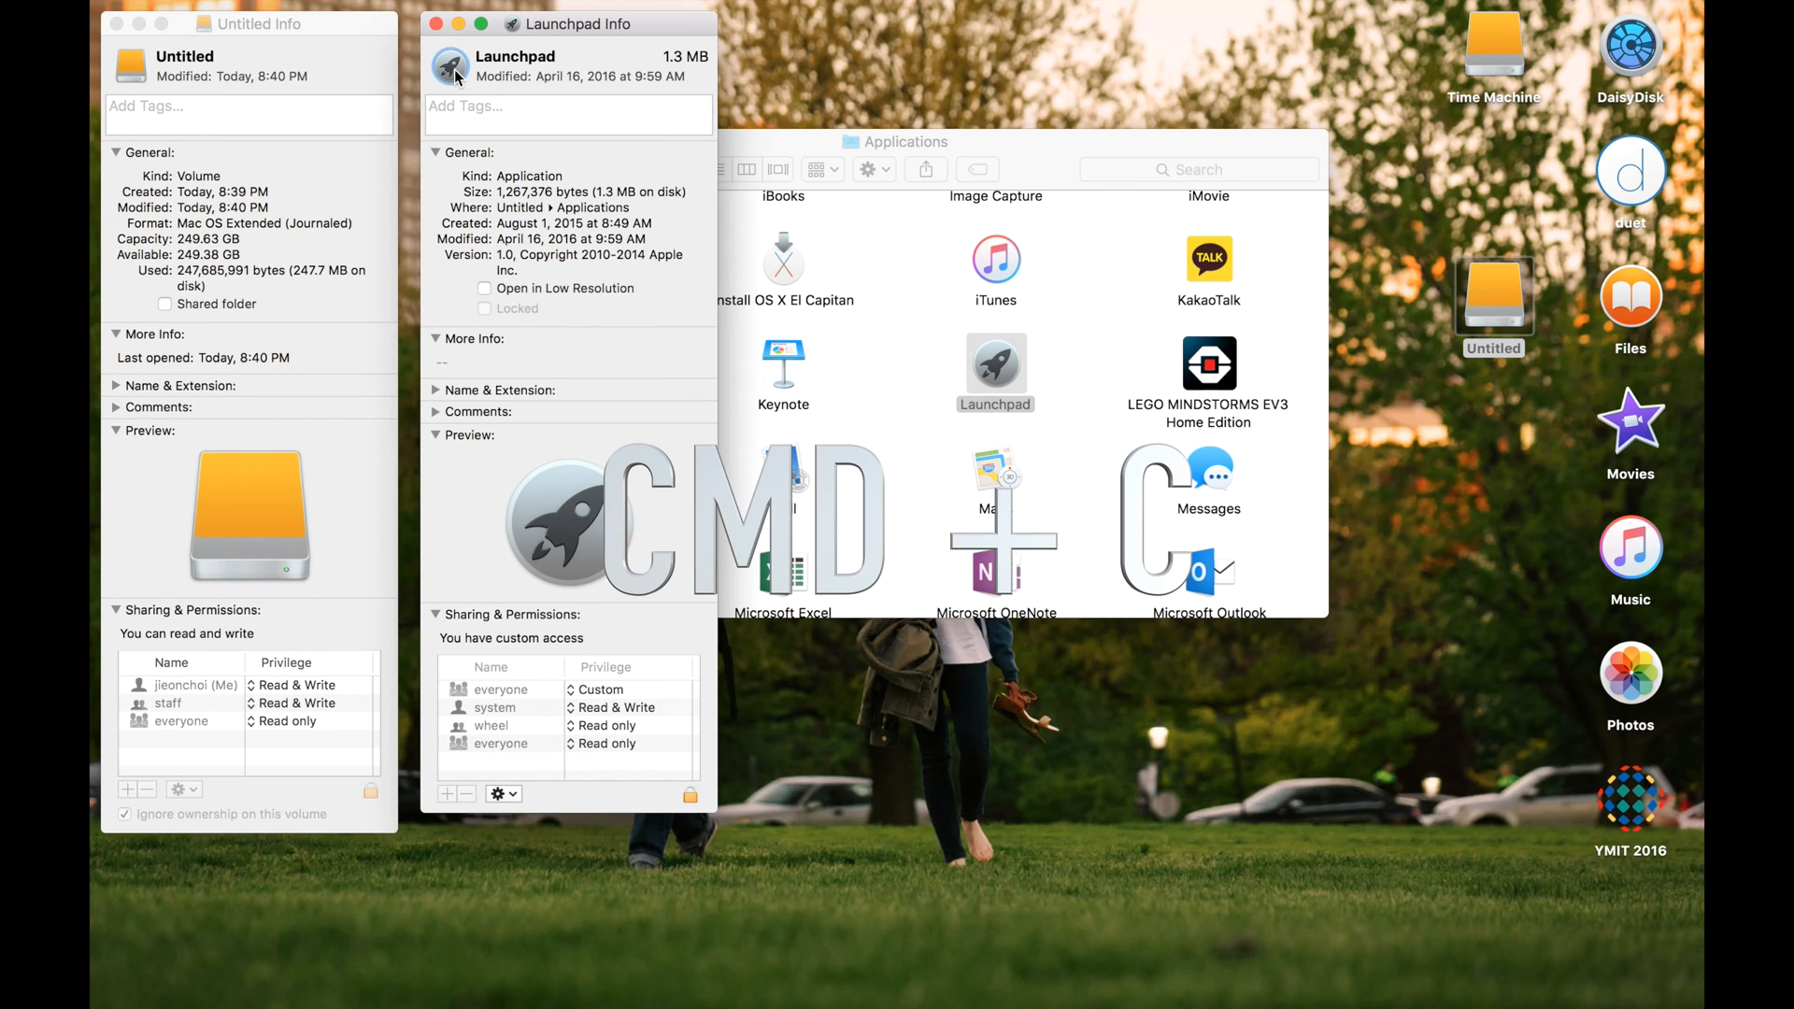
mouse_move(327, 77)
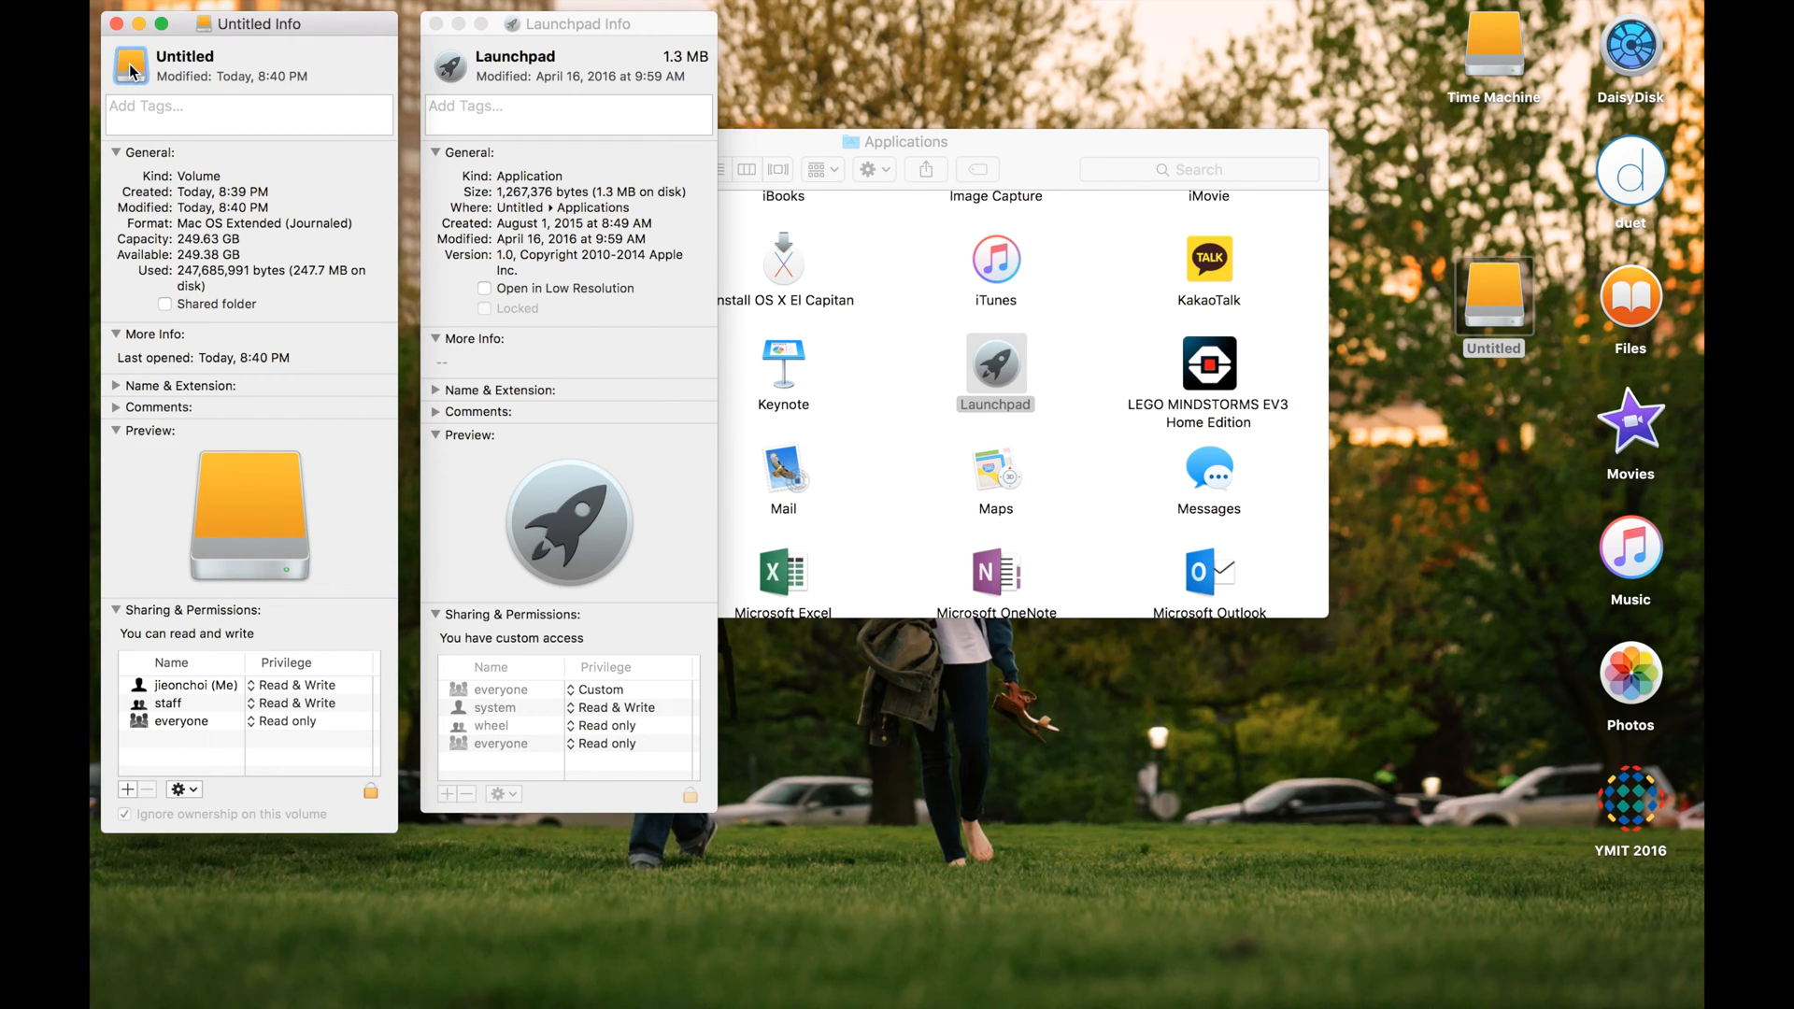
key("cmd+v")
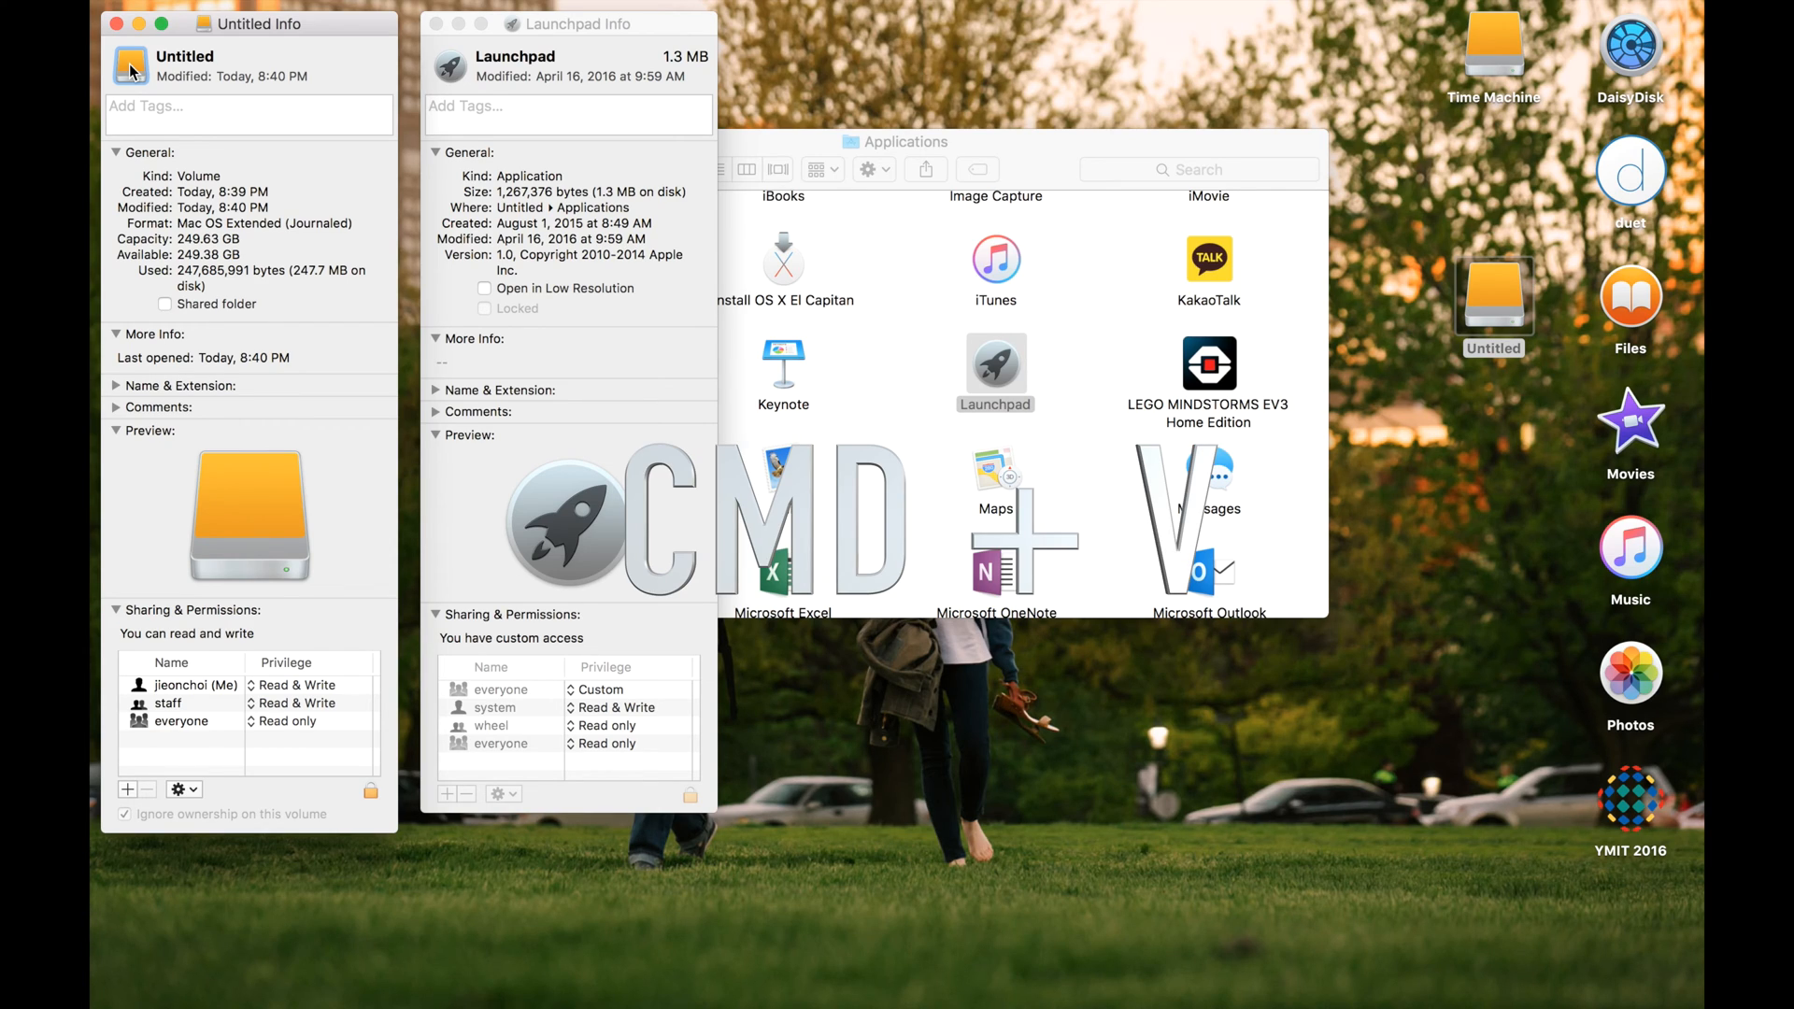
key("cmd+v")
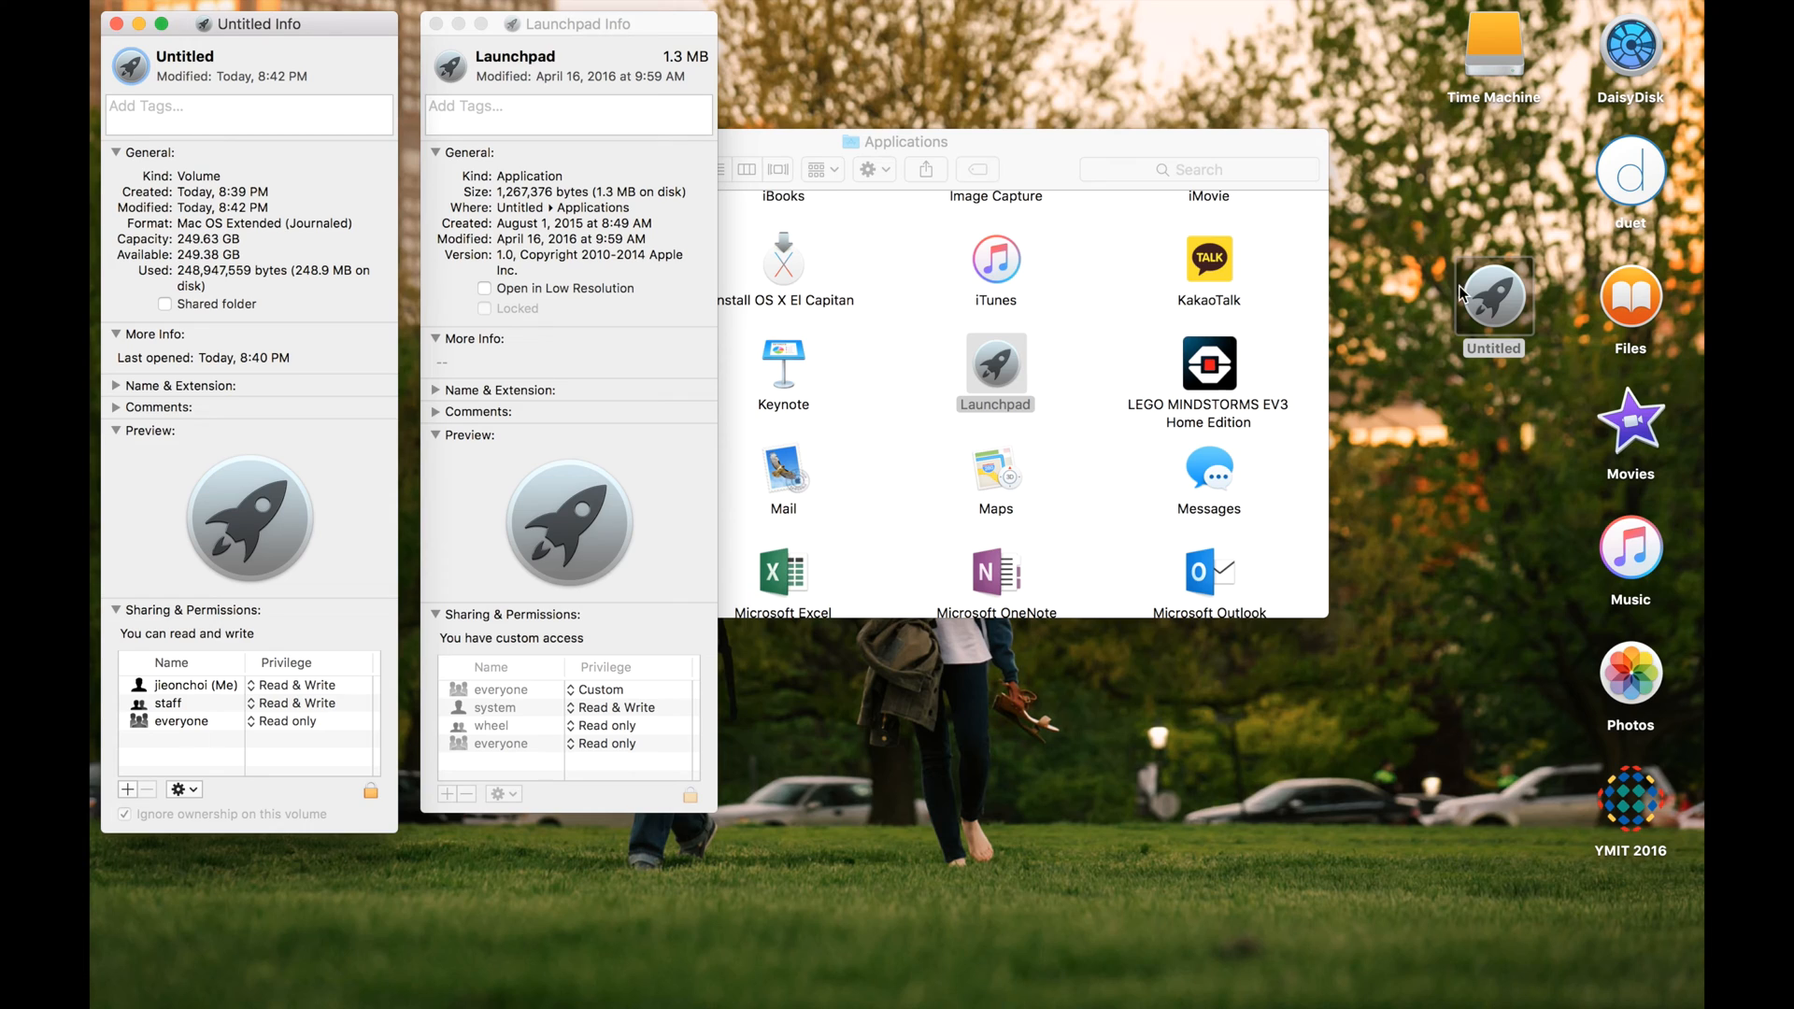
mouse_move(1451, 395)
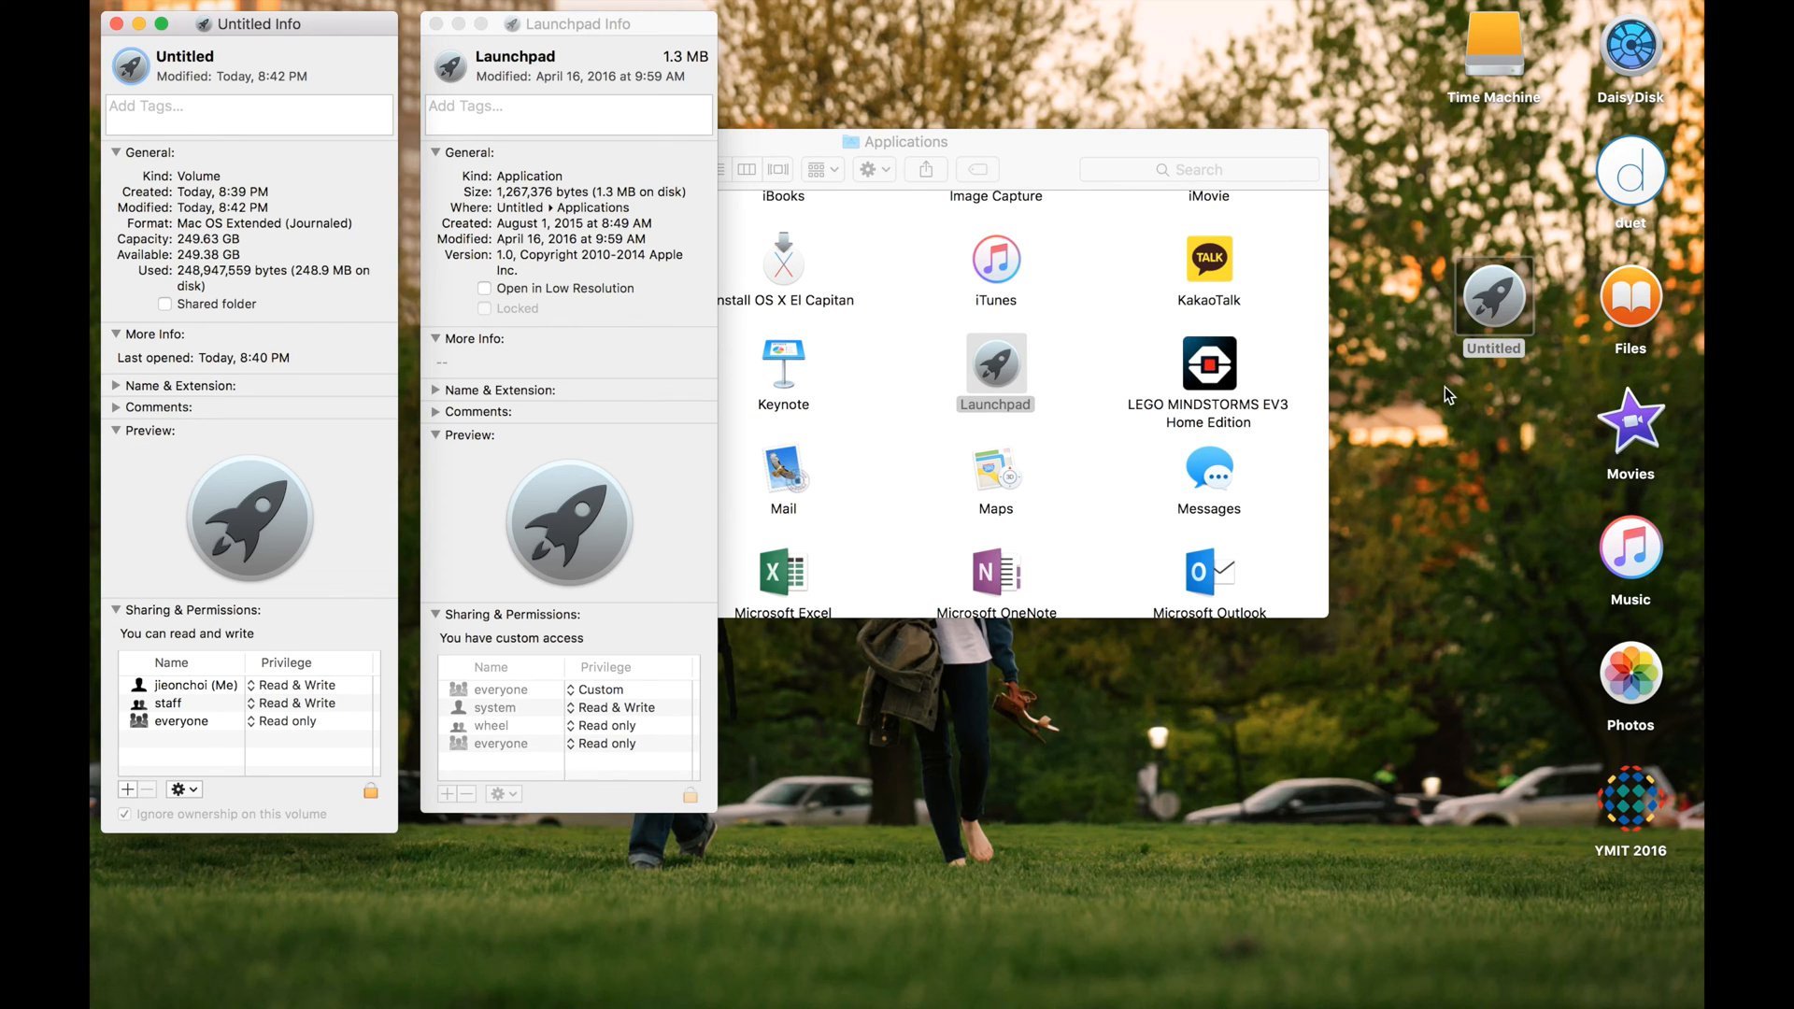
mouse_move(948, 157)
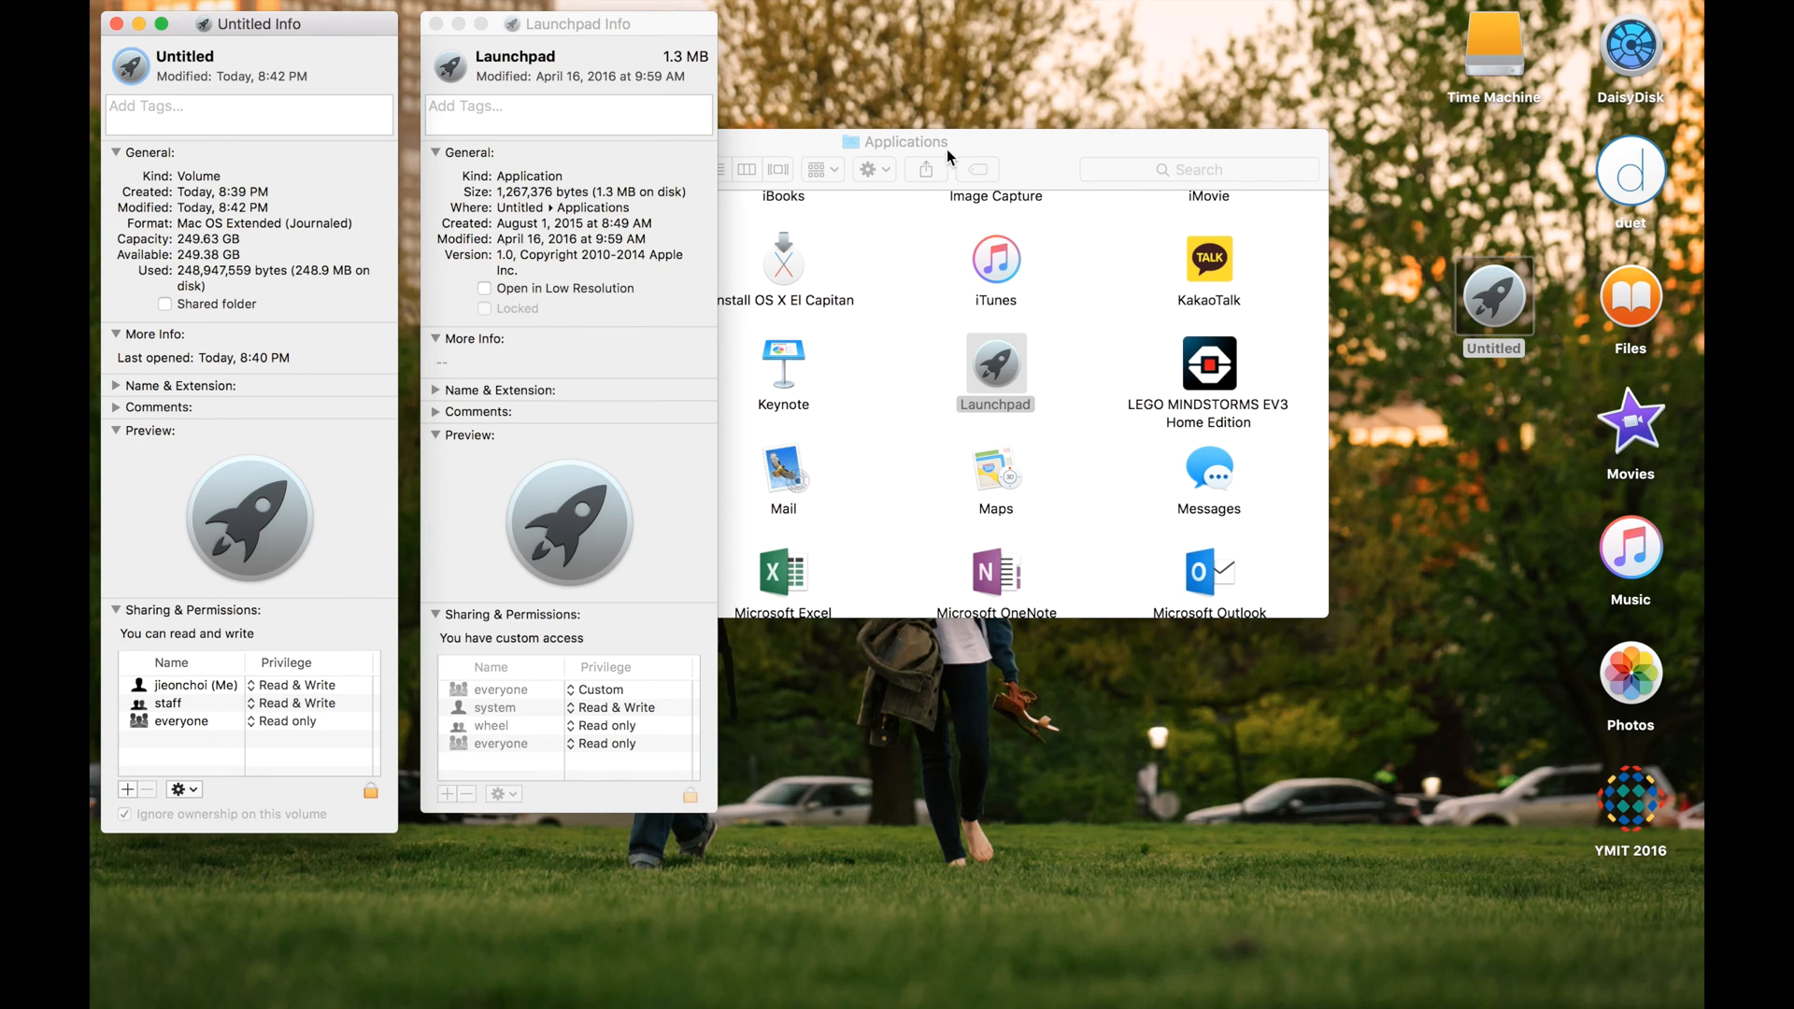
mouse_move(409, 21)
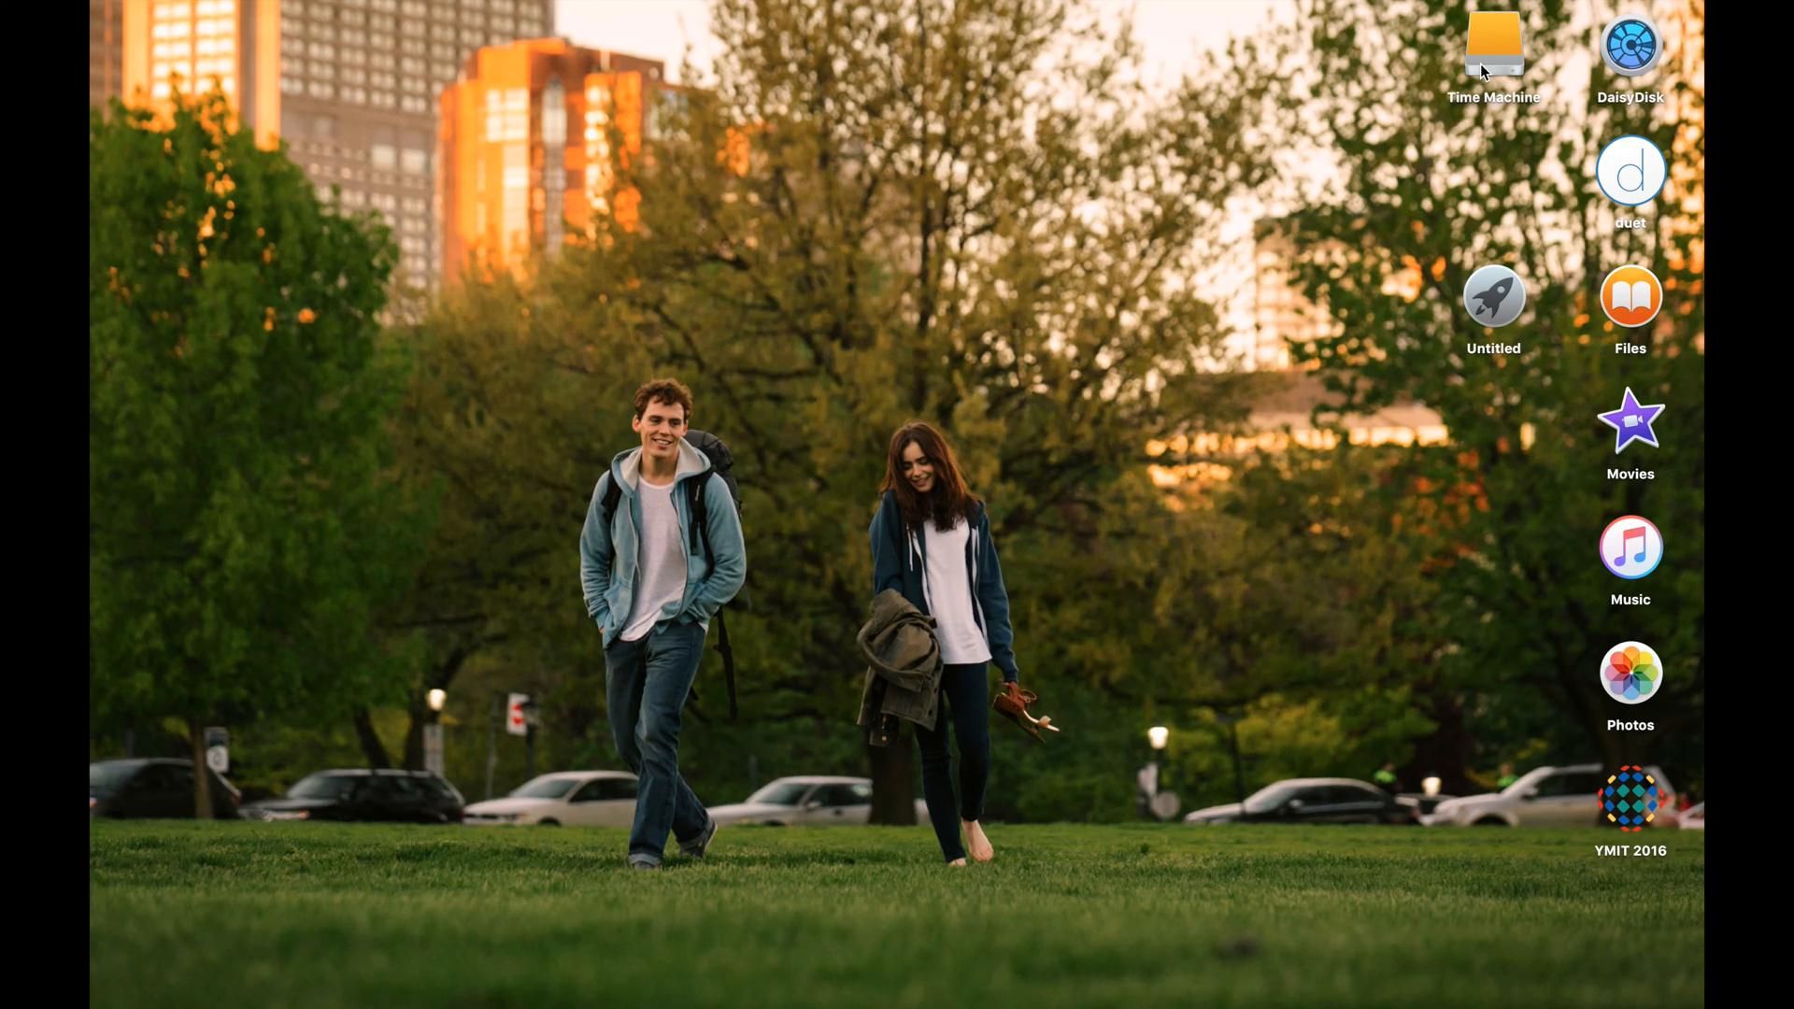
Step: Open Get Info for the Time Machine volume, then bring up Spotlight
left_click(1494, 42)
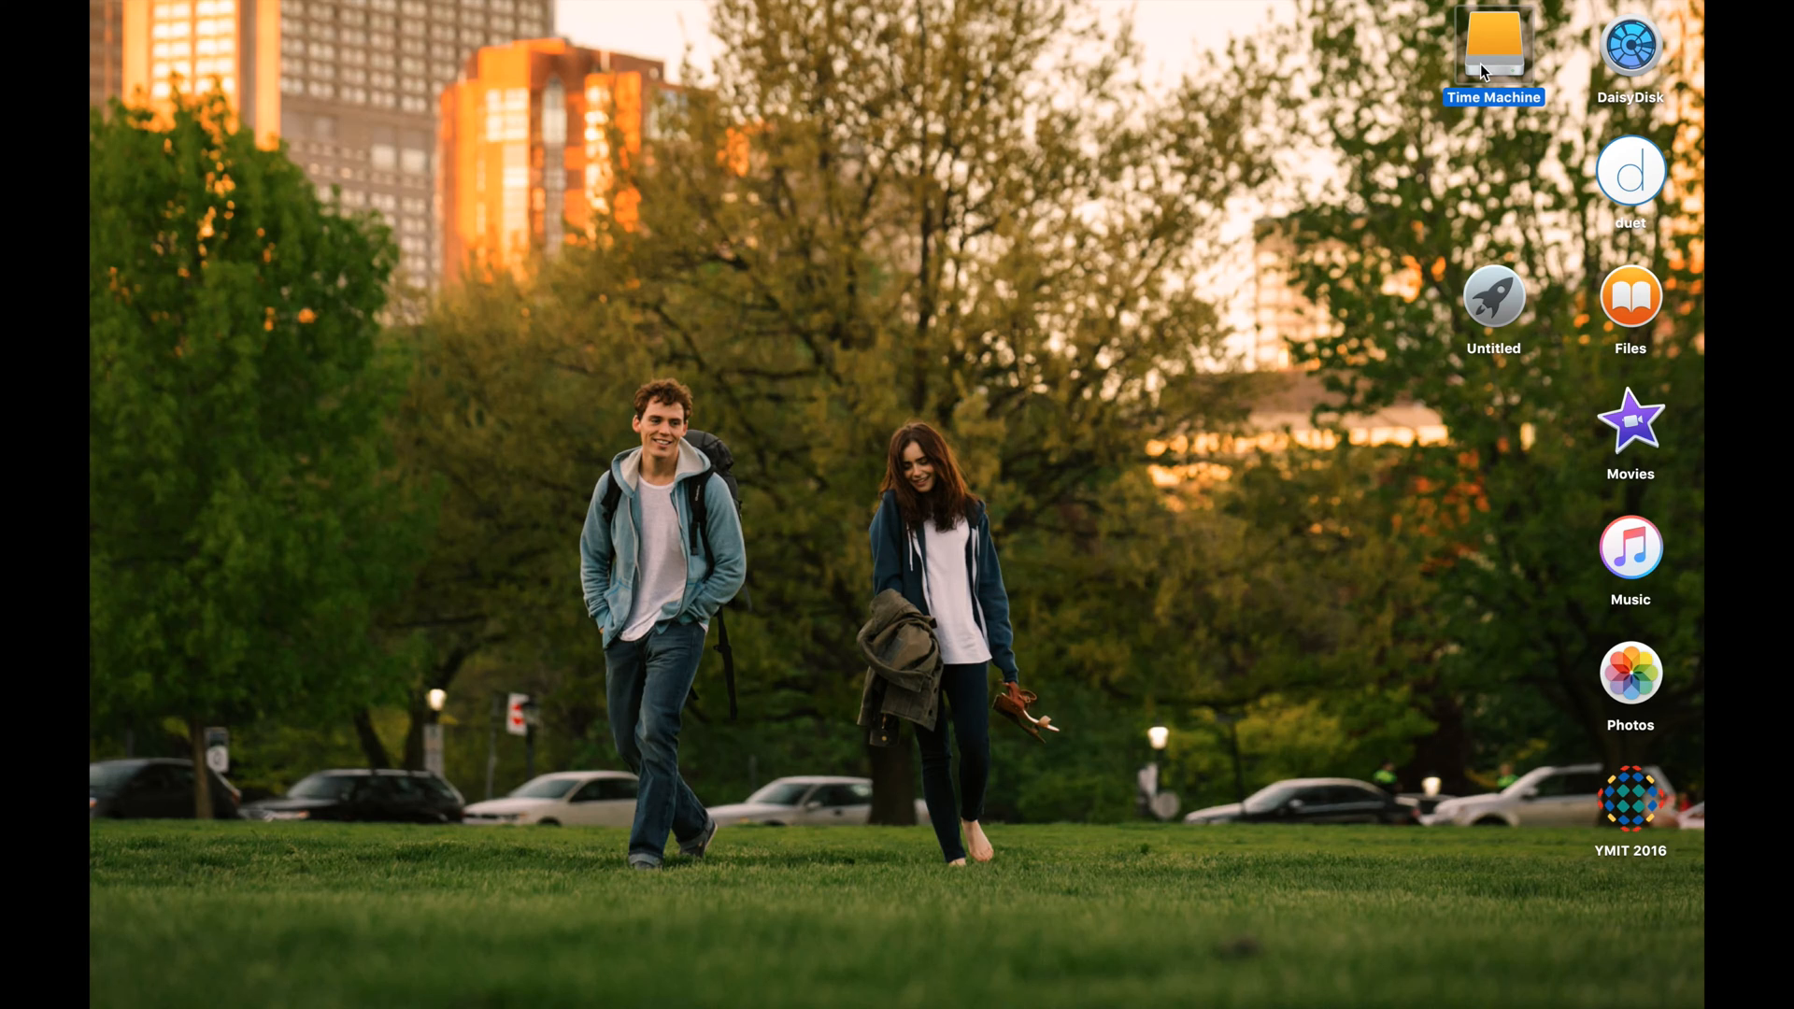
right_click(1494, 46)
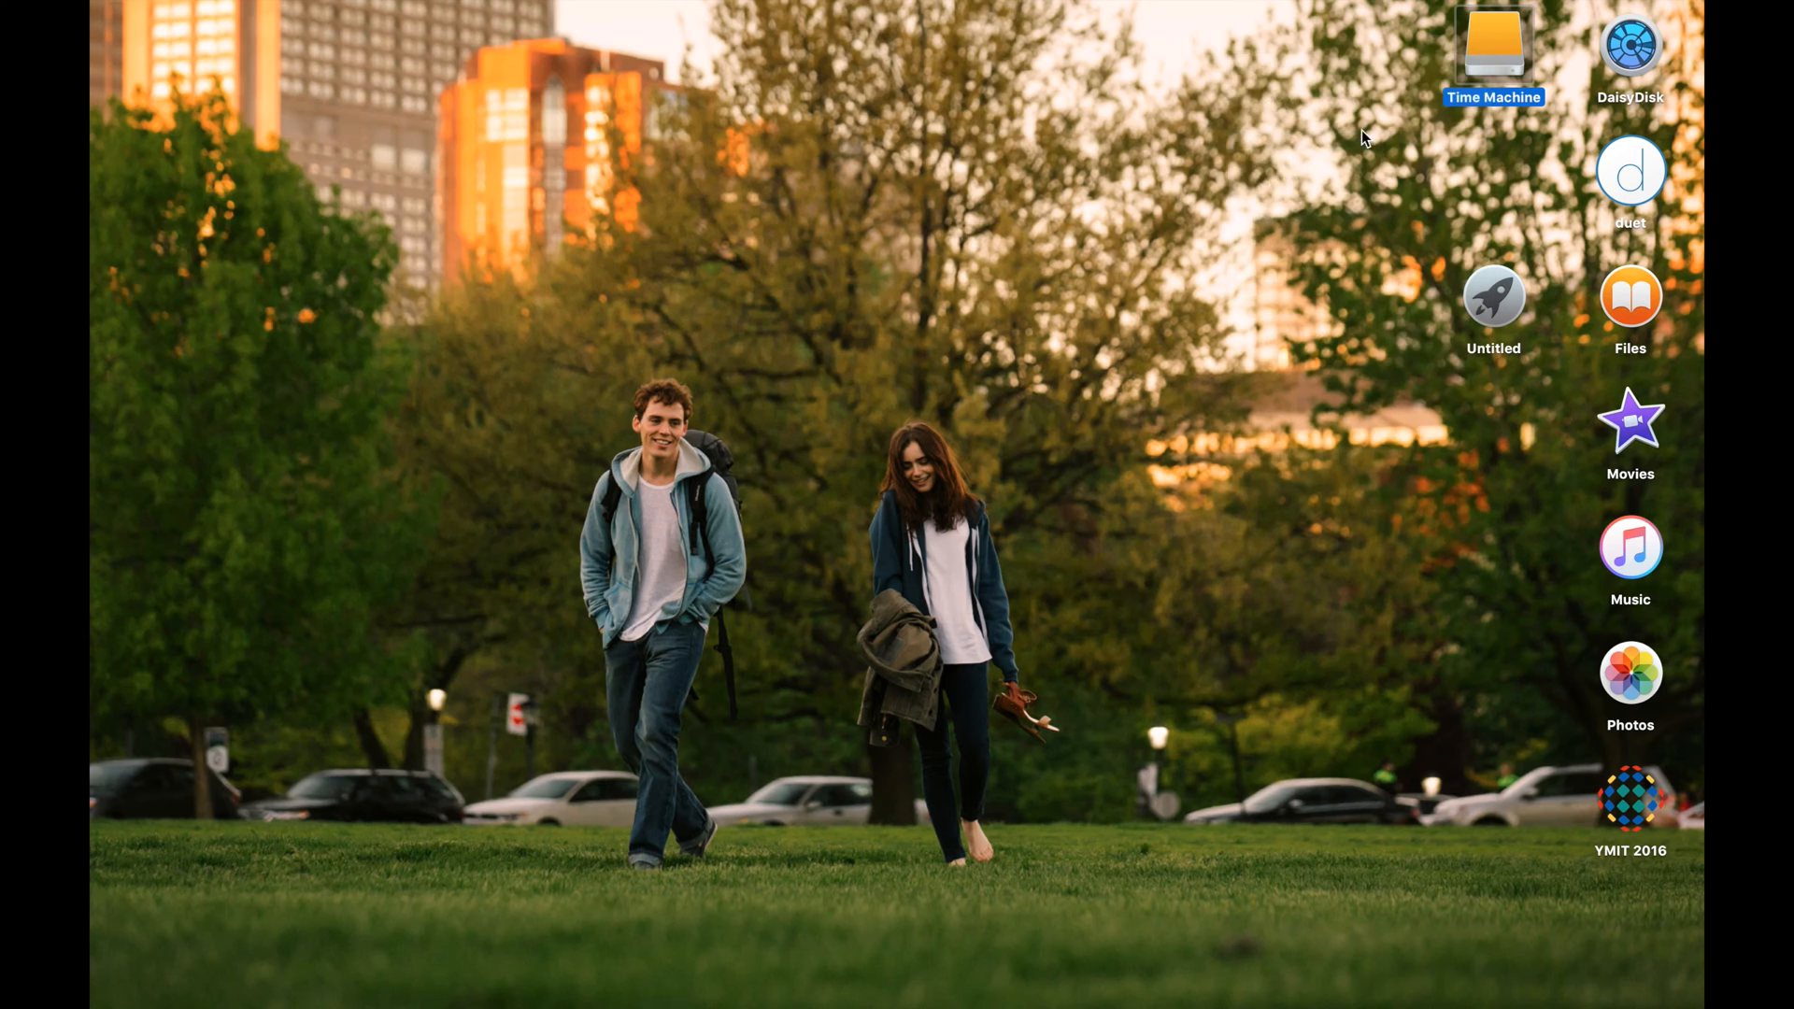
left_click(1493, 45)
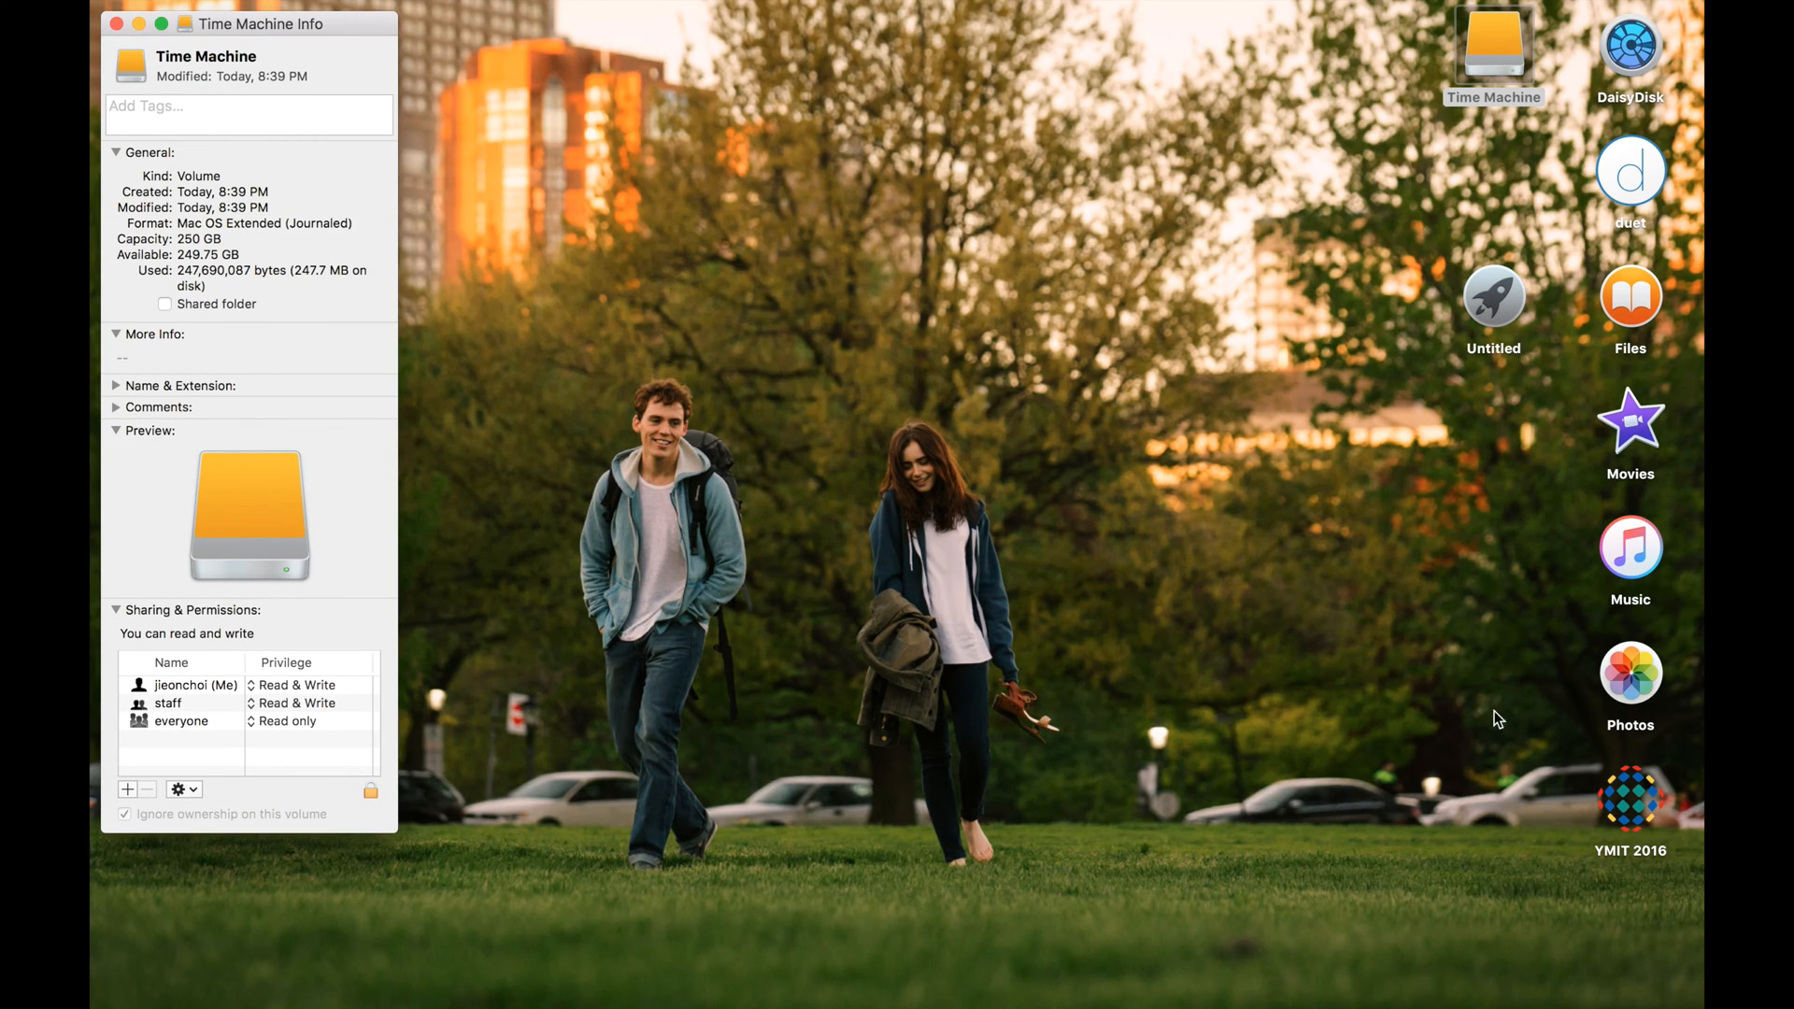
mouse_move(573, 776)
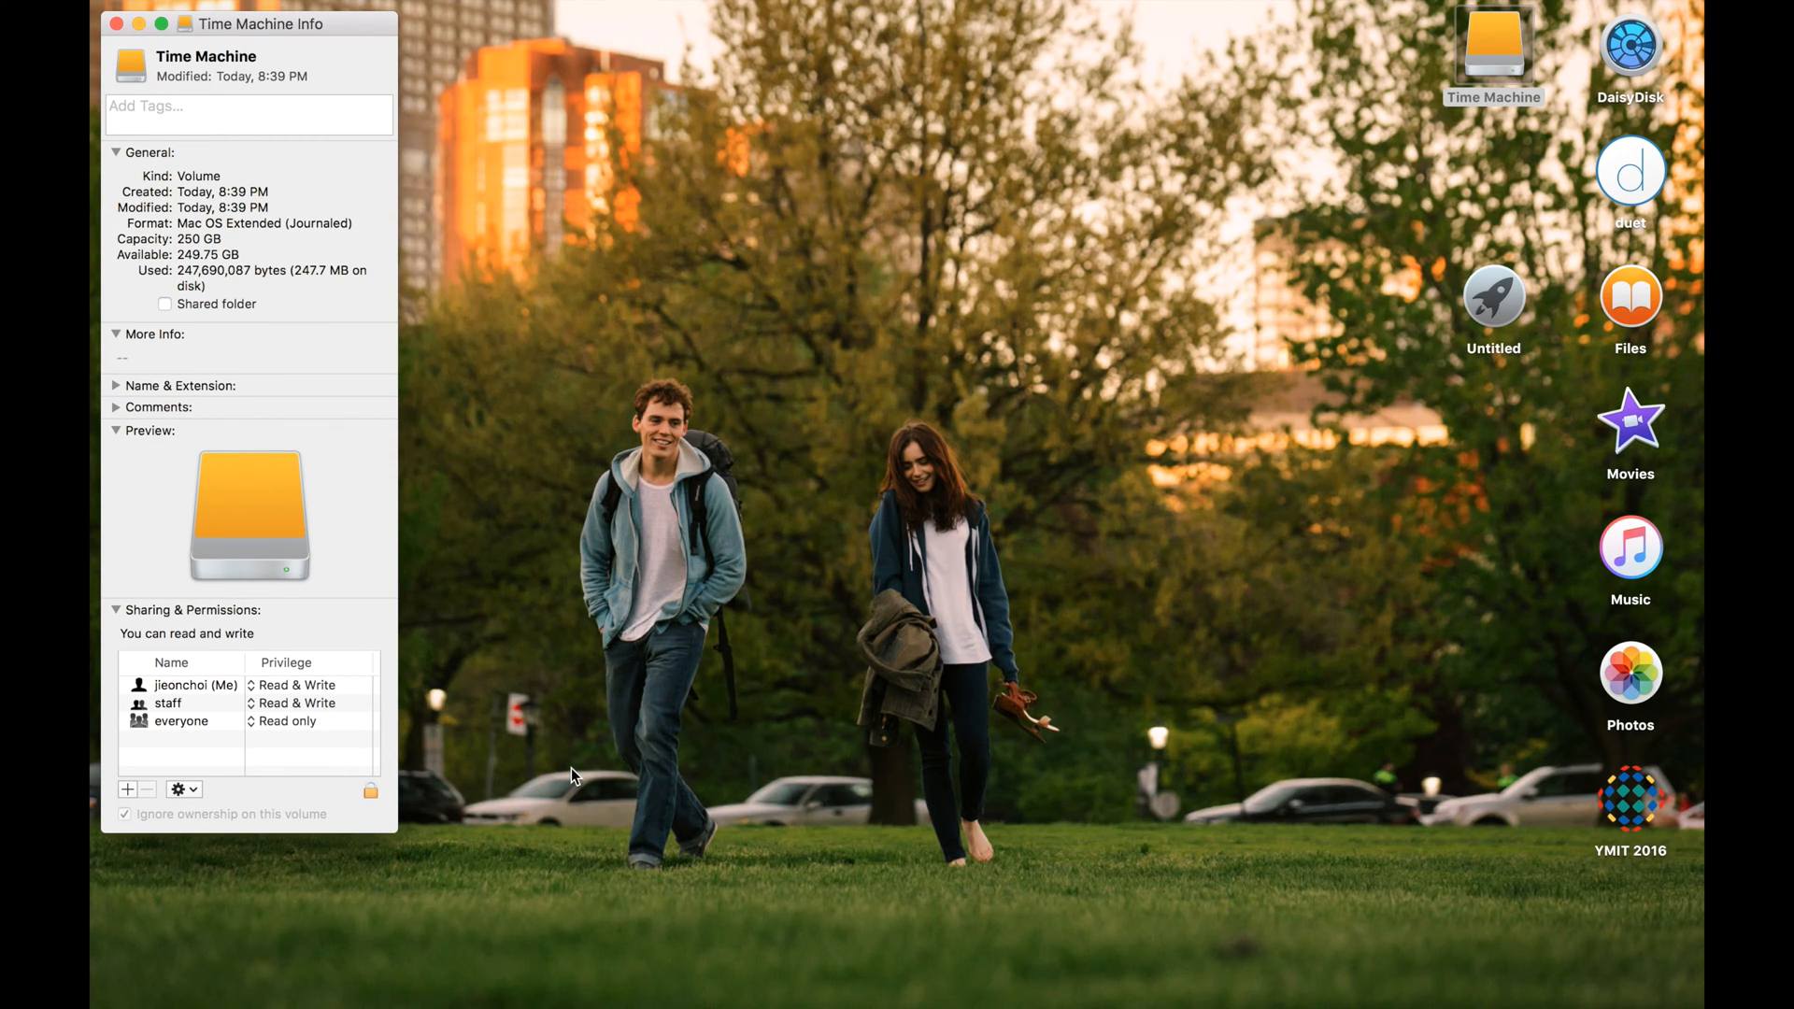
mouse_move(490, 965)
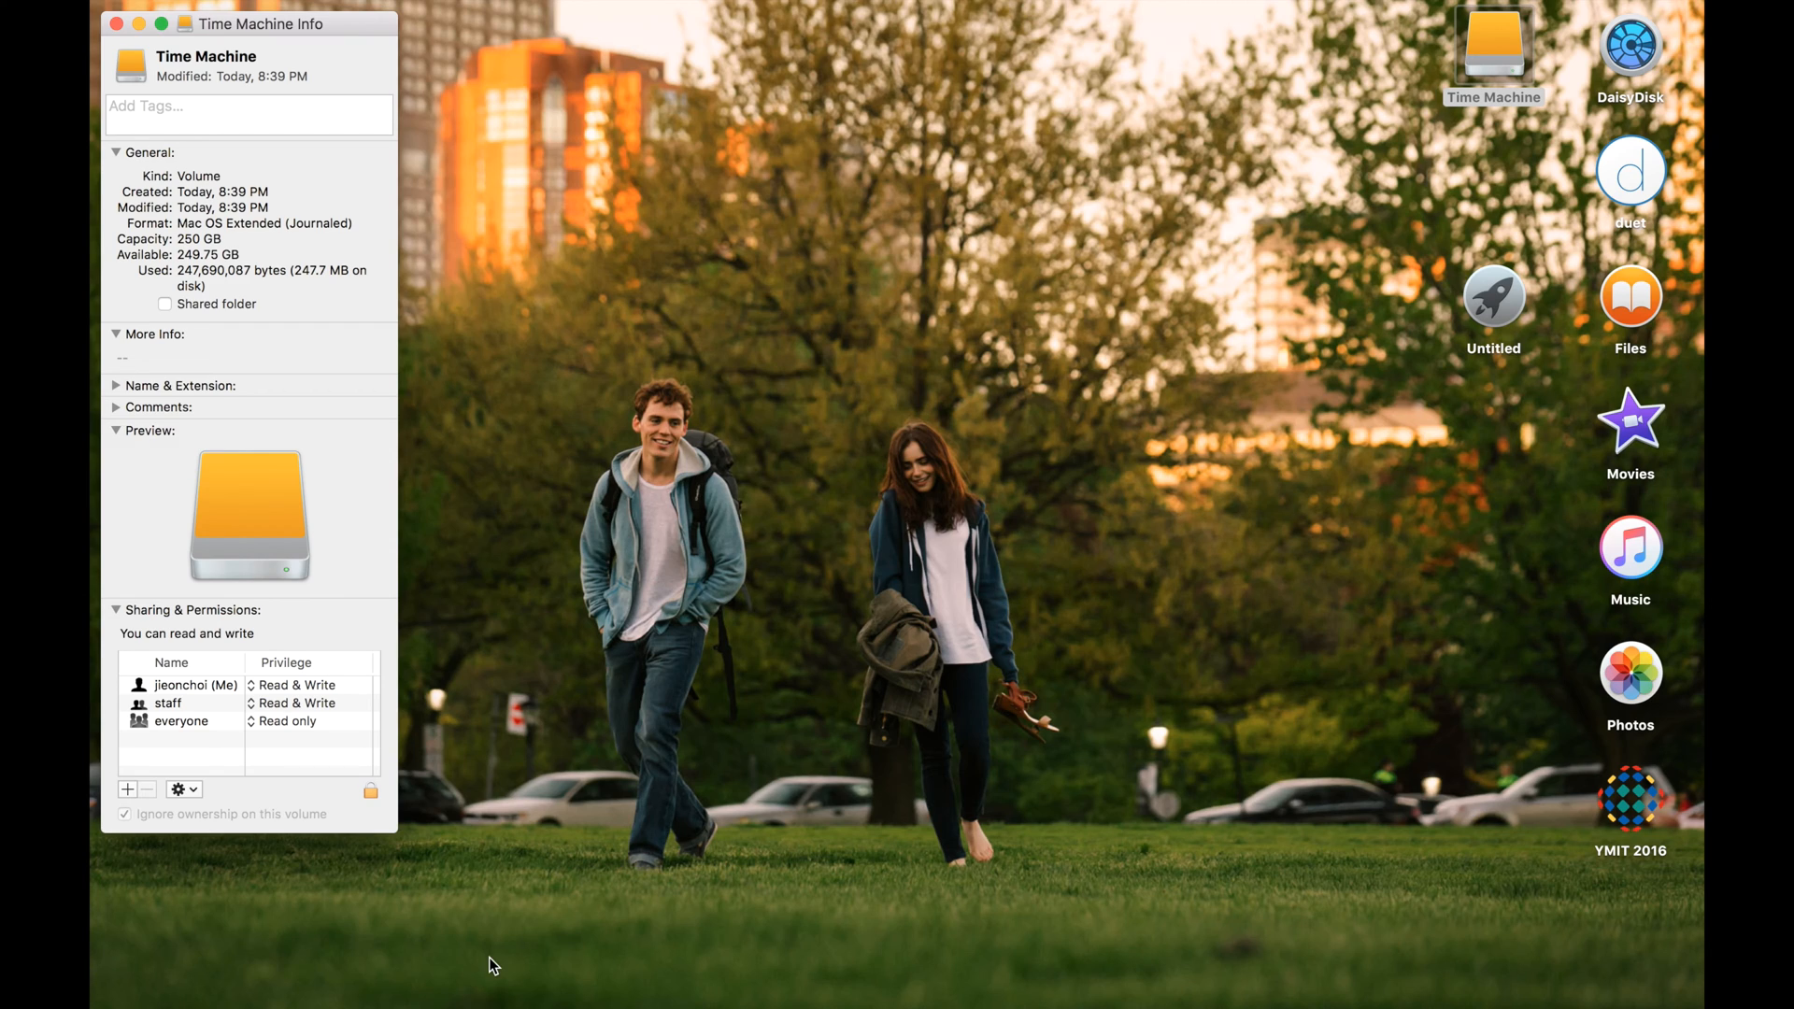
key("cmd+space")
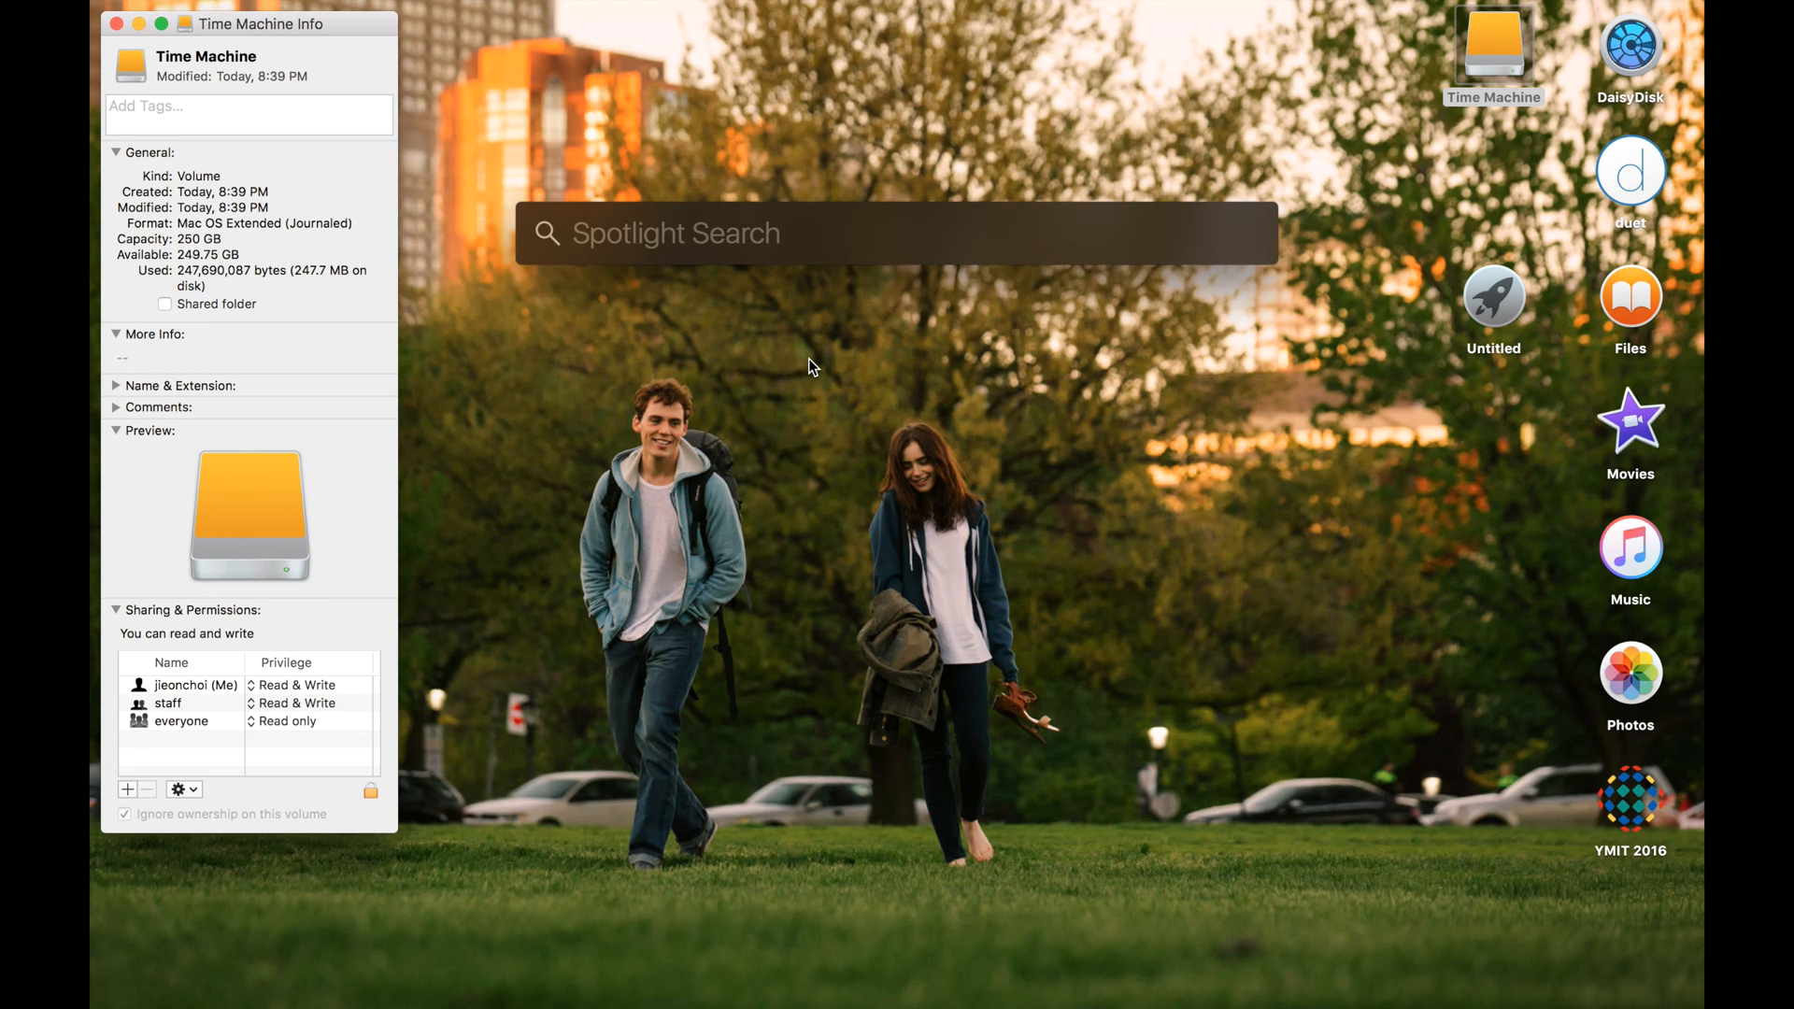
Step: Type 'final Cut Pro' into the Spotlight search field
type("final Cut Pro")
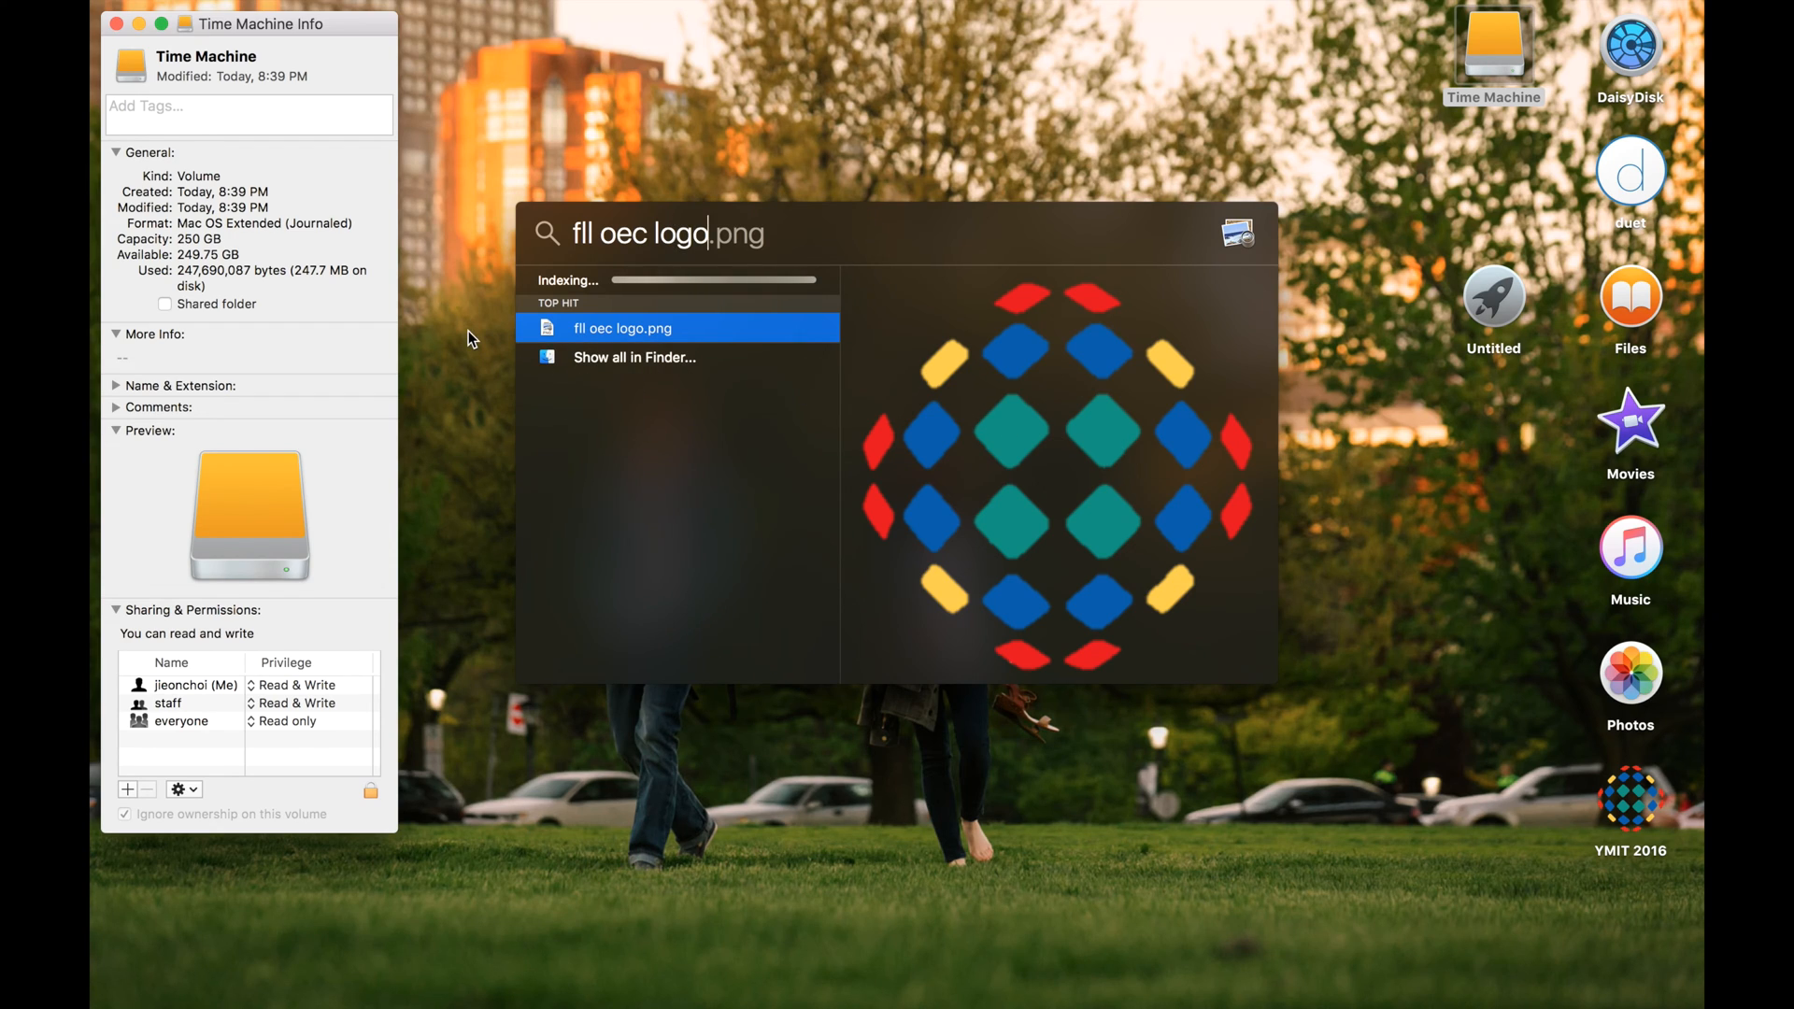
mouse_move(1022, 443)
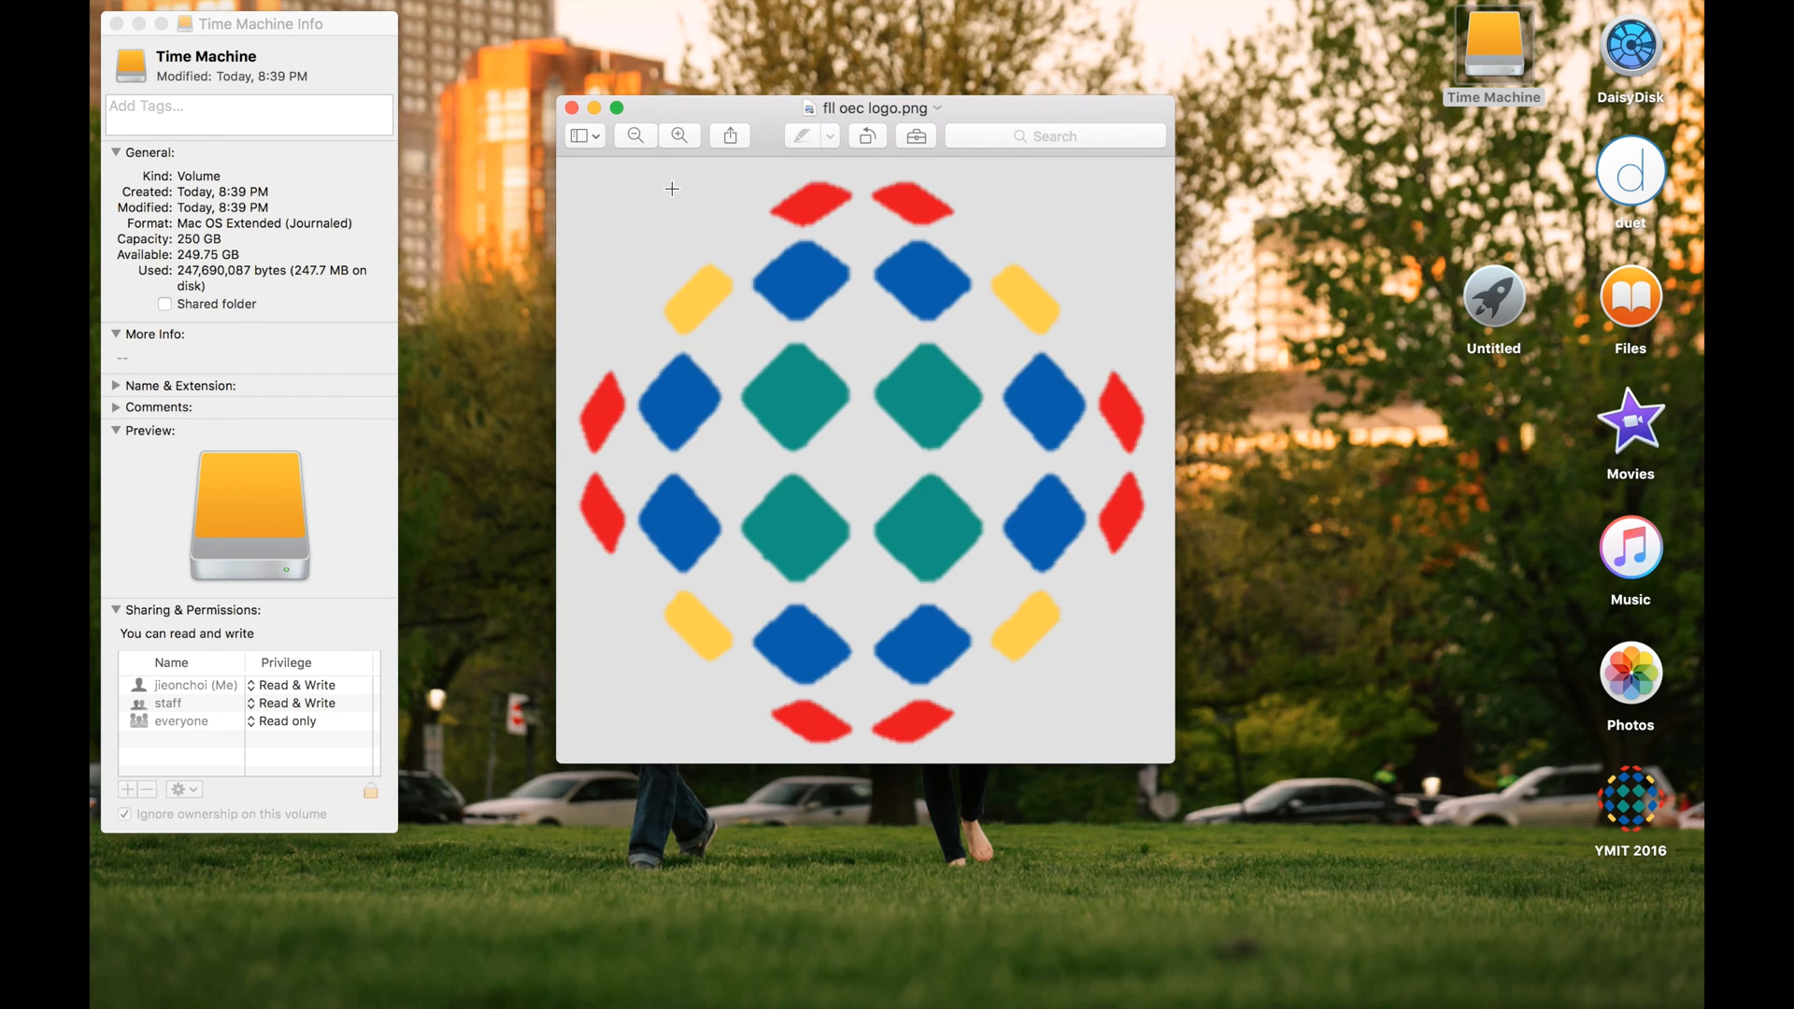
mouse_move(730, 310)
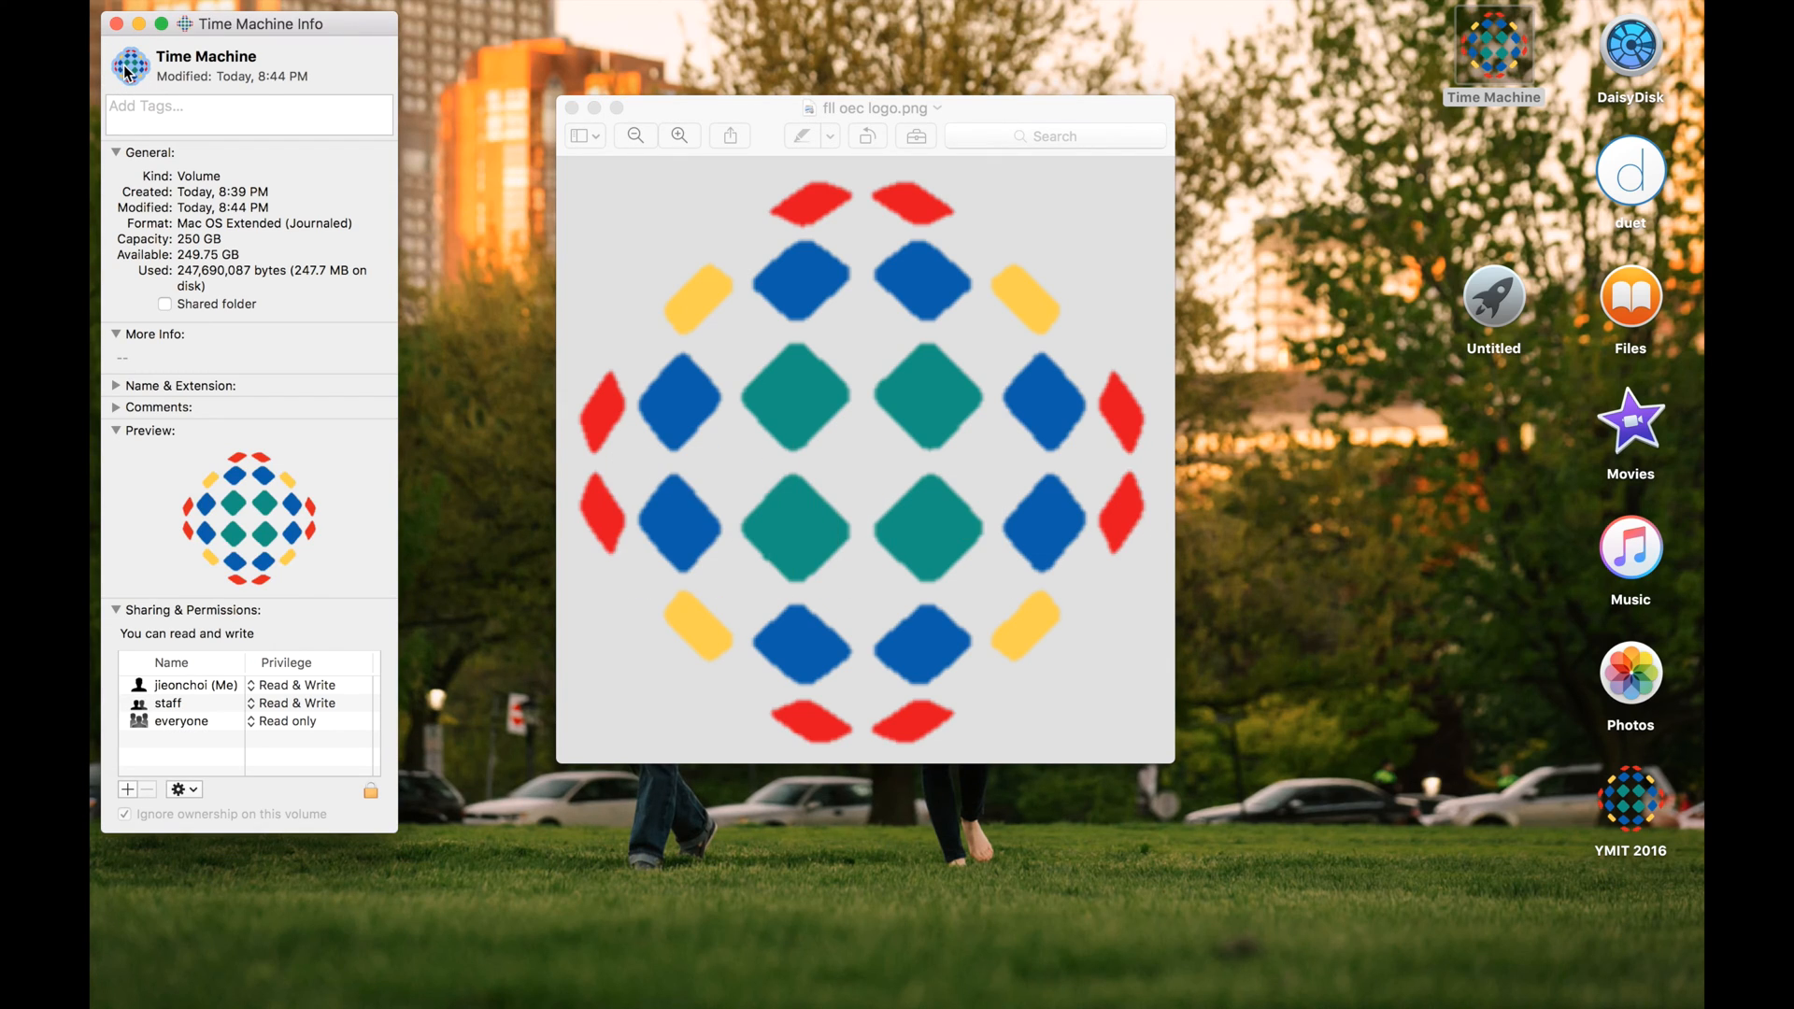
mouse_move(1477, 114)
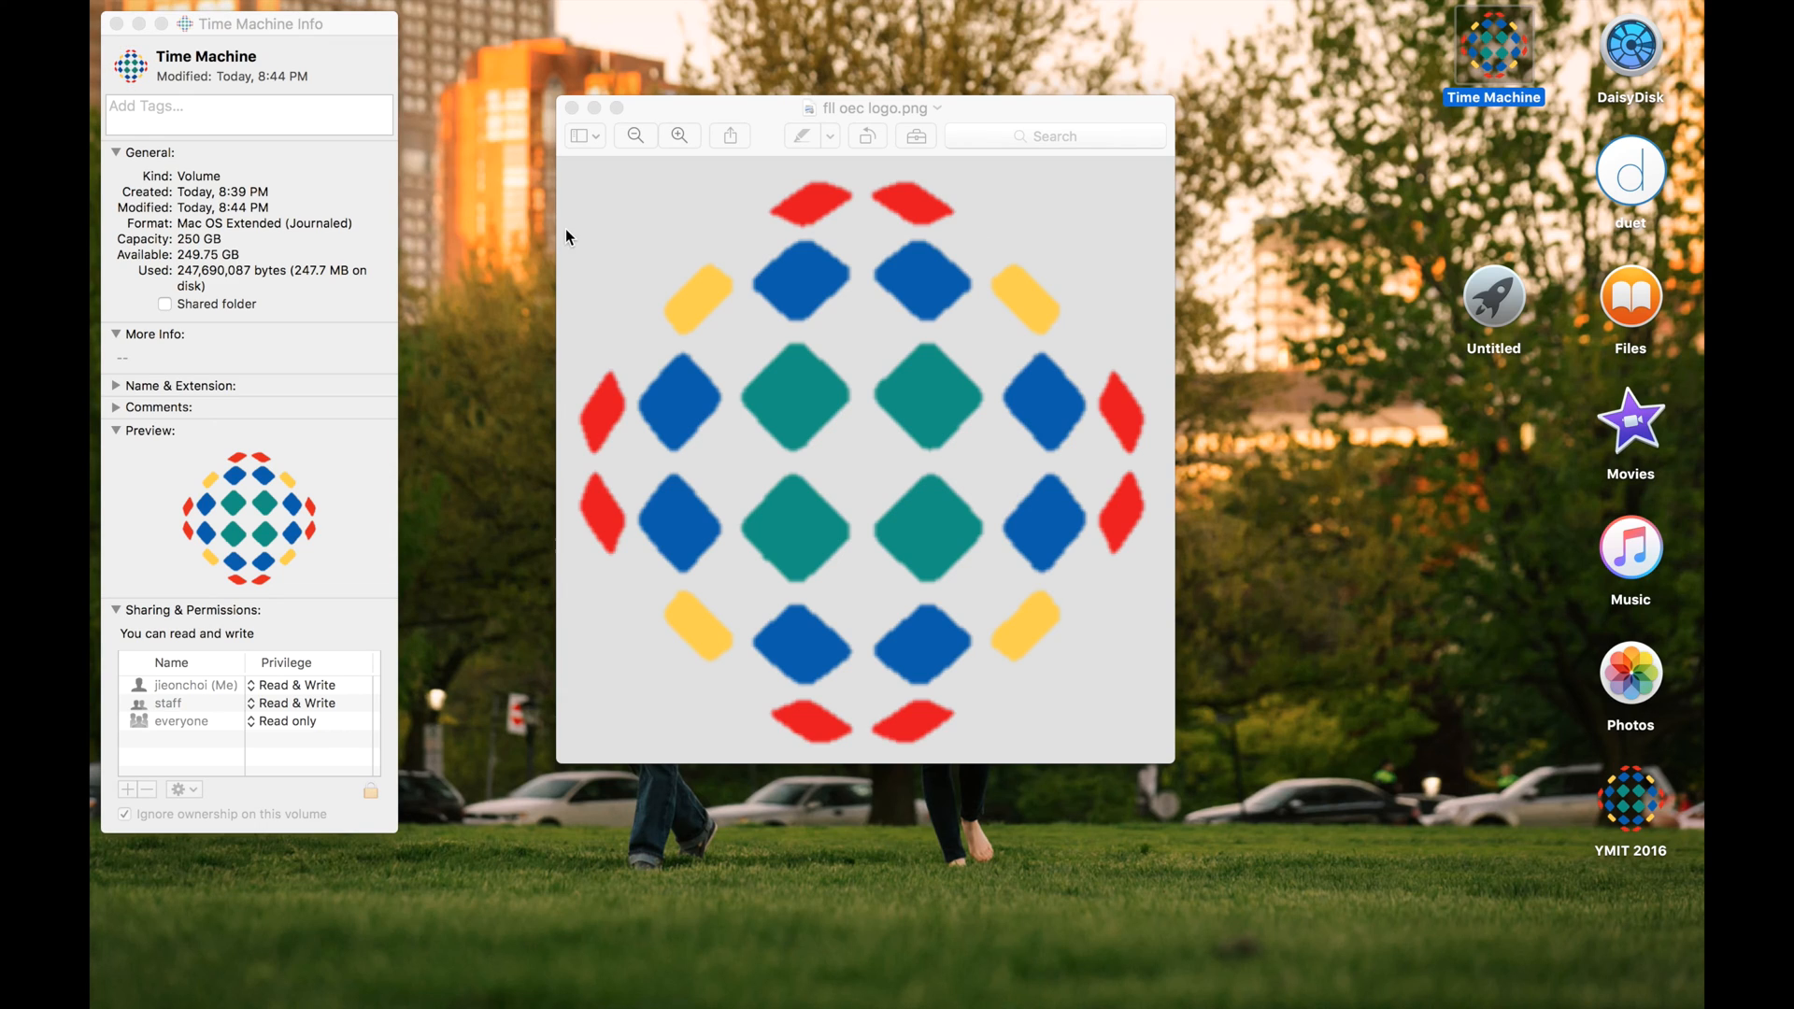
mouse_move(572, 108)
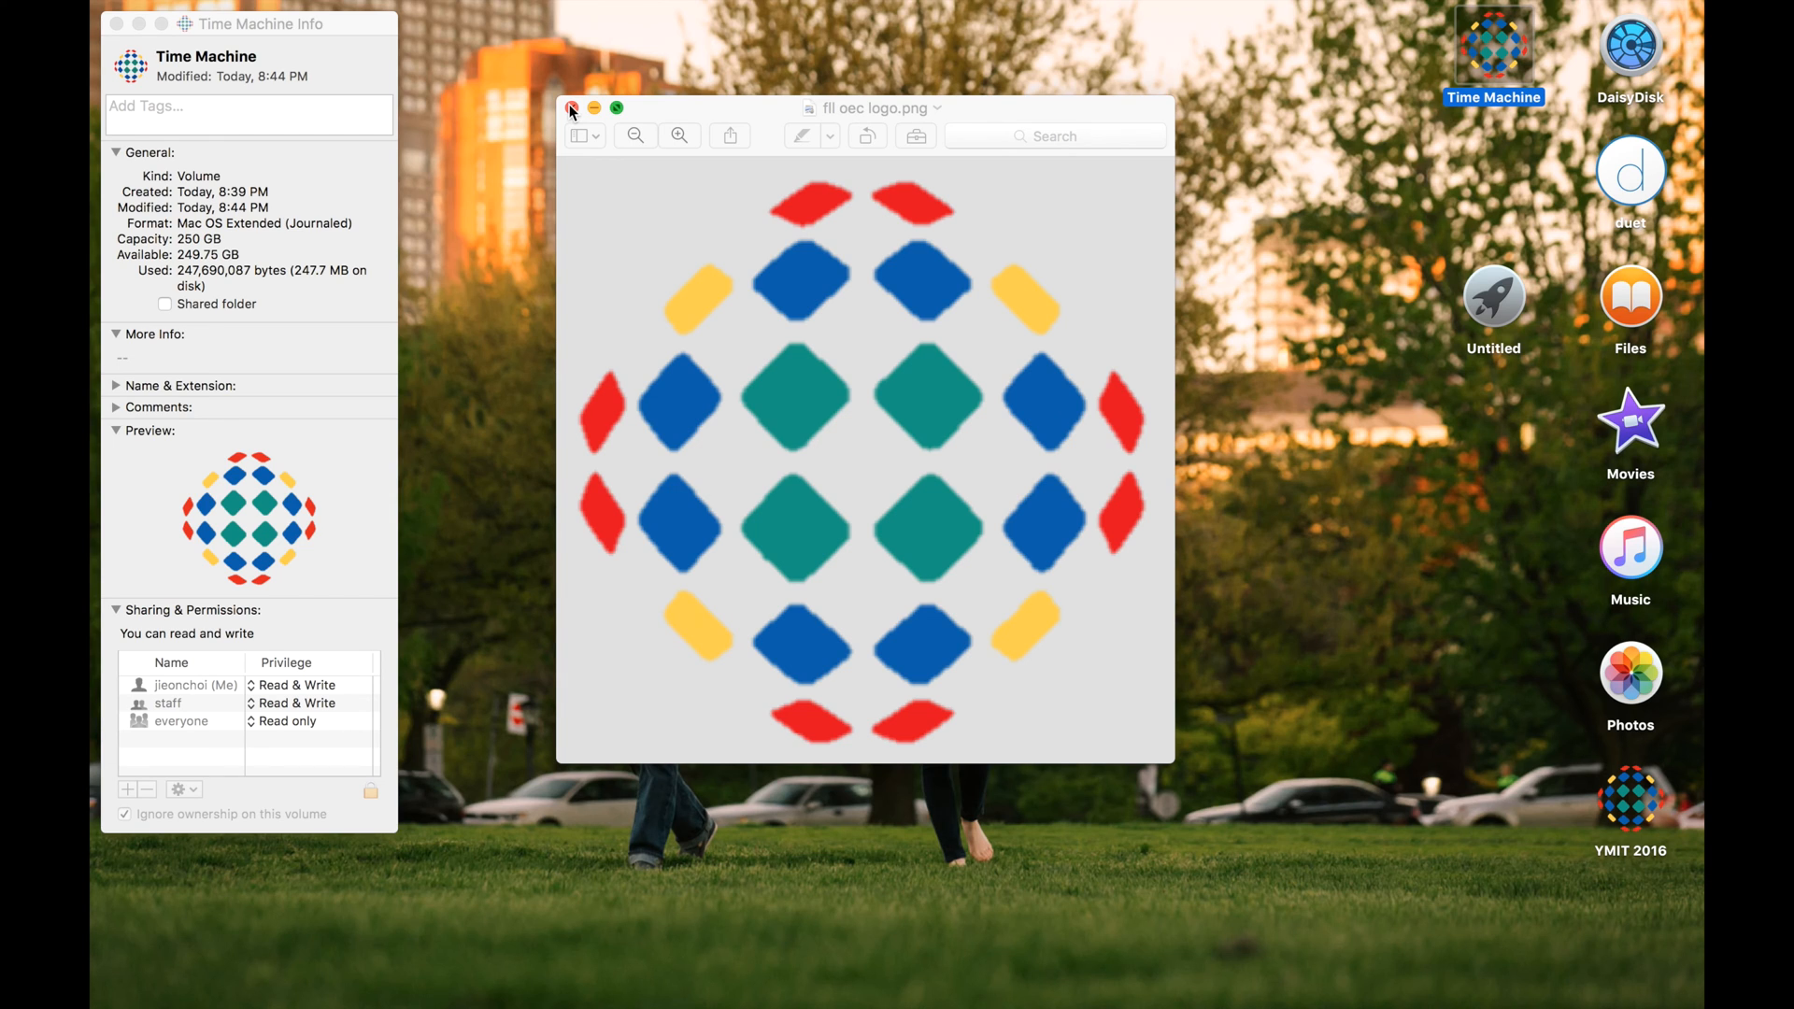
Step: Close the Time Machine Info window and the Preview logo window
left_click(114, 24)
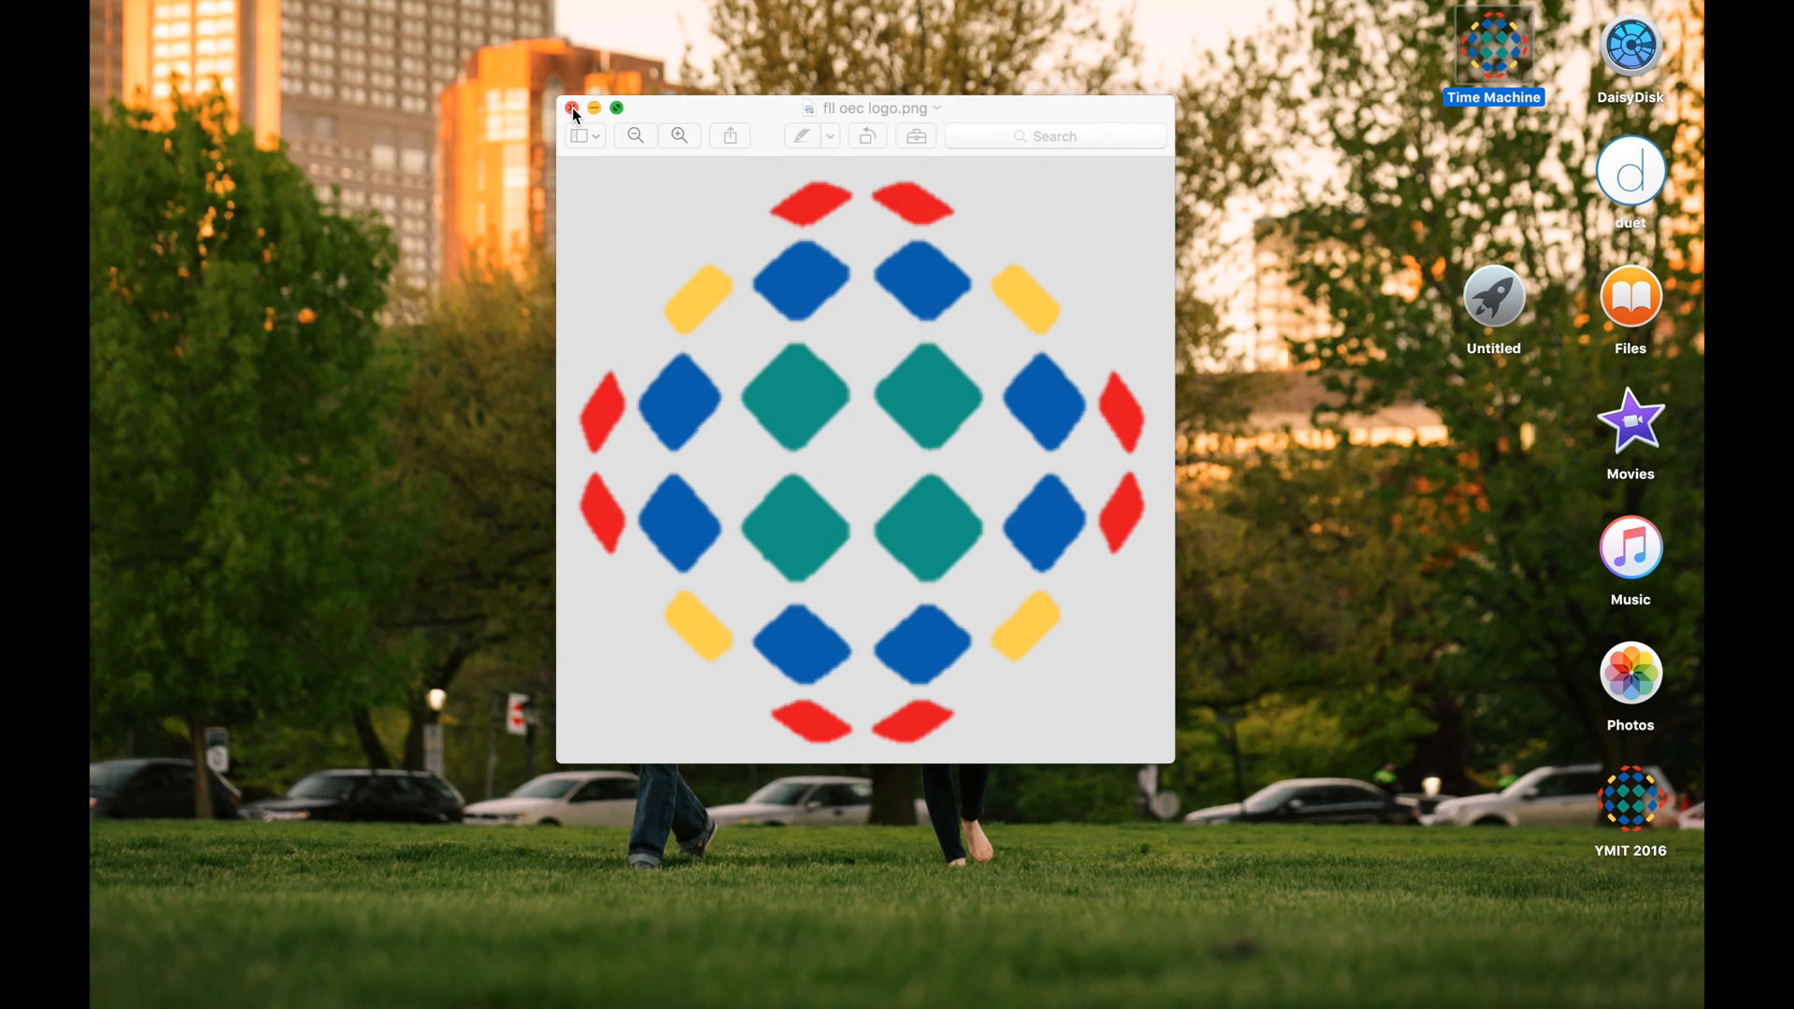
left_click(571, 108)
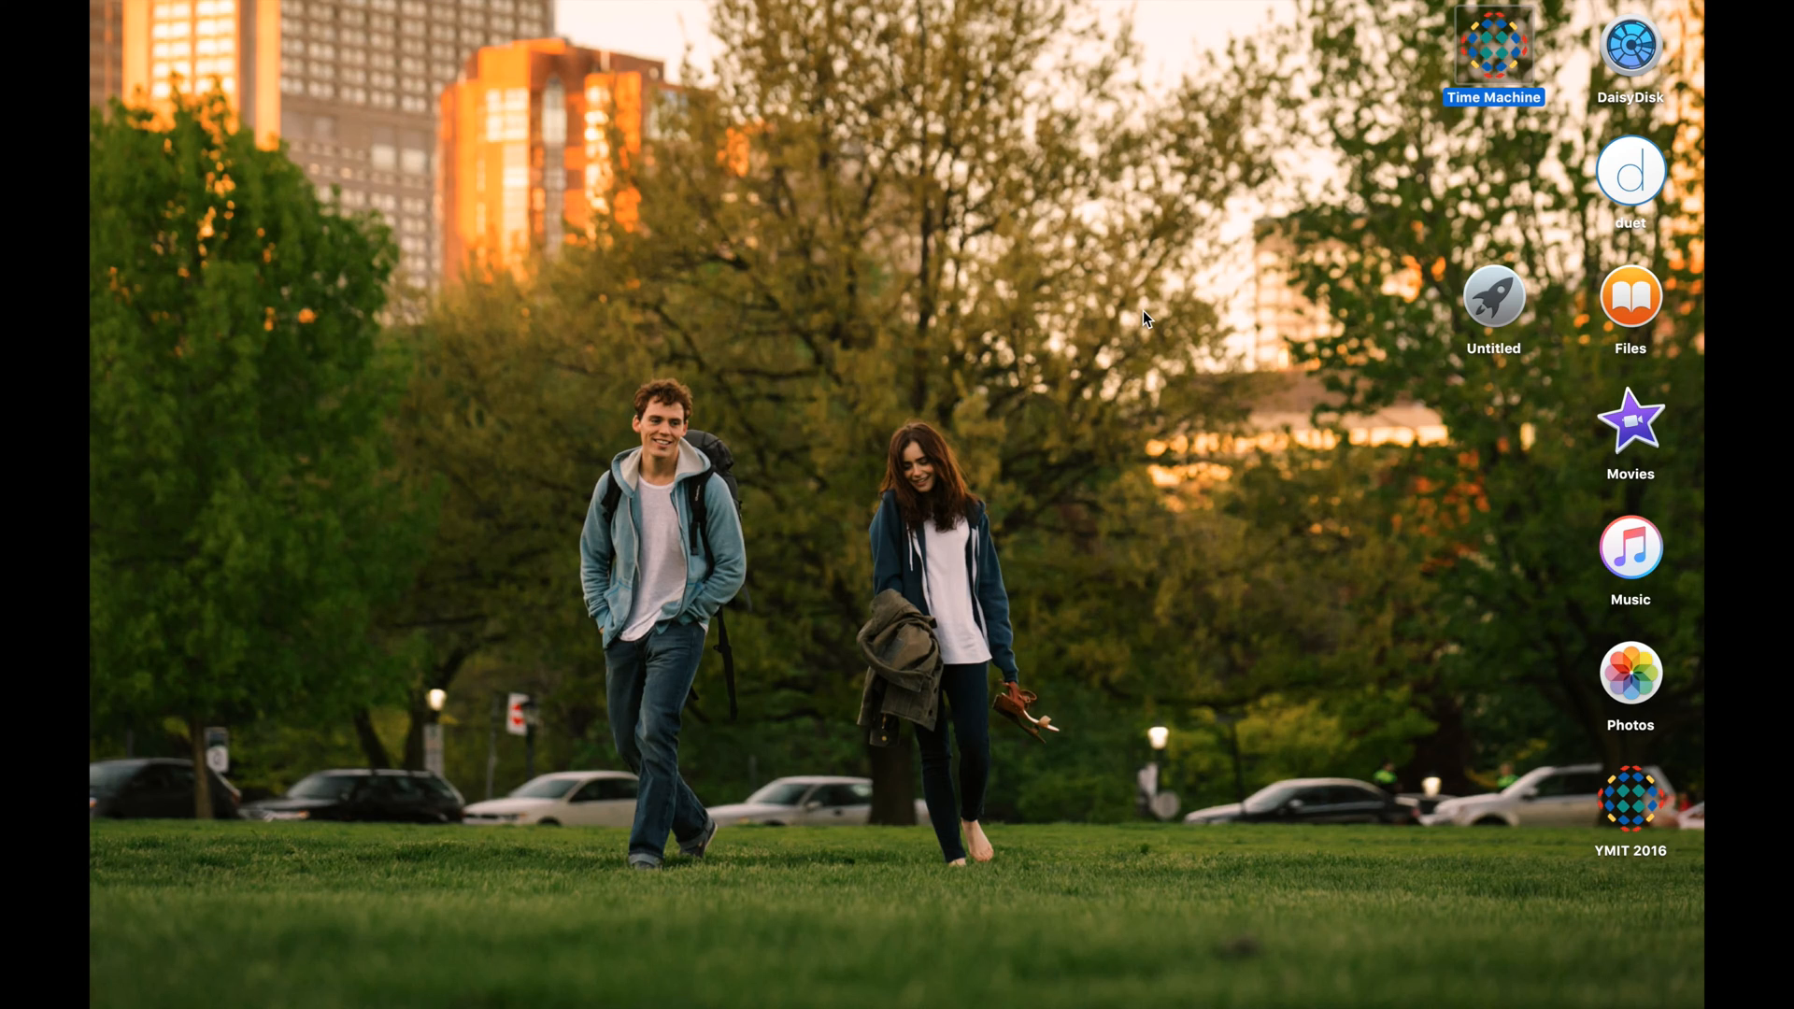